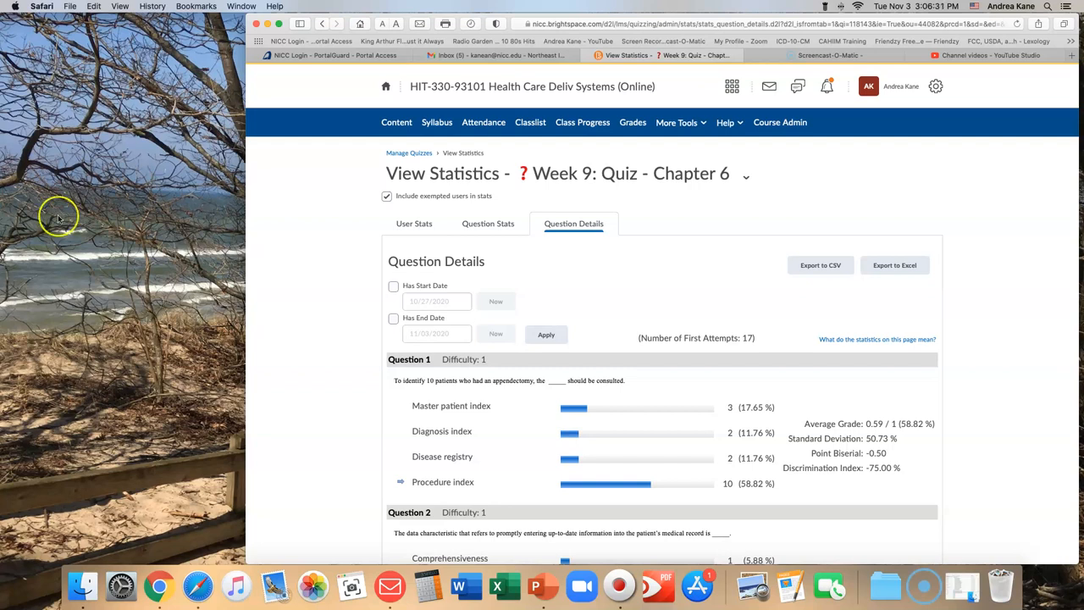
mouse_move(283, 307)
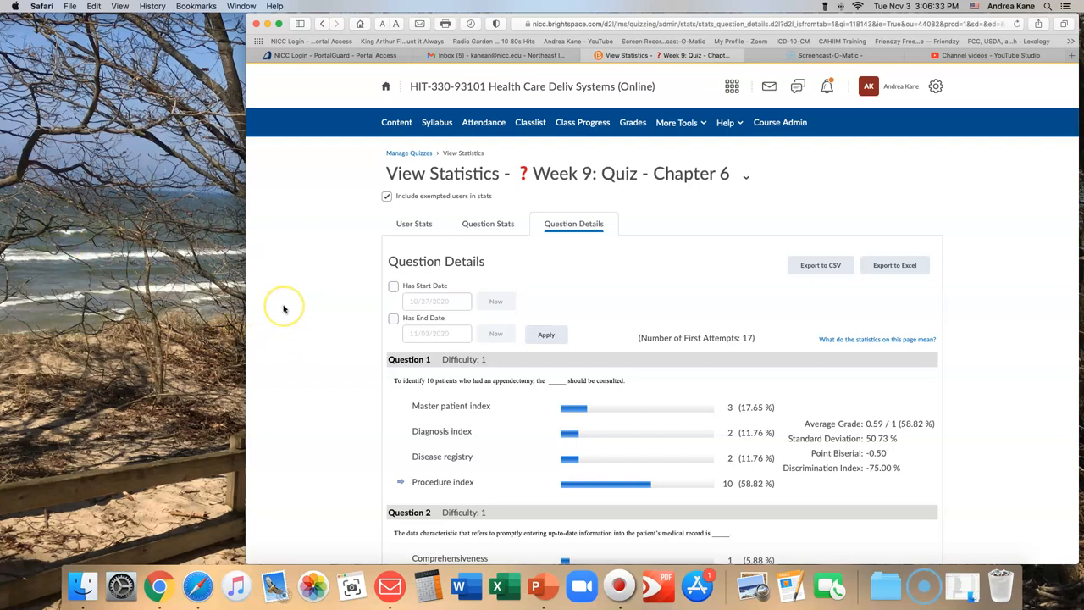
mouse_move(288, 339)
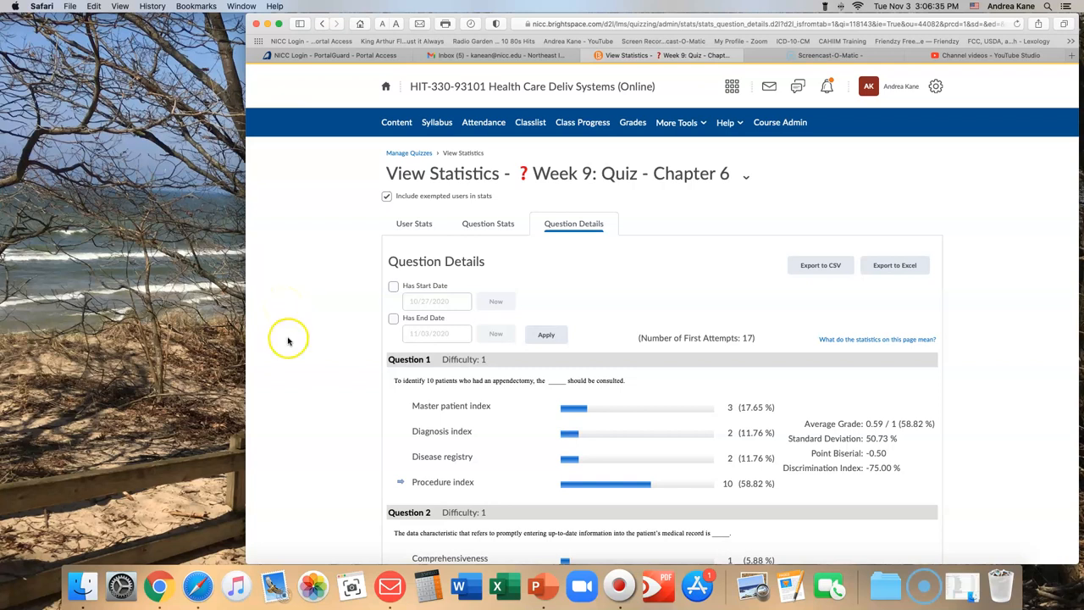
Scroll the Chapter 6 quiz statistics down to Question 13, where 70.59% chose Data ownership
scroll(down, 3)
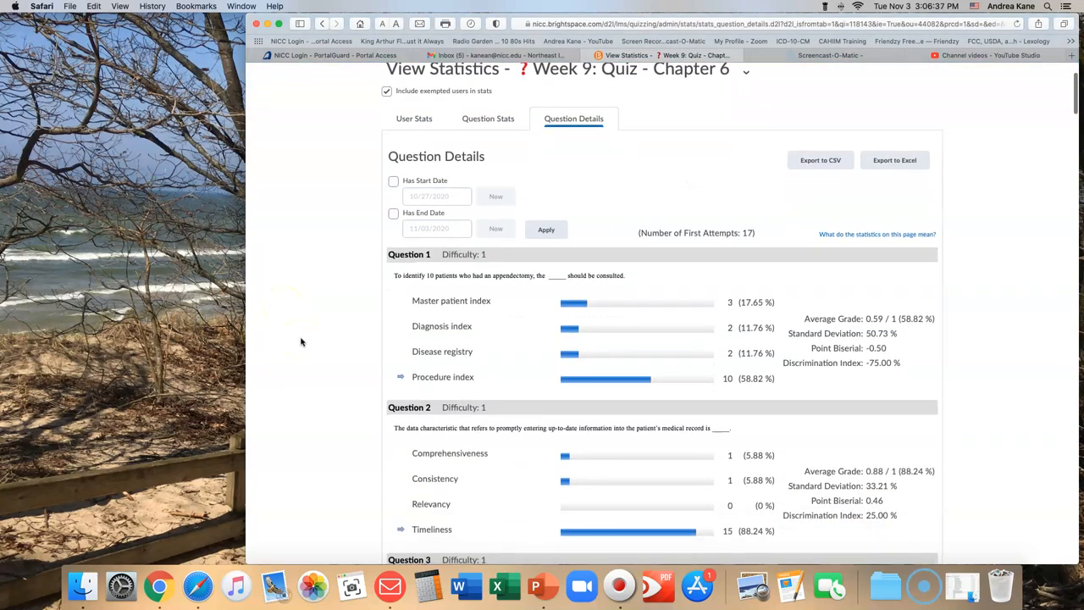
scroll(down, 3)
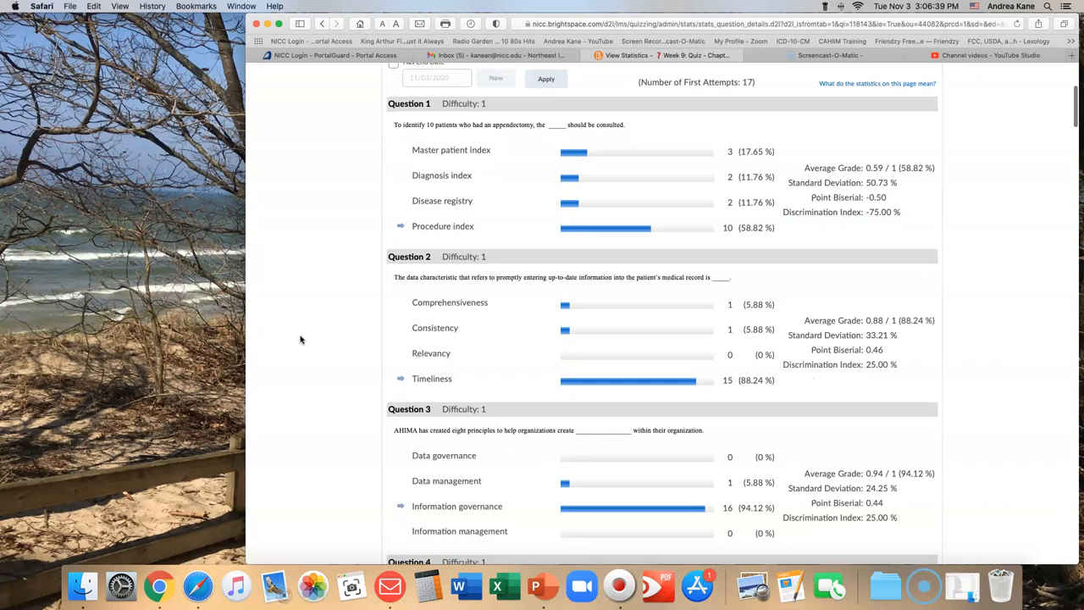
mouse_move(331, 185)
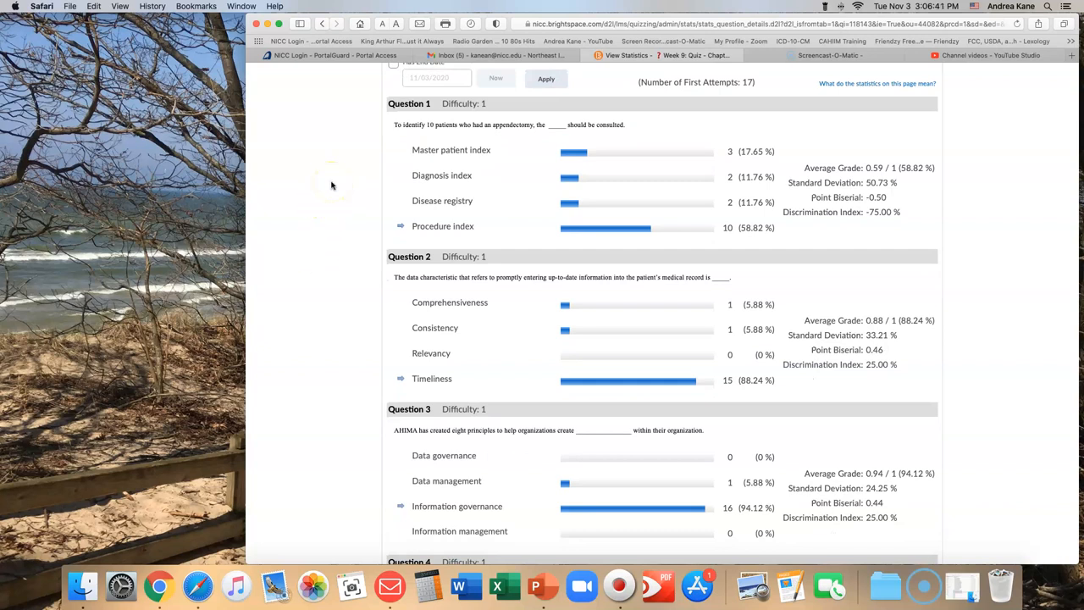
mouse_move(553, 187)
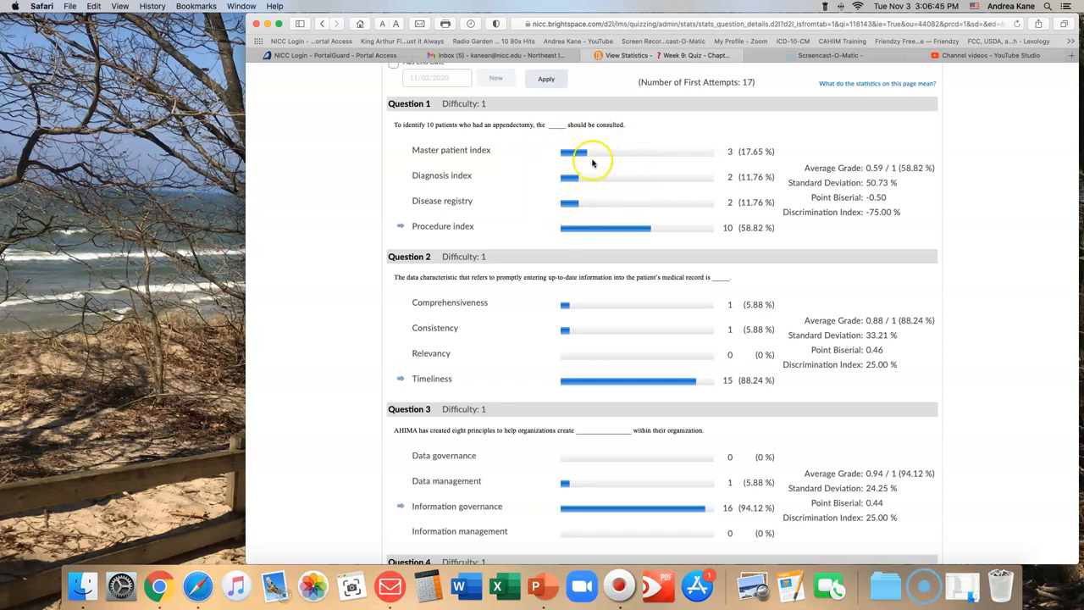
mouse_move(538, 164)
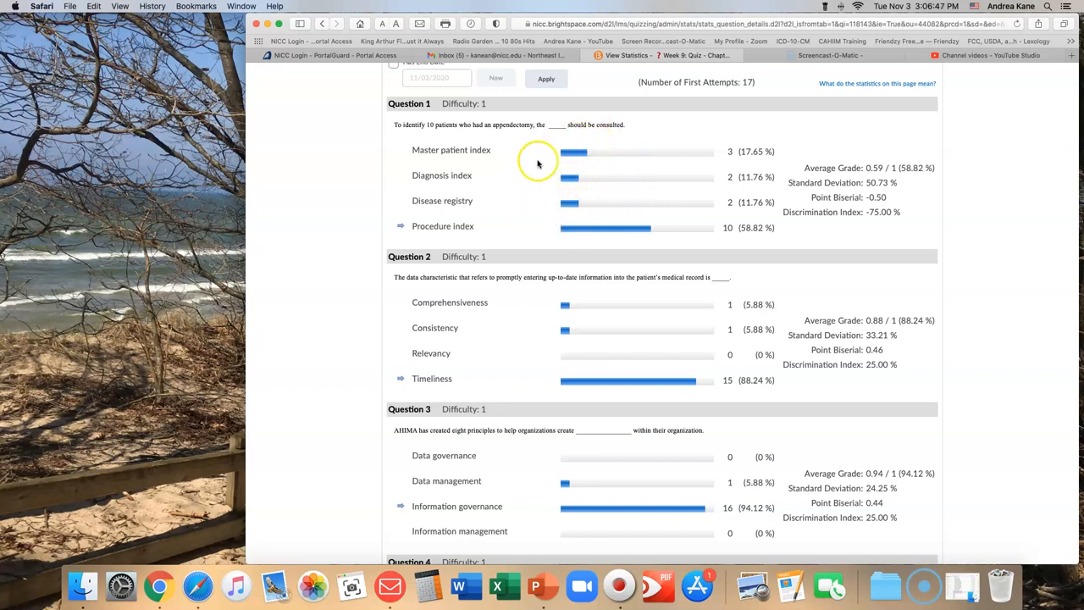
mouse_move(393, 132)
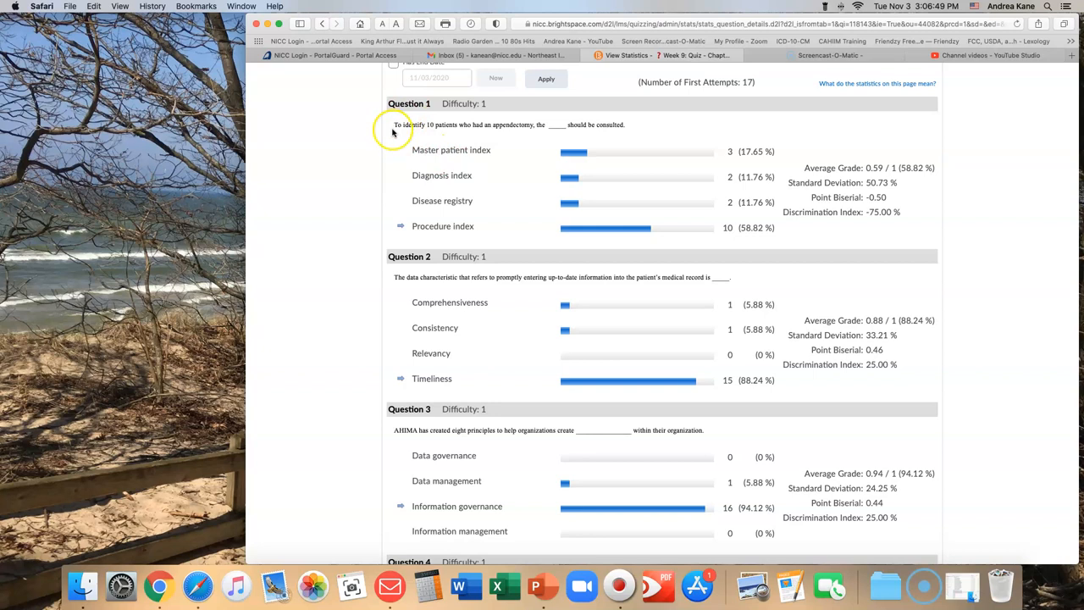
mouse_move(546, 129)
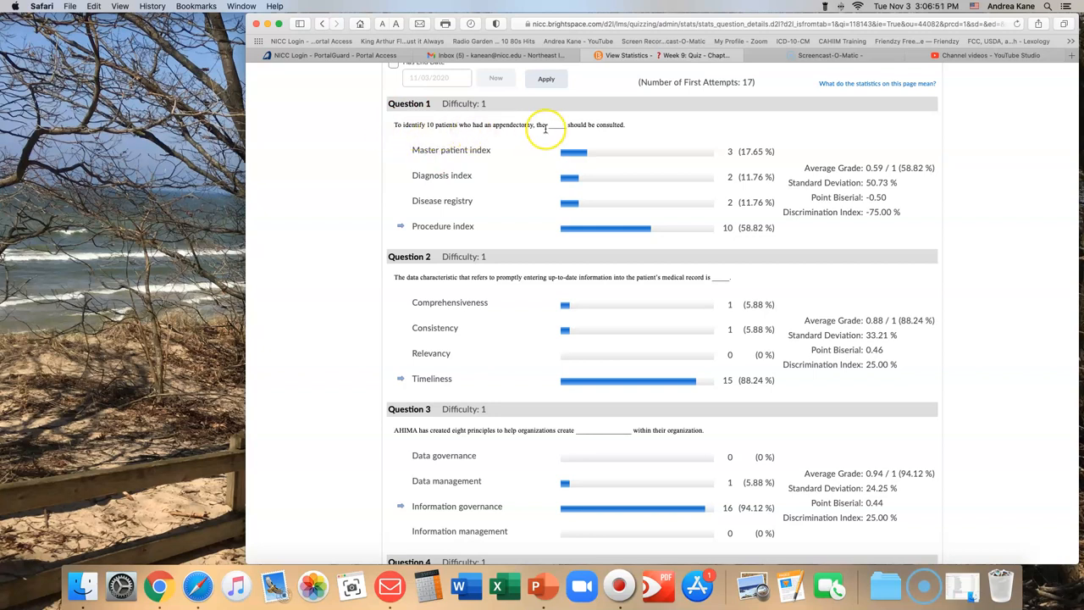
mouse_move(454, 150)
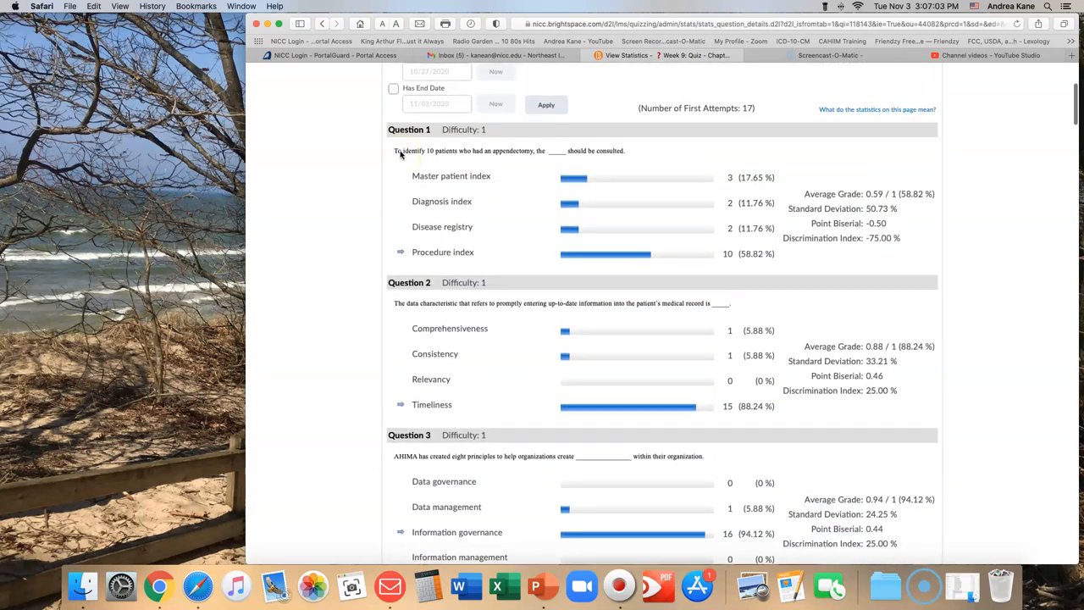
mouse_move(471, 178)
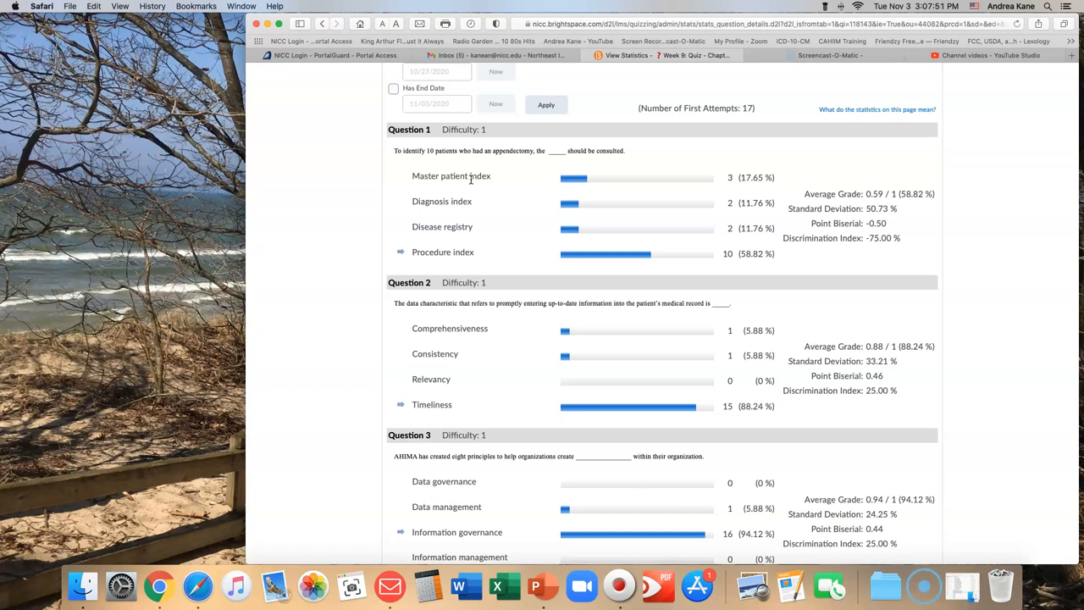
scroll(down, 3)
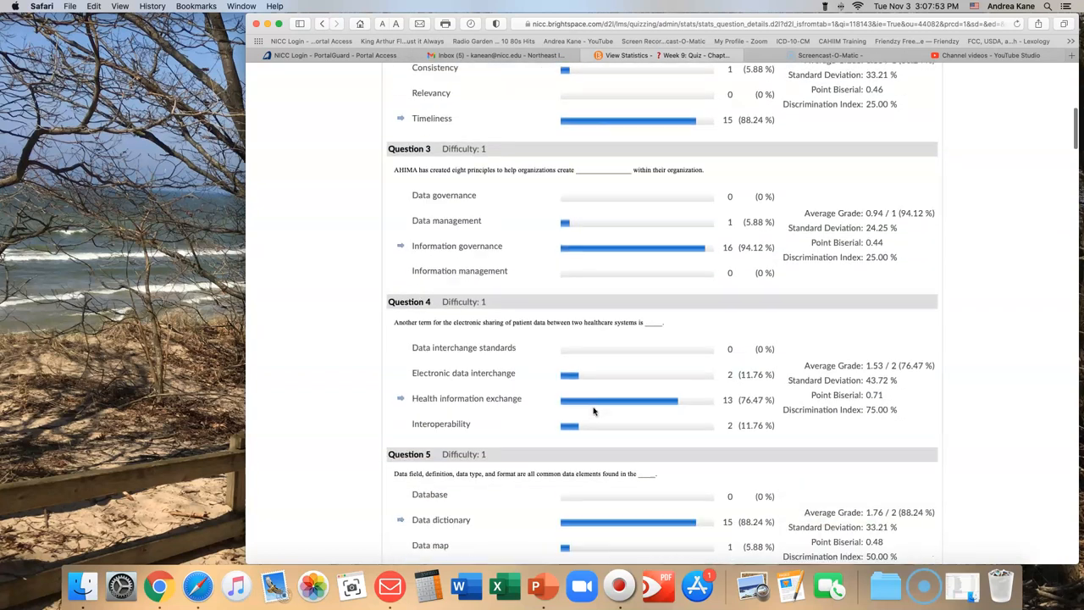
scroll(down, 3)
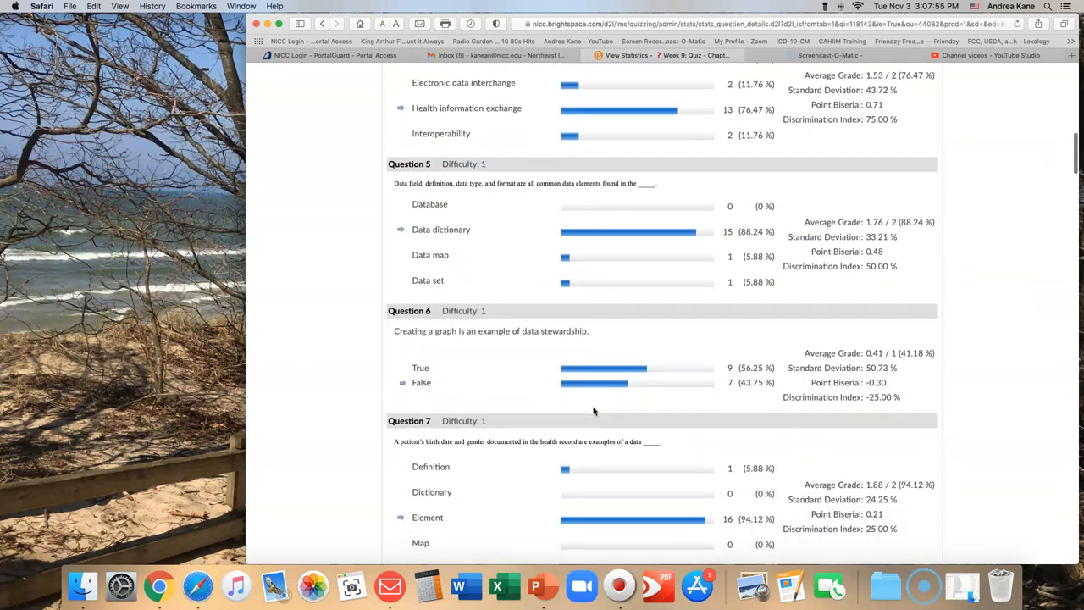
scroll(down, 3)
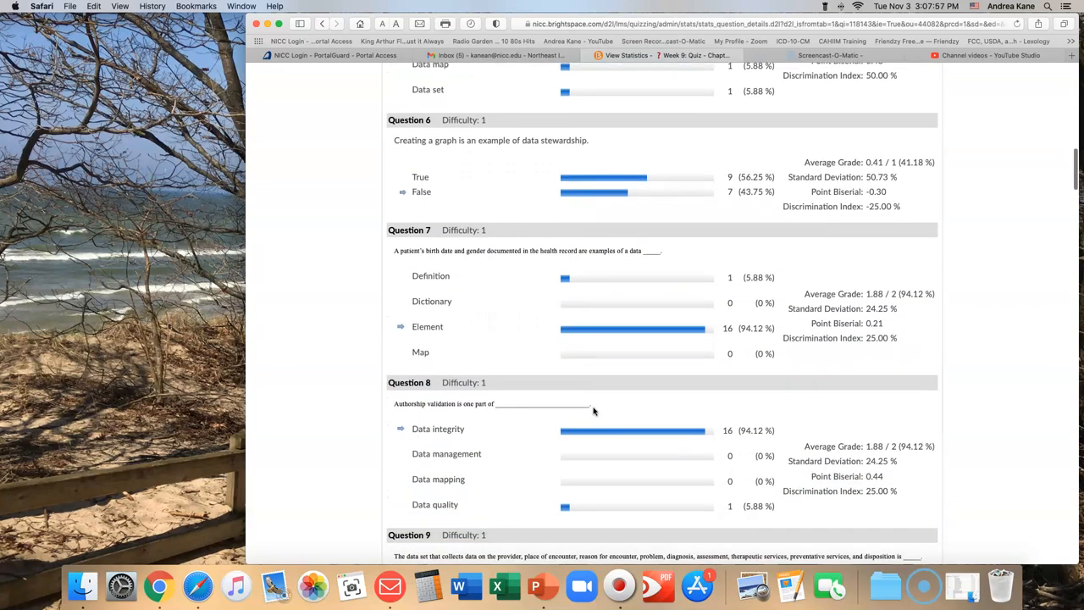
scroll(down, 3)
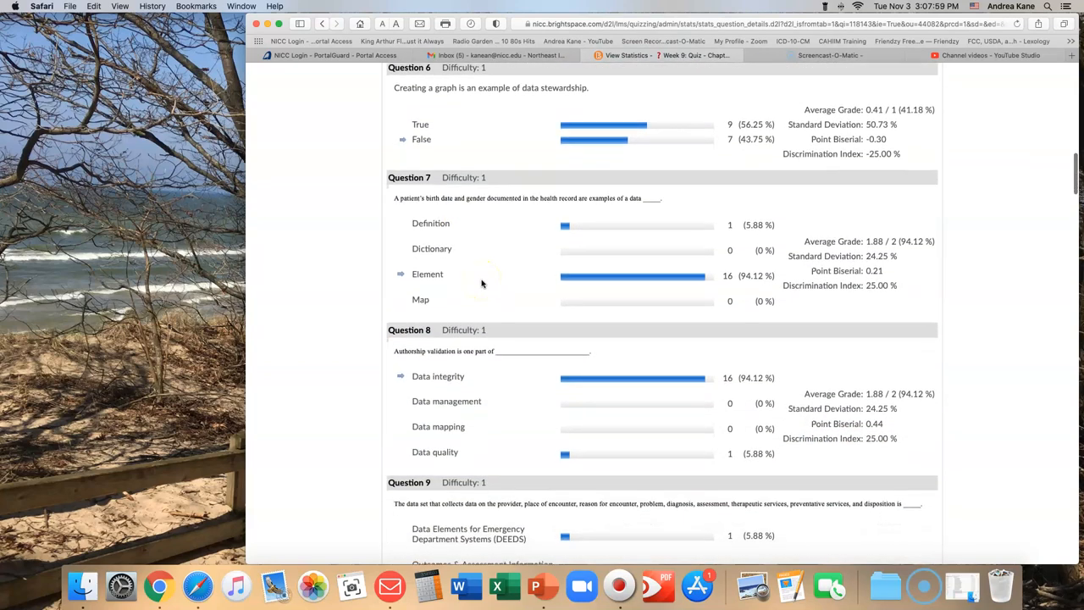
scroll(up, 3)
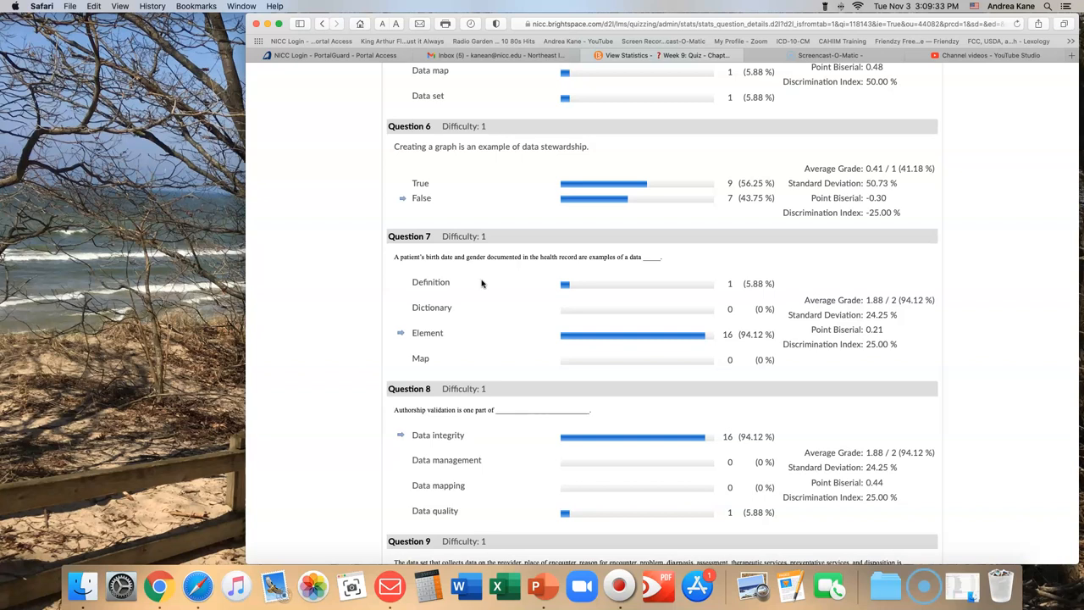
scroll(down, 3)
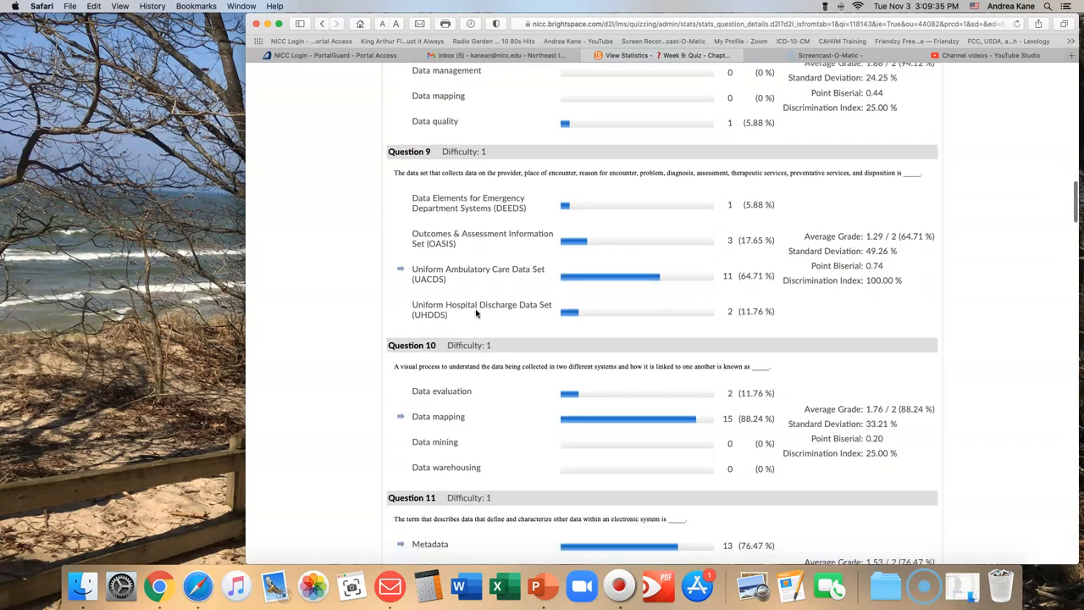
scroll(down, 3)
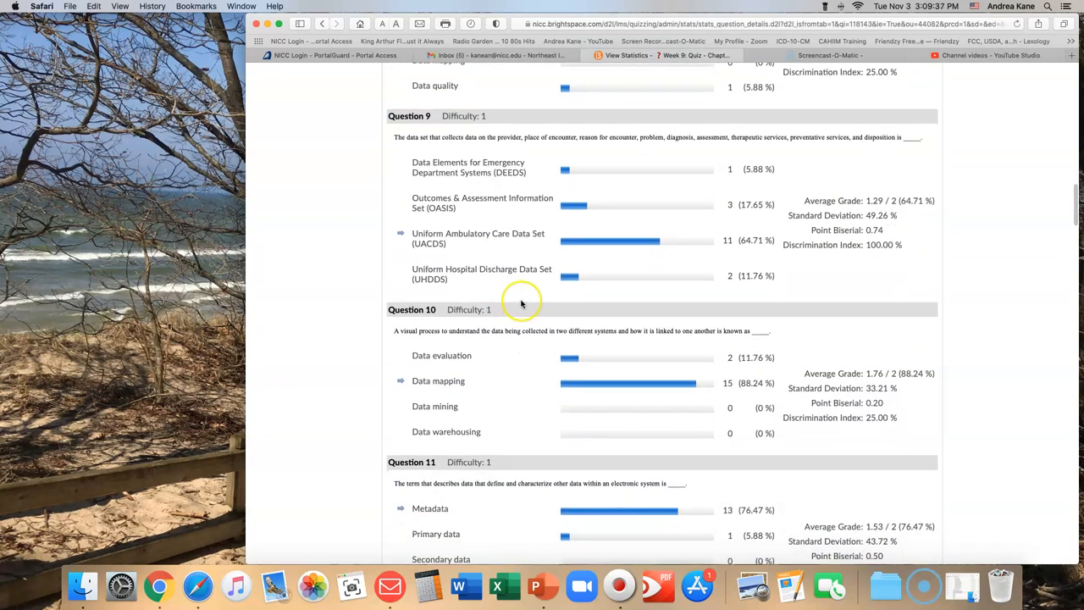
mouse_move(476, 142)
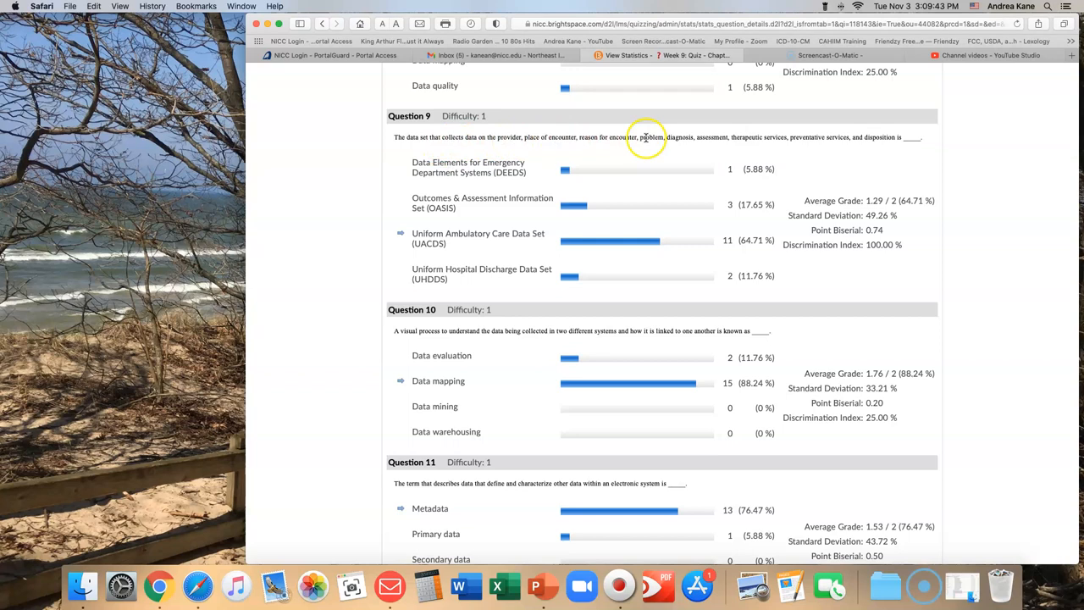
mouse_move(784, 137)
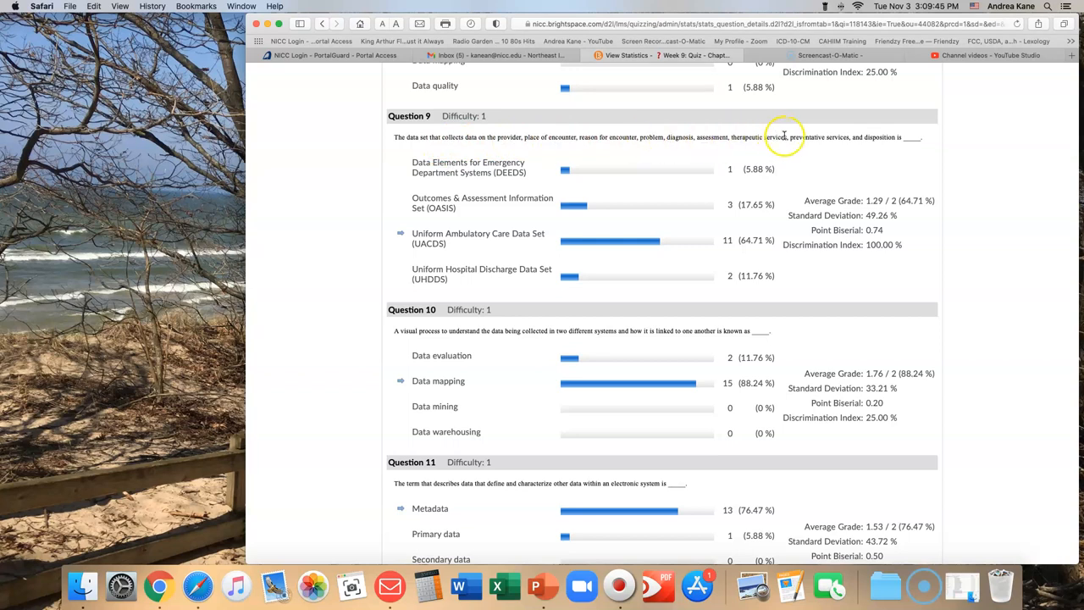
mouse_move(892, 137)
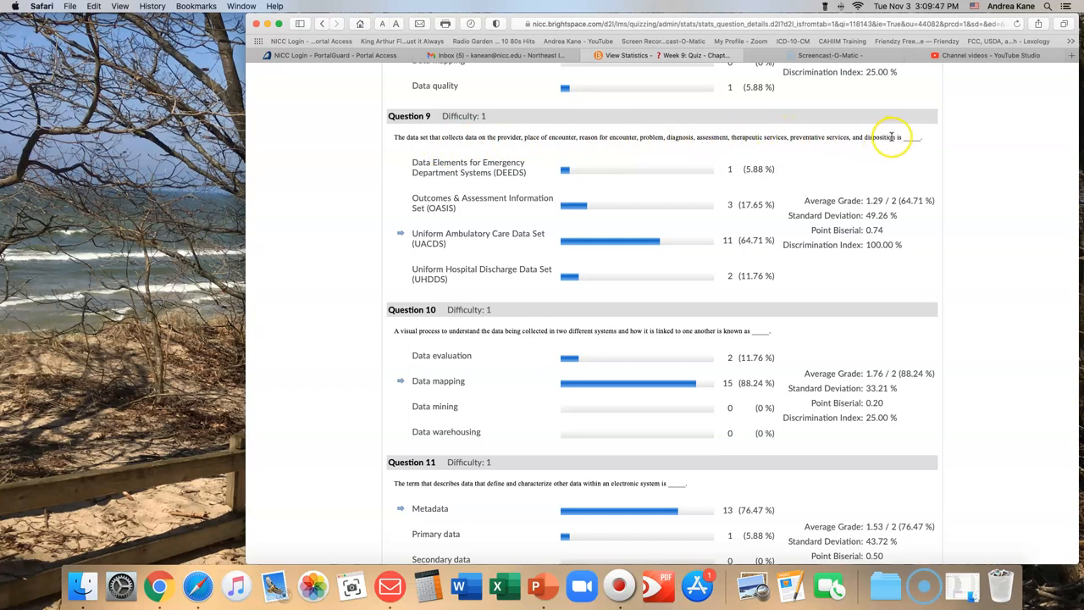
mouse_move(821, 139)
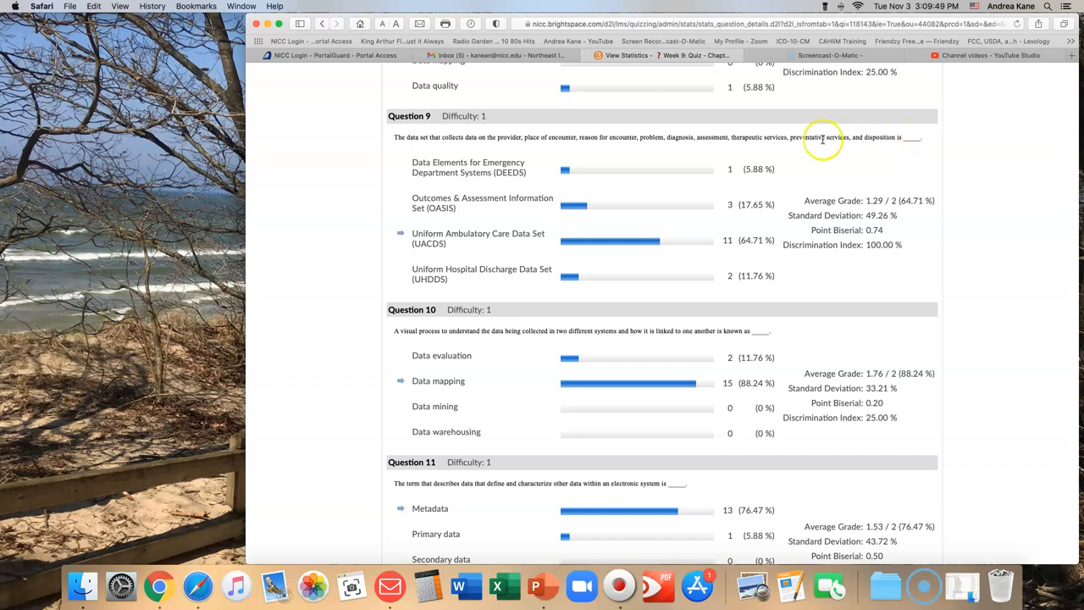
mouse_move(479, 212)
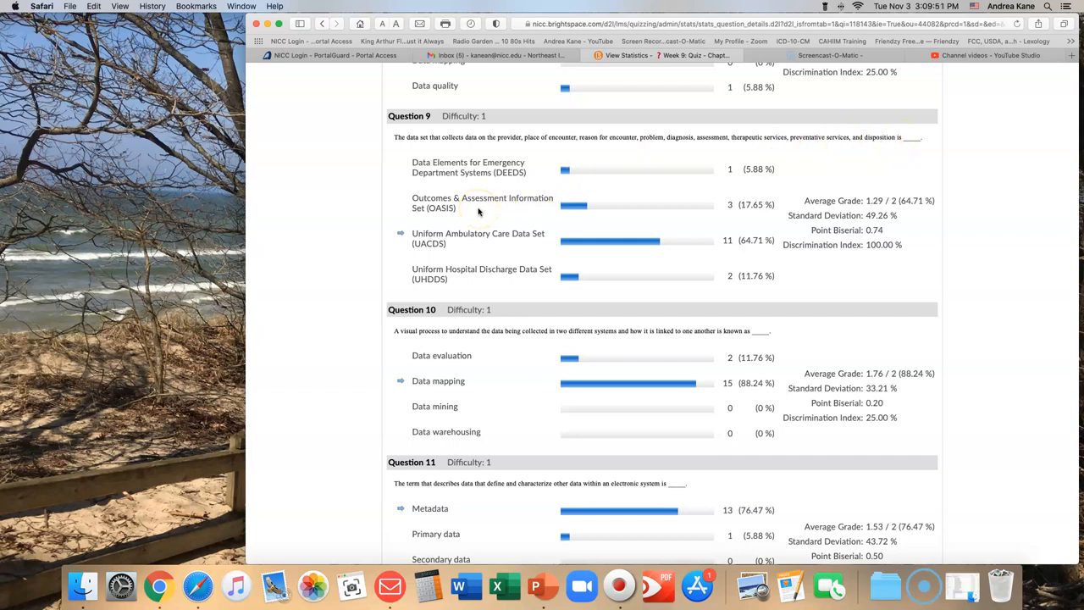
mouse_move(696, 131)
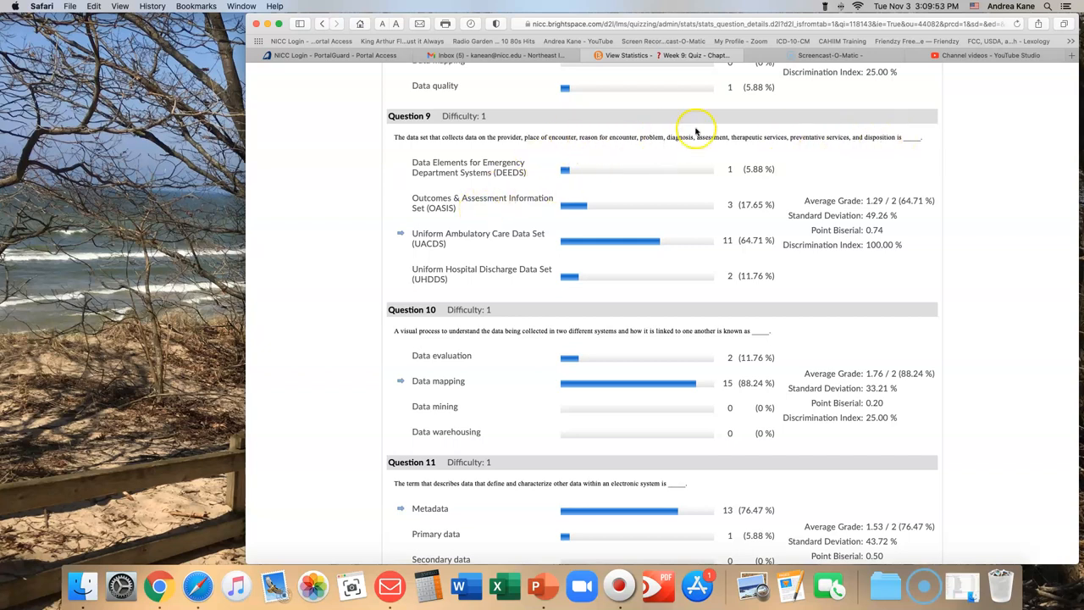
mouse_move(860, 138)
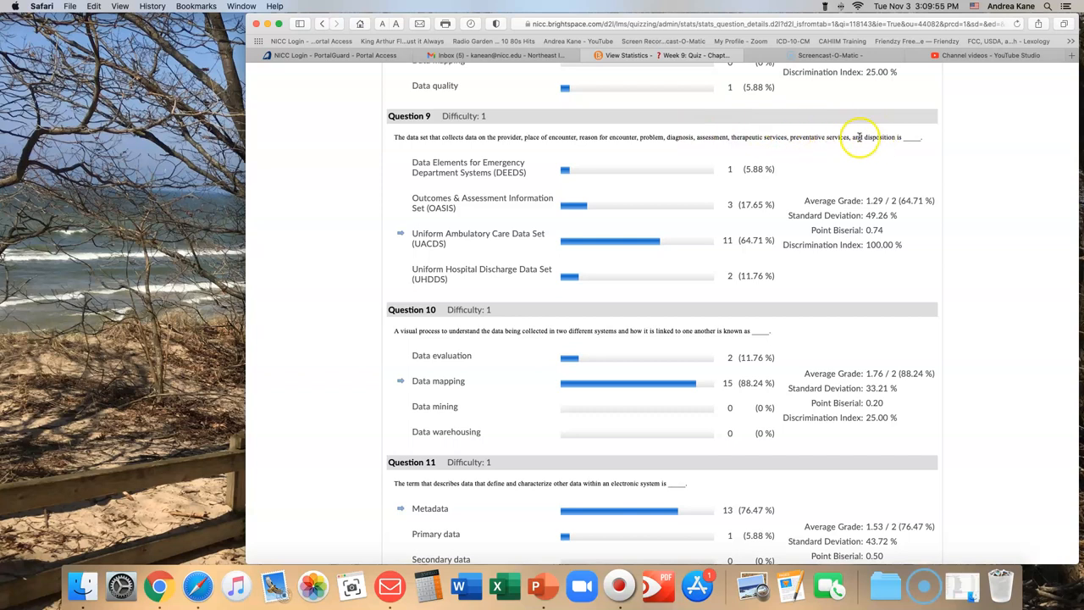
mouse_move(793, 138)
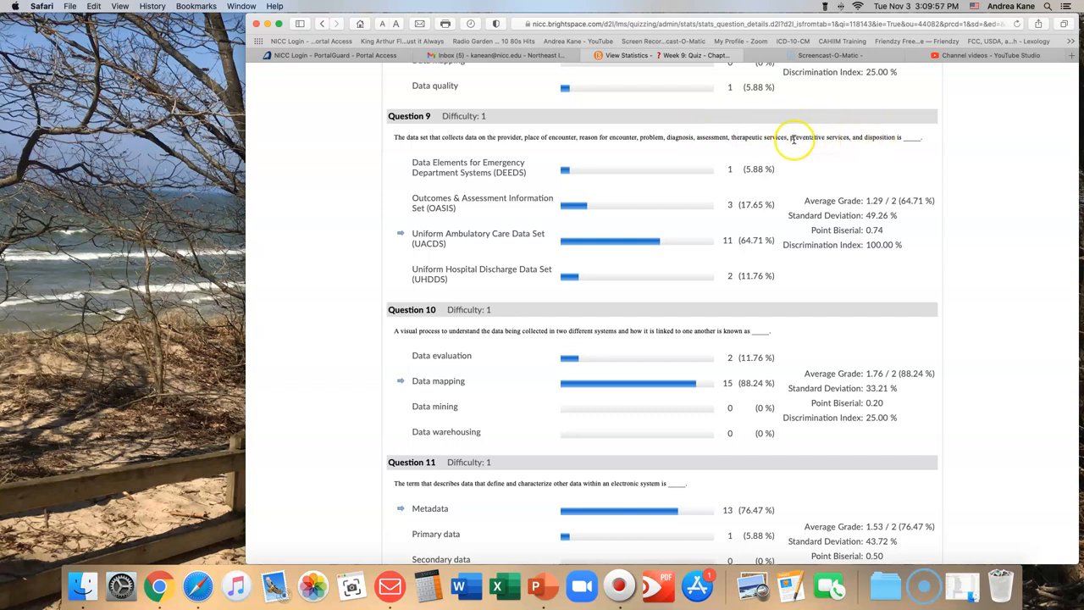
mouse_move(512, 171)
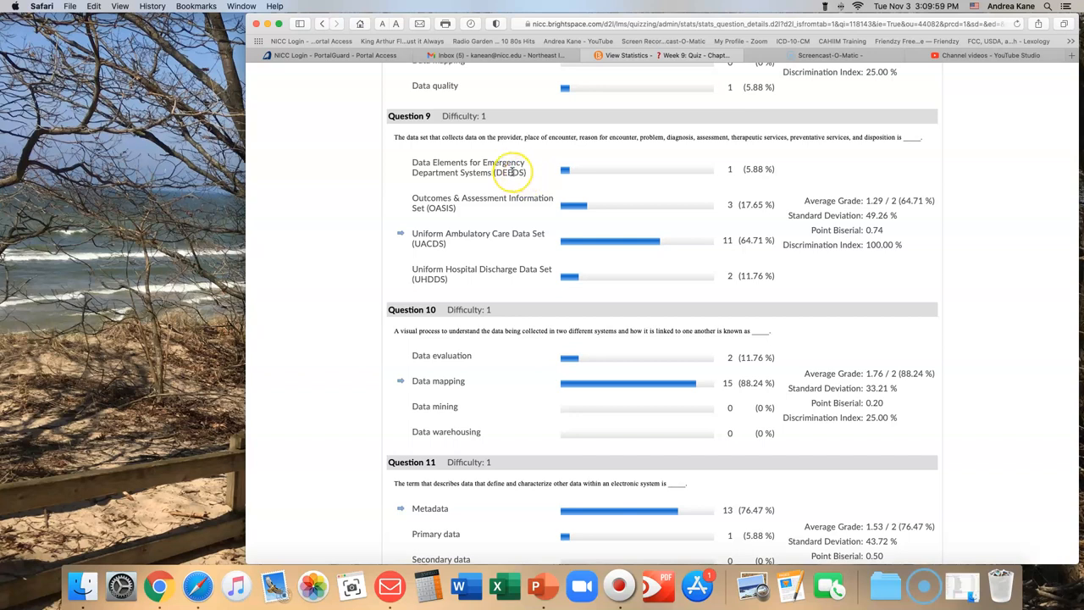
mouse_move(498, 187)
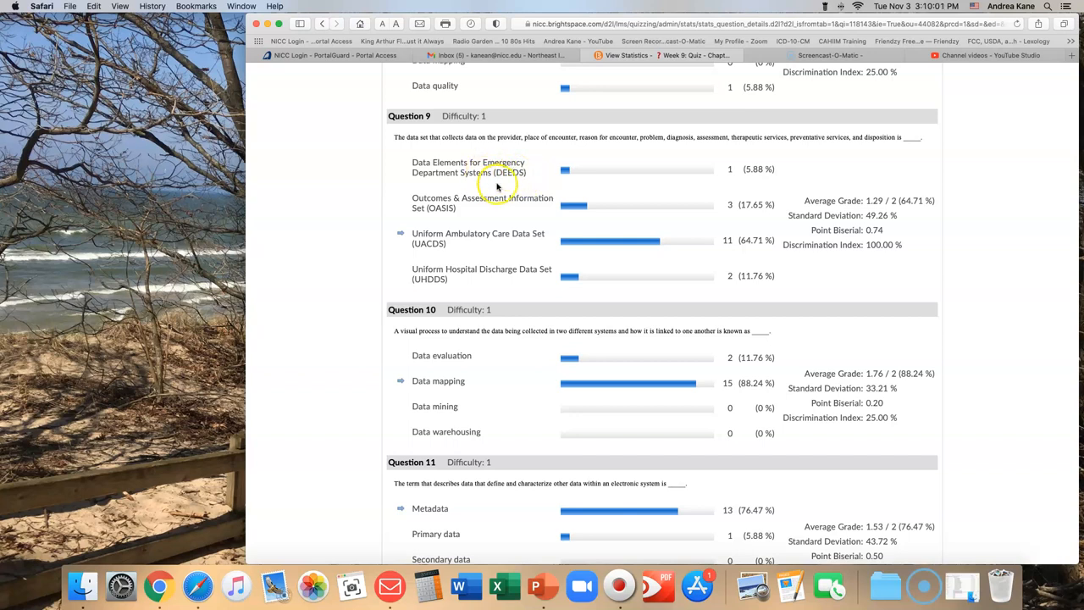
mouse_move(490, 162)
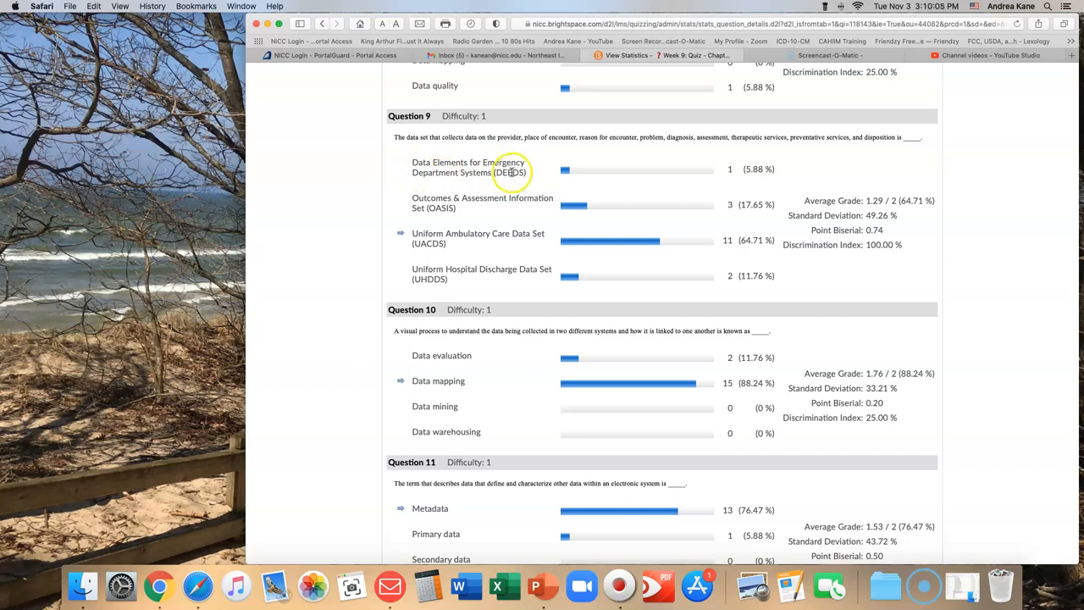
mouse_move(439, 221)
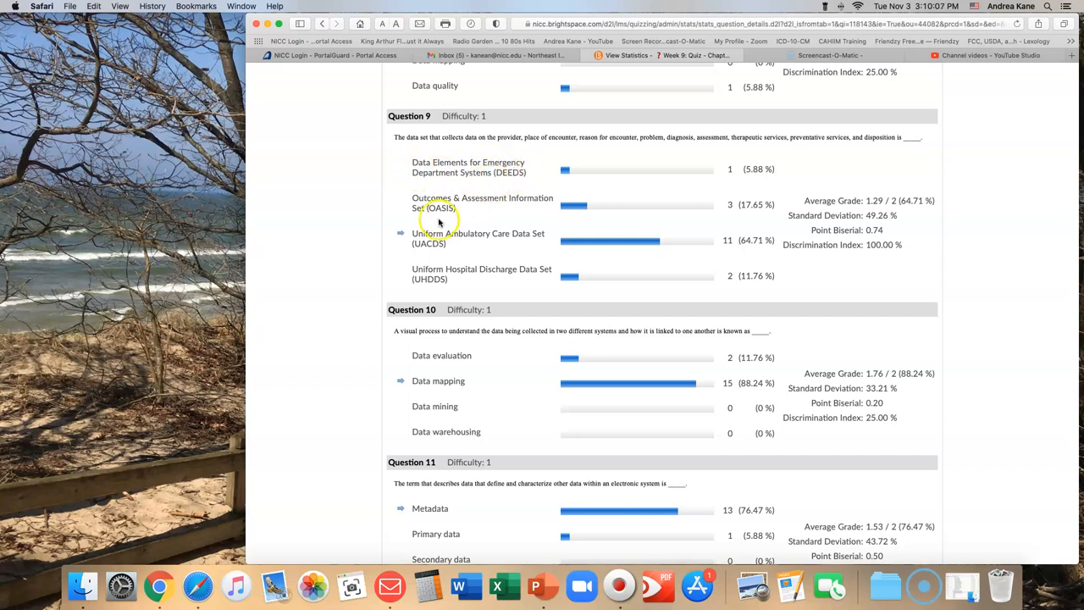
mouse_move(423, 201)
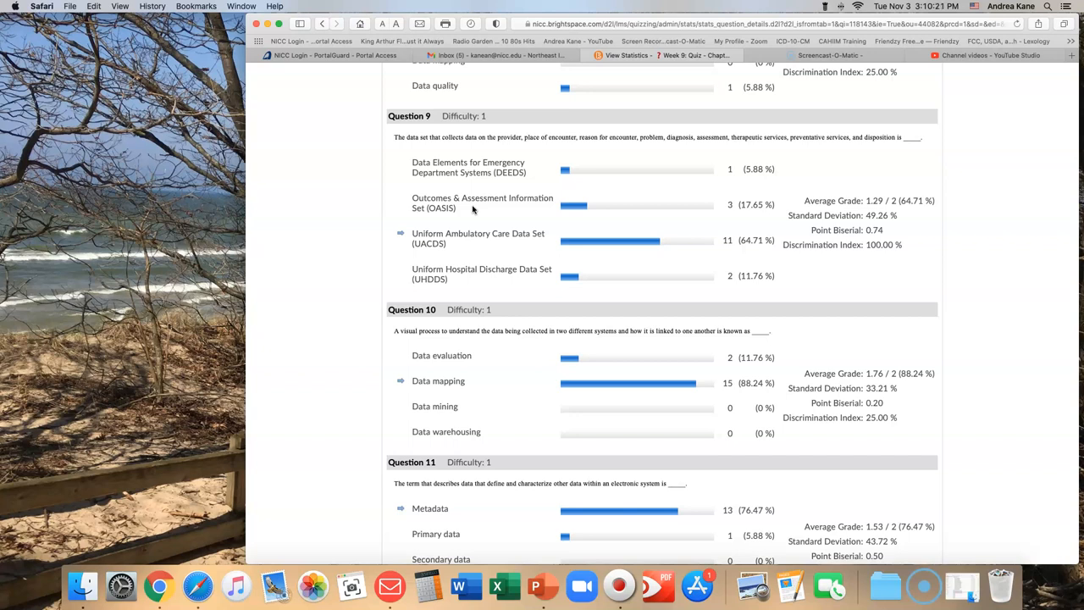
mouse_move(457, 199)
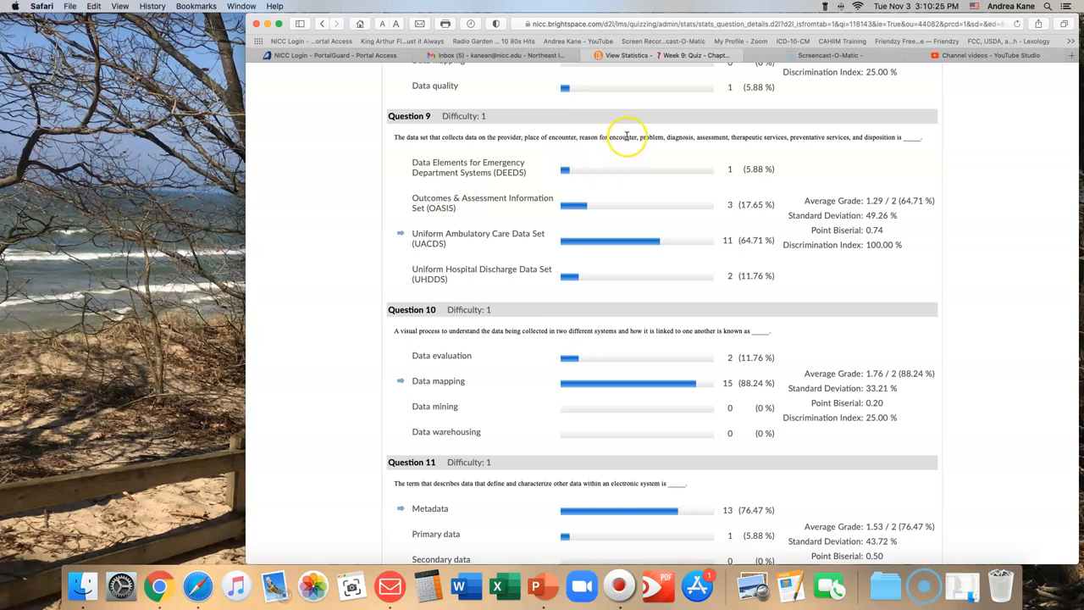
mouse_move(797, 145)
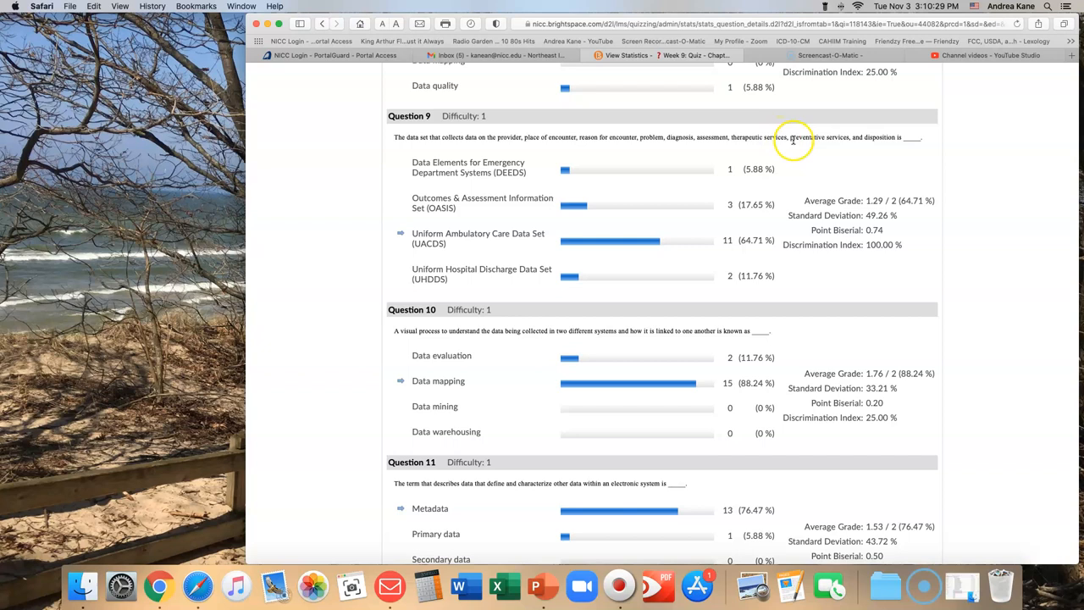
mouse_move(787, 144)
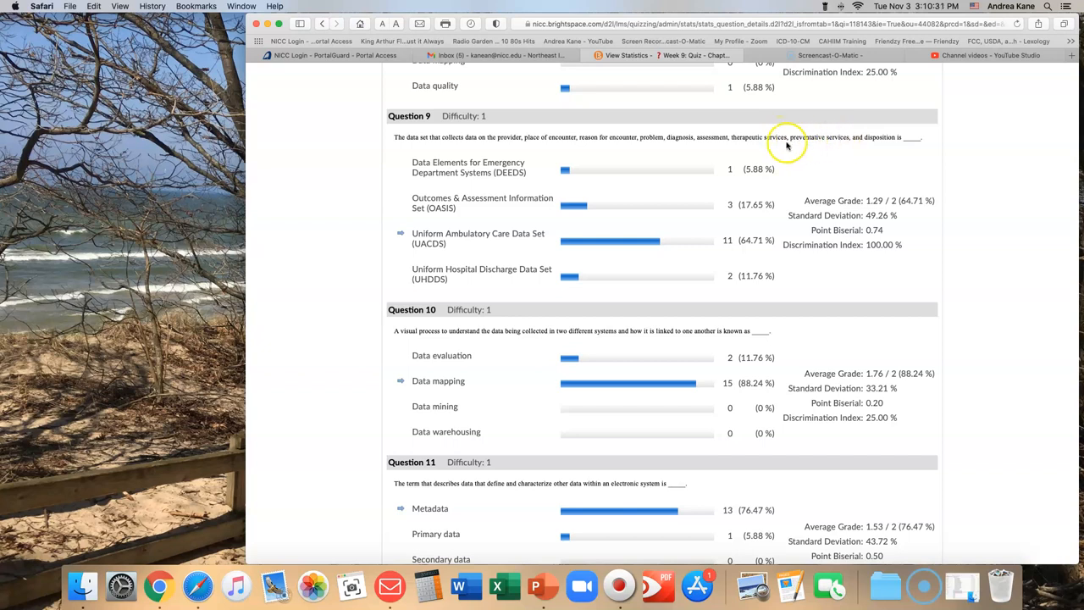
mouse_move(847, 137)
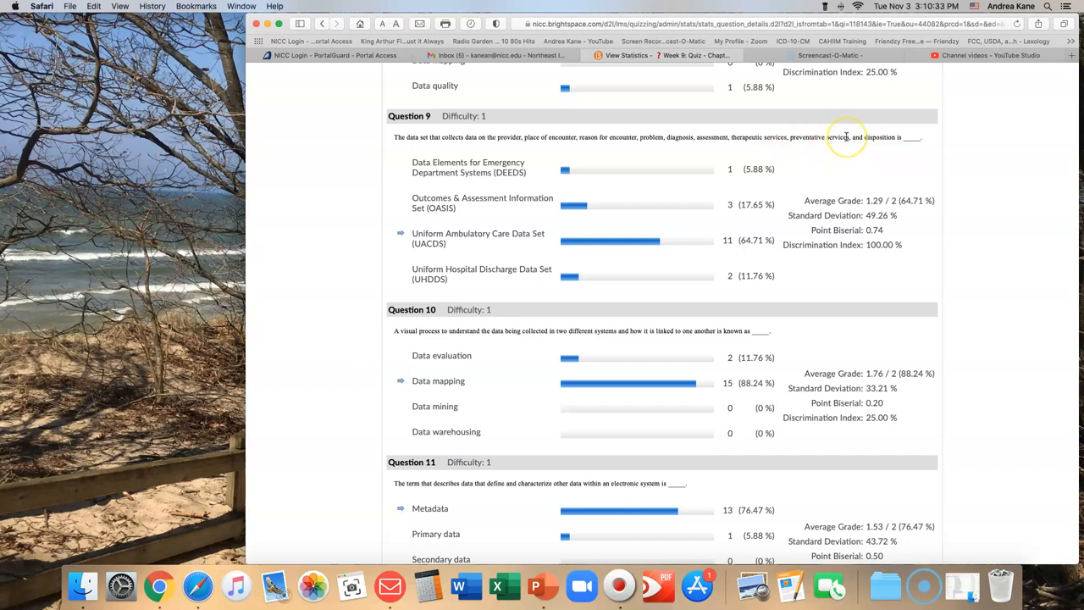
mouse_move(846, 137)
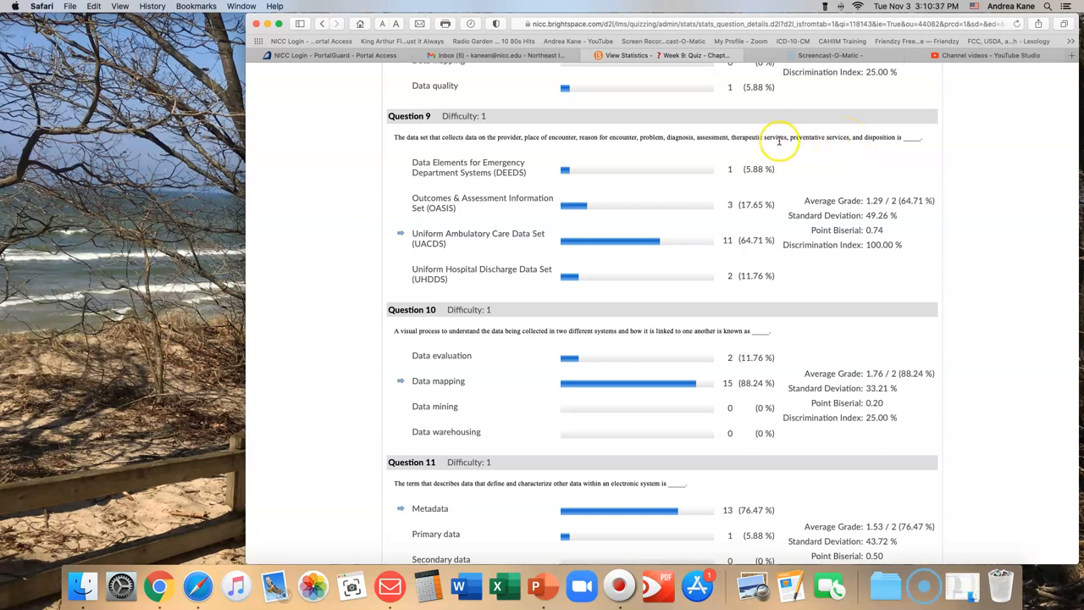
mouse_move(579, 133)
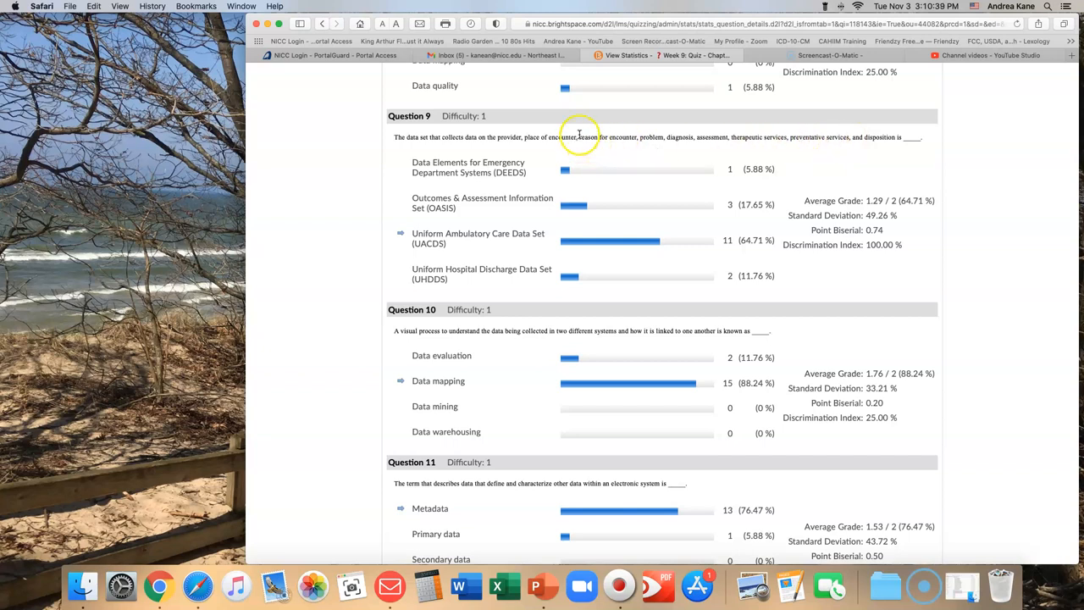
mouse_move(550, 137)
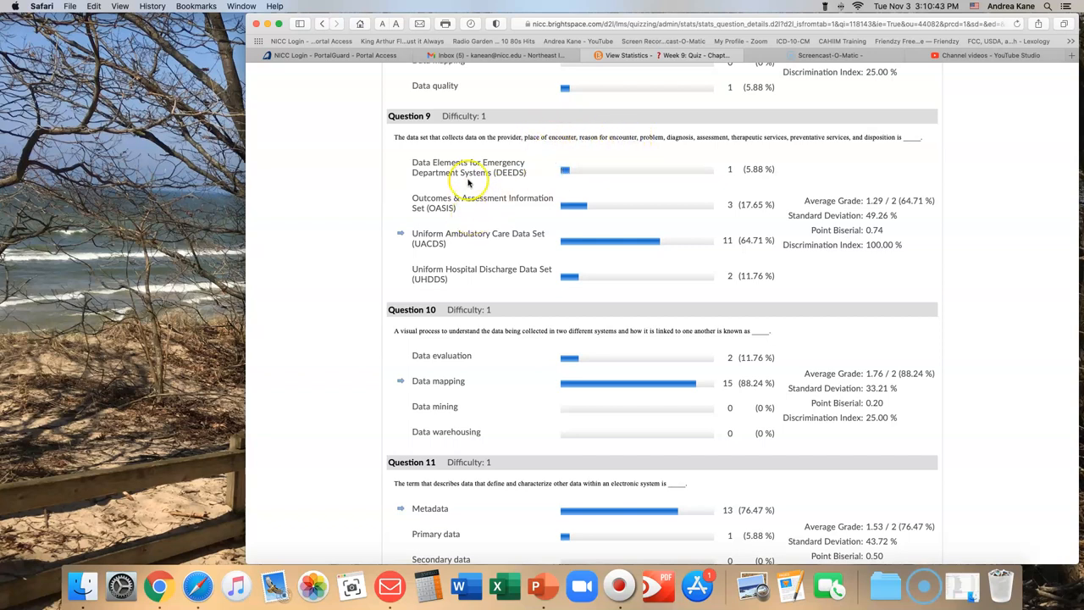
mouse_move(478, 249)
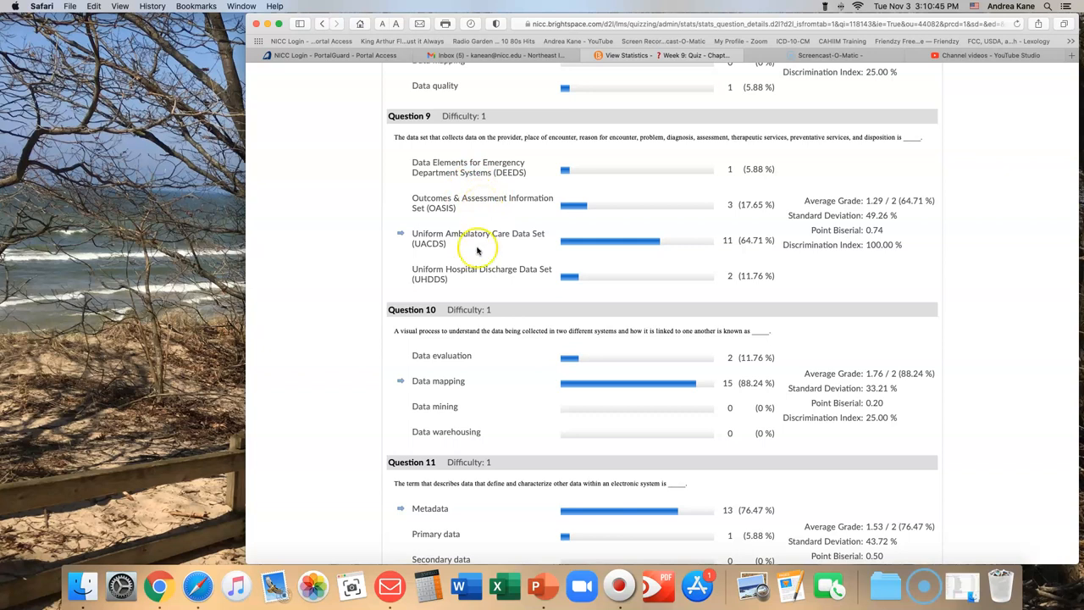
mouse_move(534, 271)
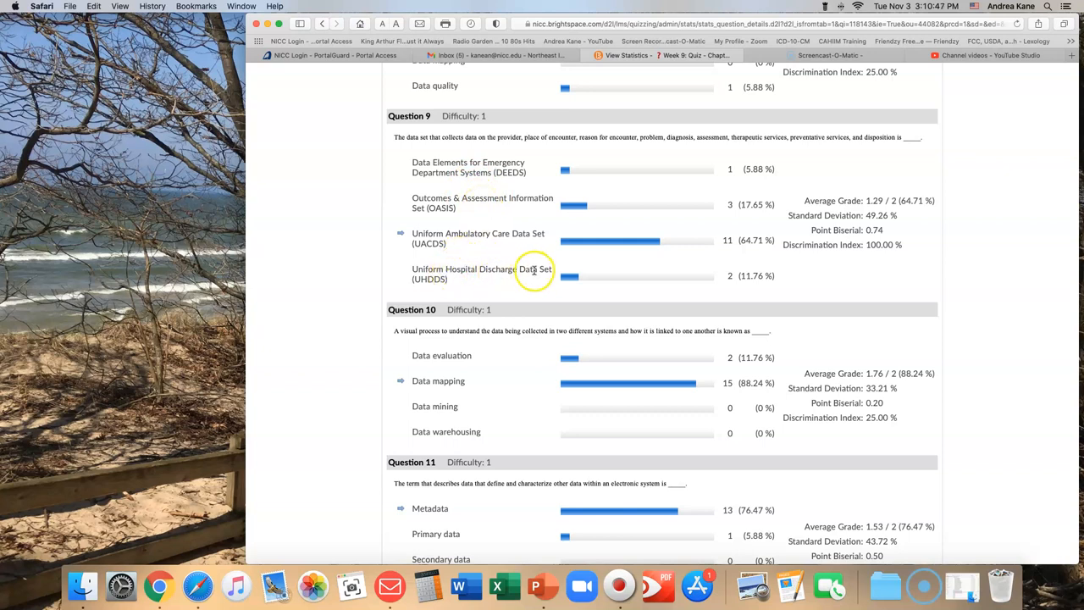
mouse_move(512, 136)
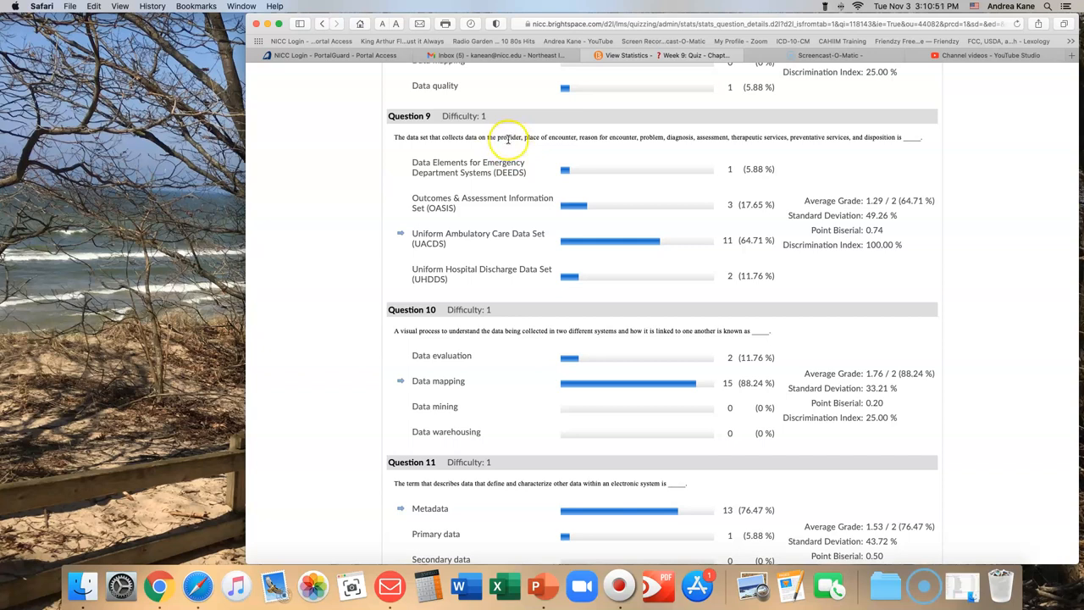
mouse_move(754, 137)
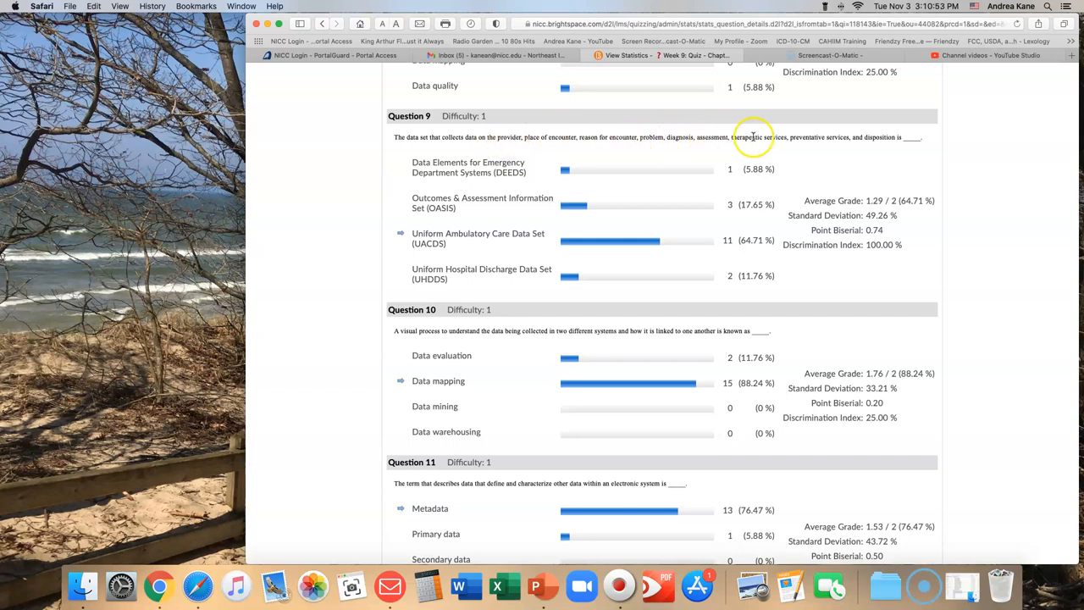
mouse_move(673, 138)
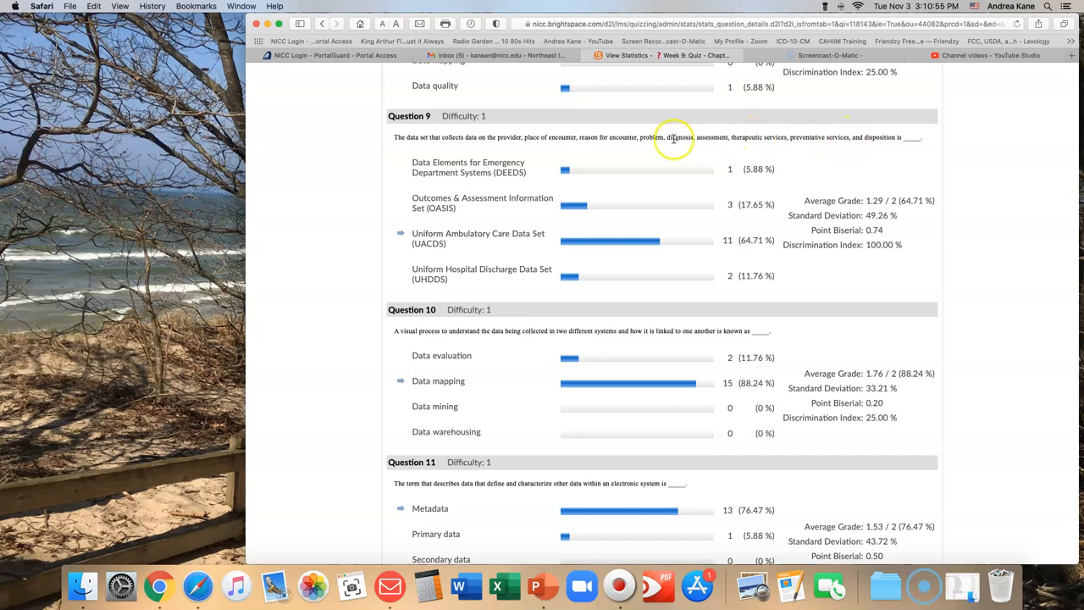
mouse_move(648, 137)
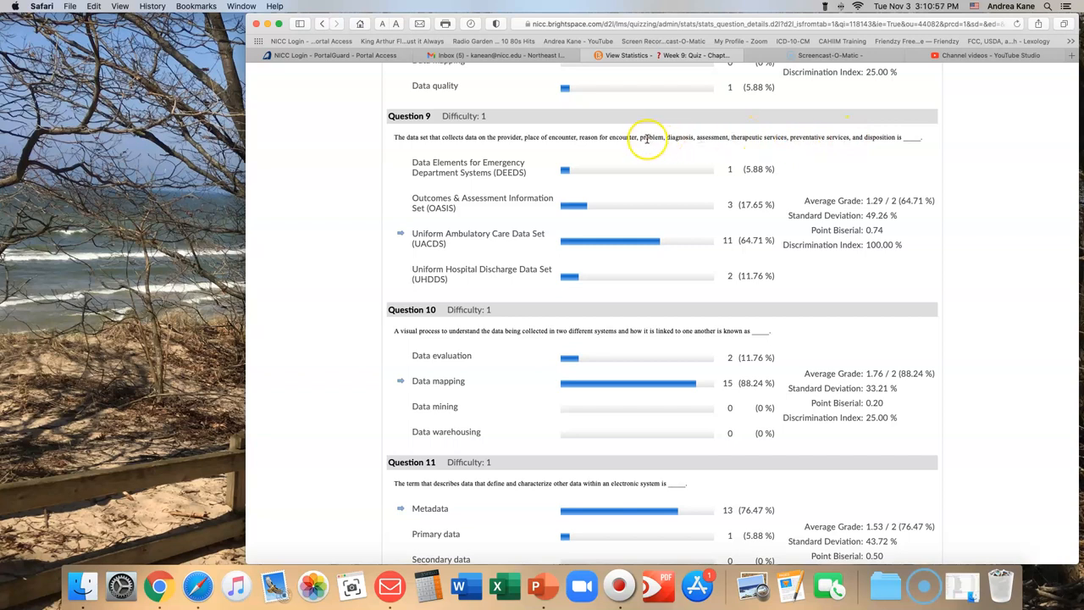
mouse_move(752, 138)
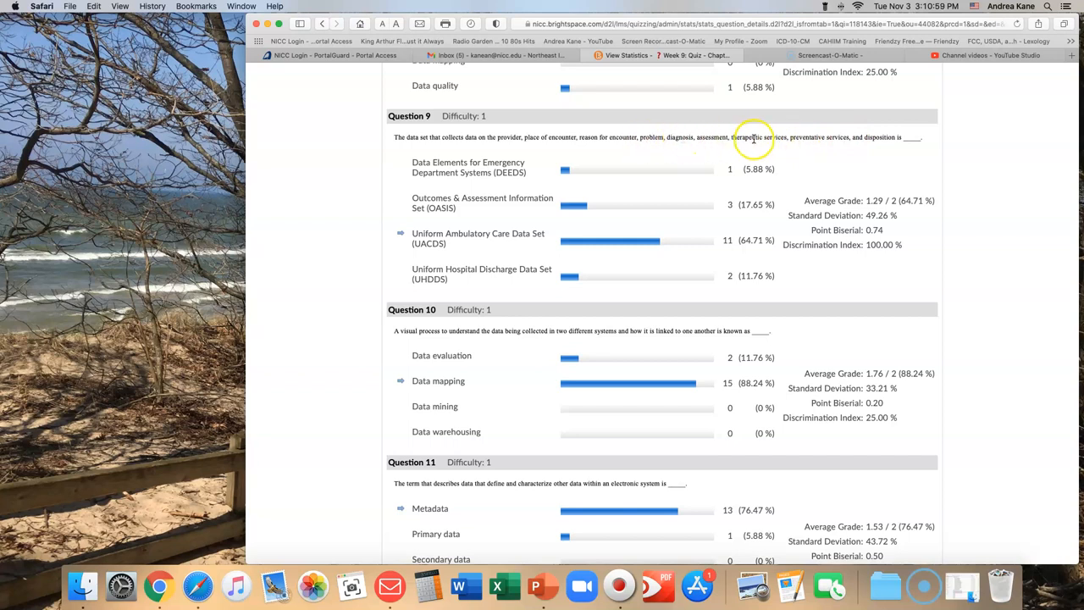
mouse_move(431, 140)
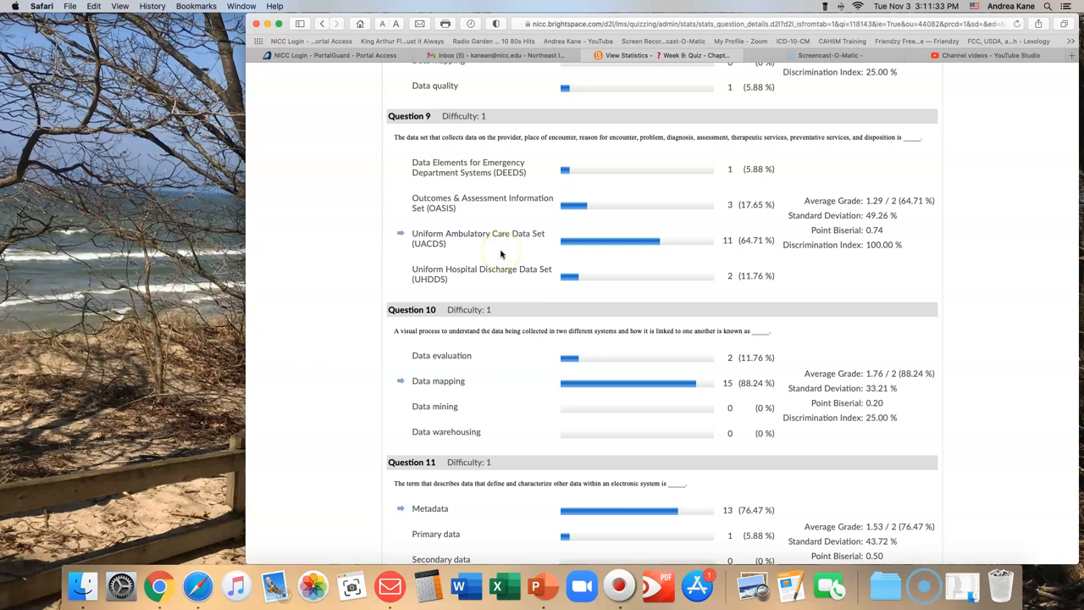
scroll(down, 3)
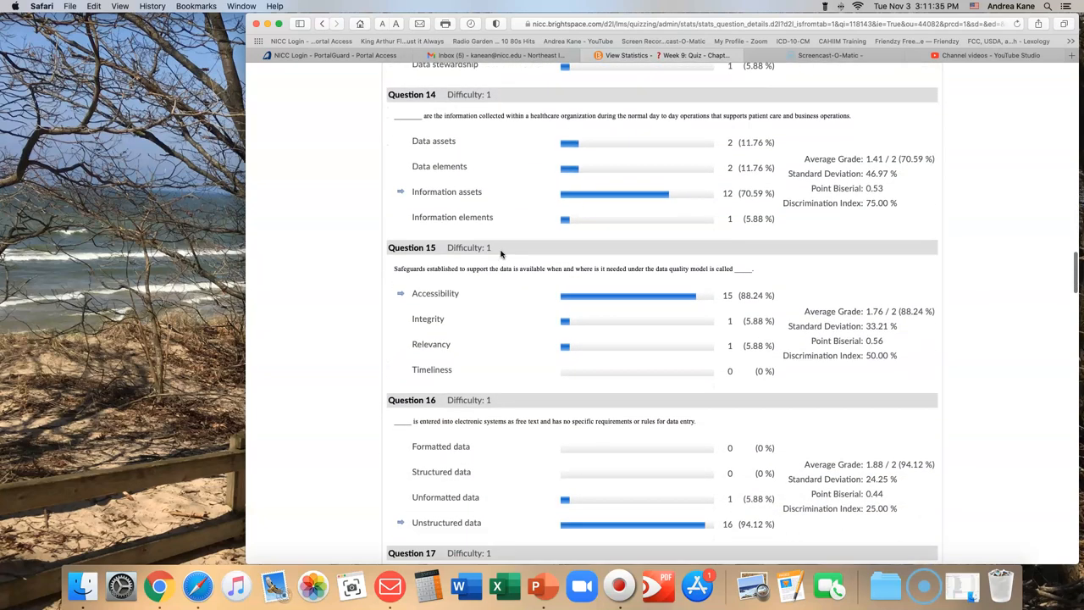
scroll(up, 3)
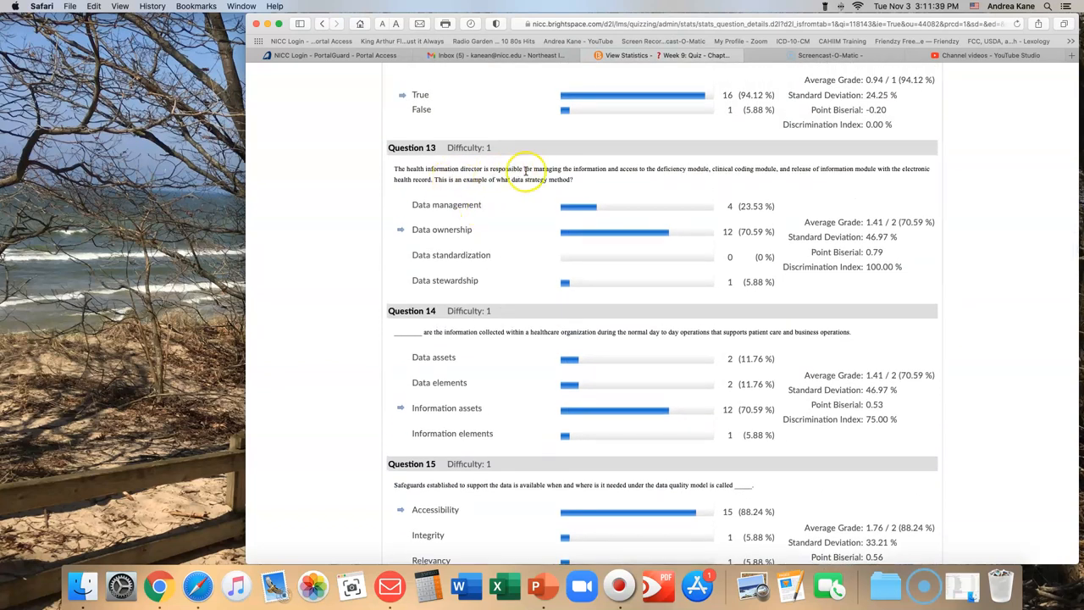
mouse_move(701, 168)
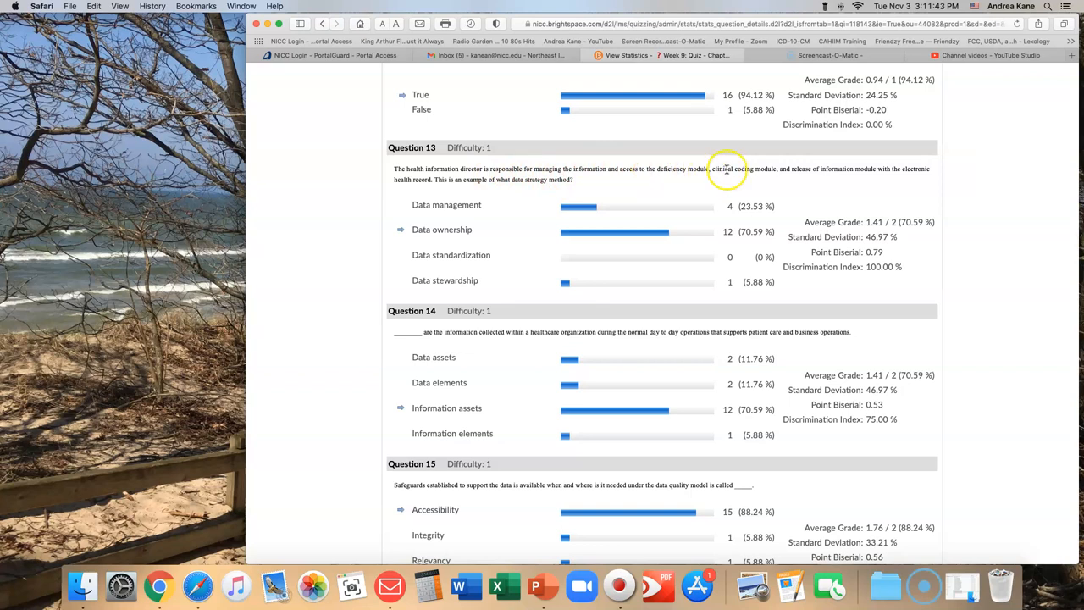
mouse_move(896, 168)
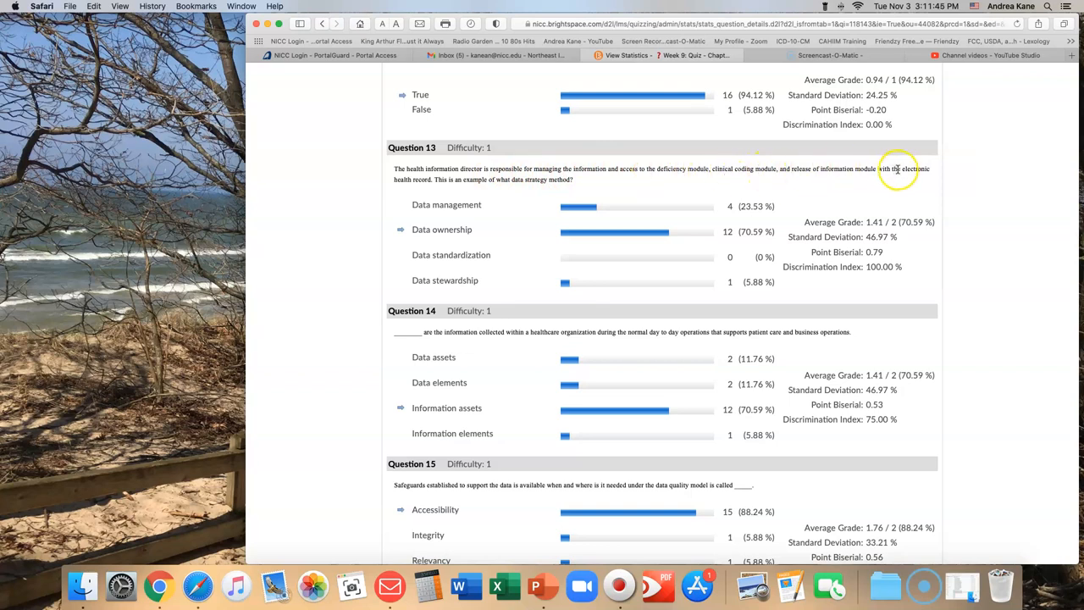
mouse_move(400, 196)
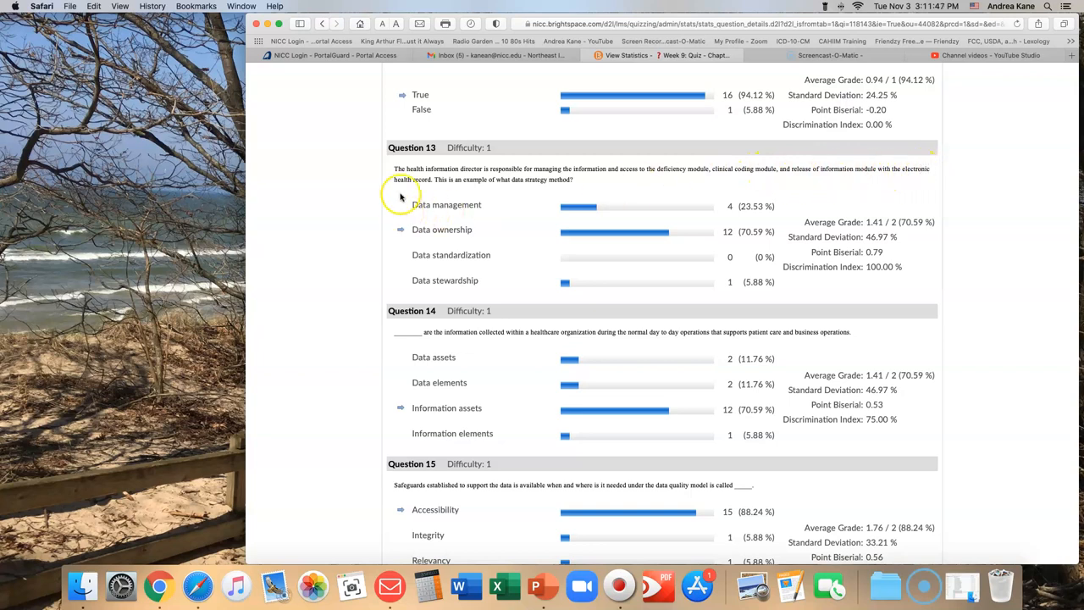
mouse_move(451, 179)
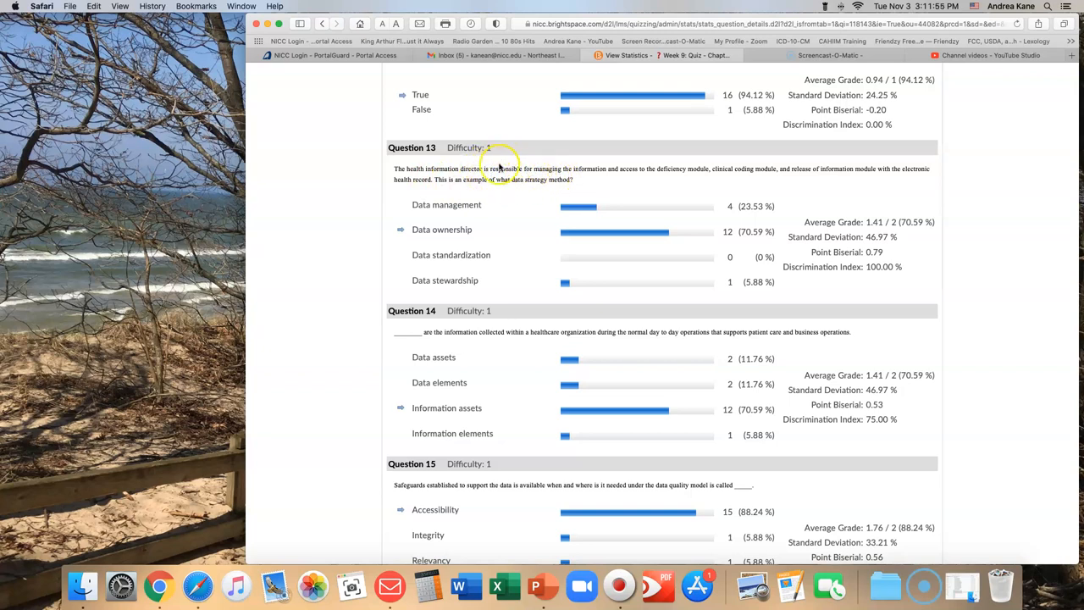
mouse_move(570, 168)
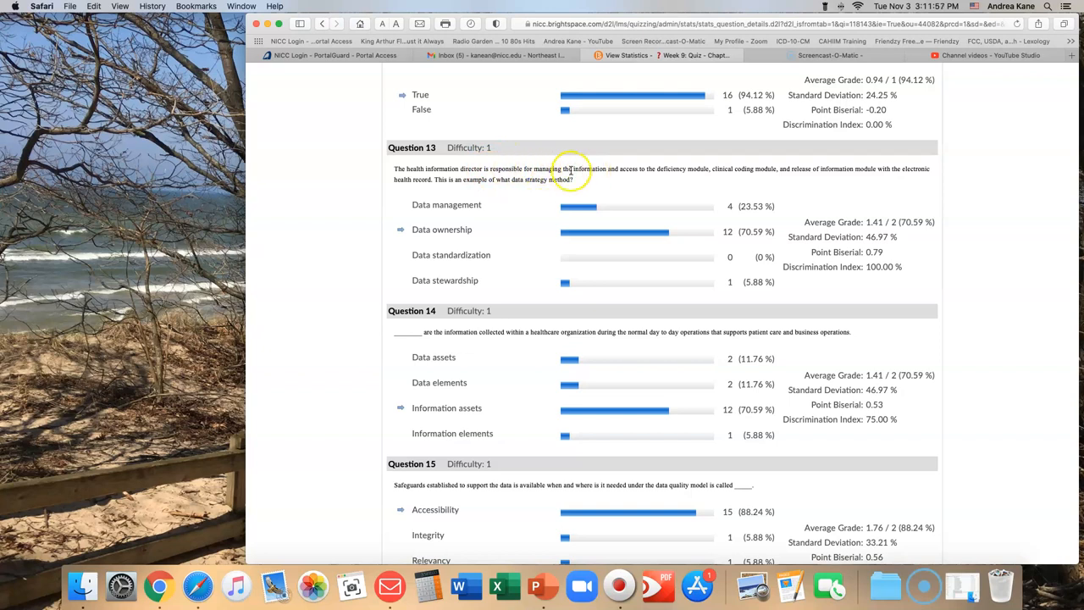
mouse_move(599, 169)
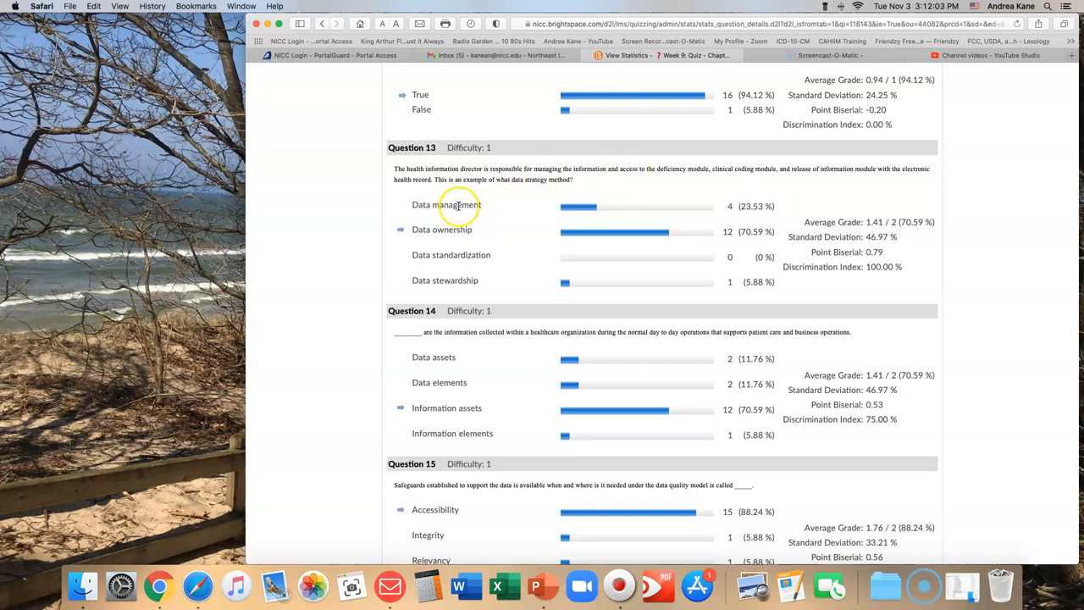
mouse_move(475, 254)
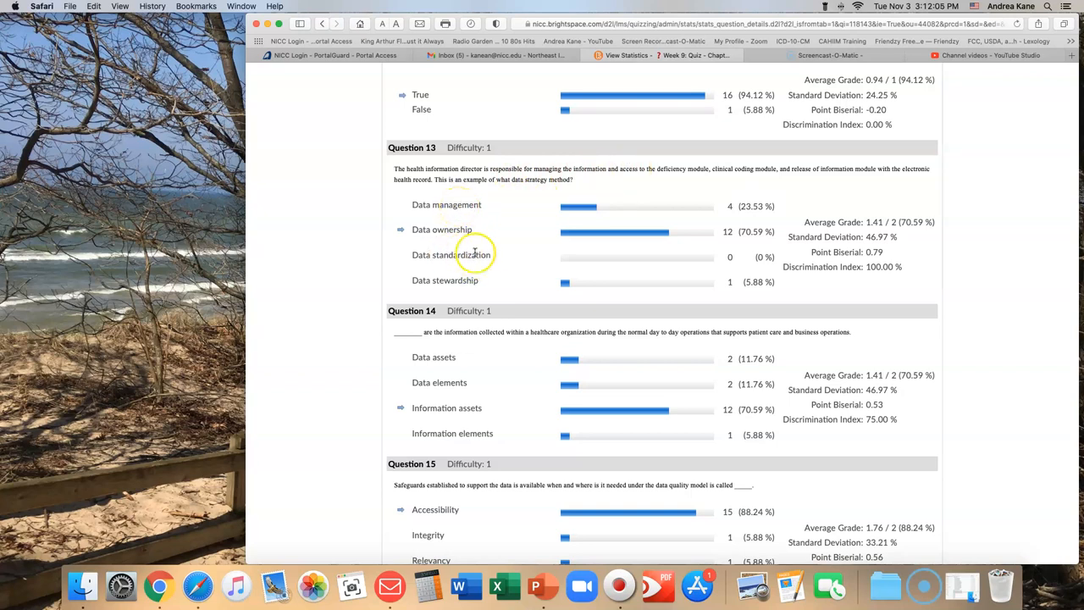
mouse_move(471, 259)
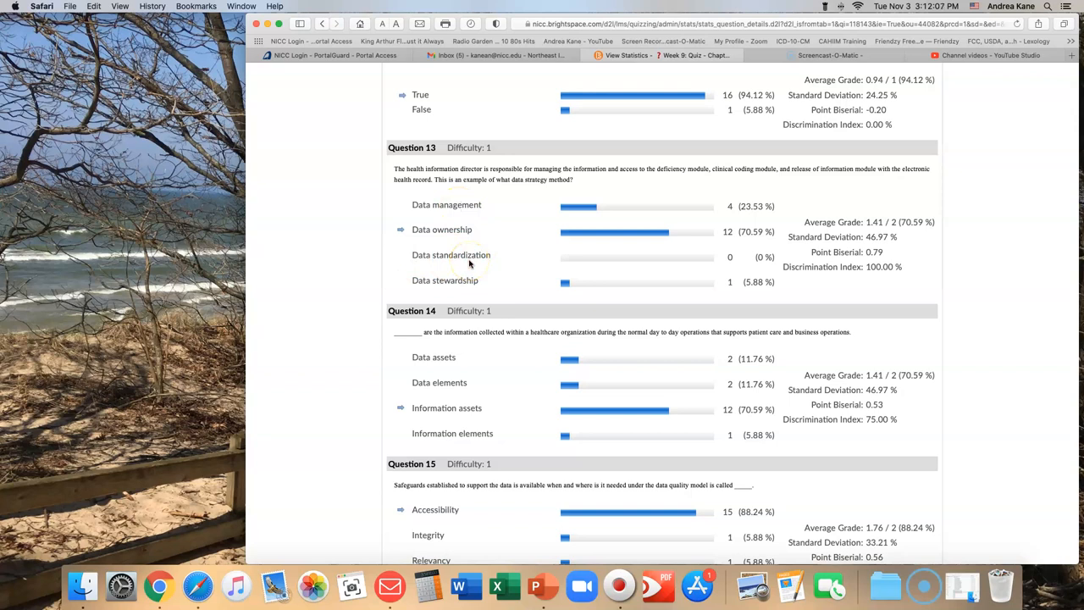
mouse_move(471, 284)
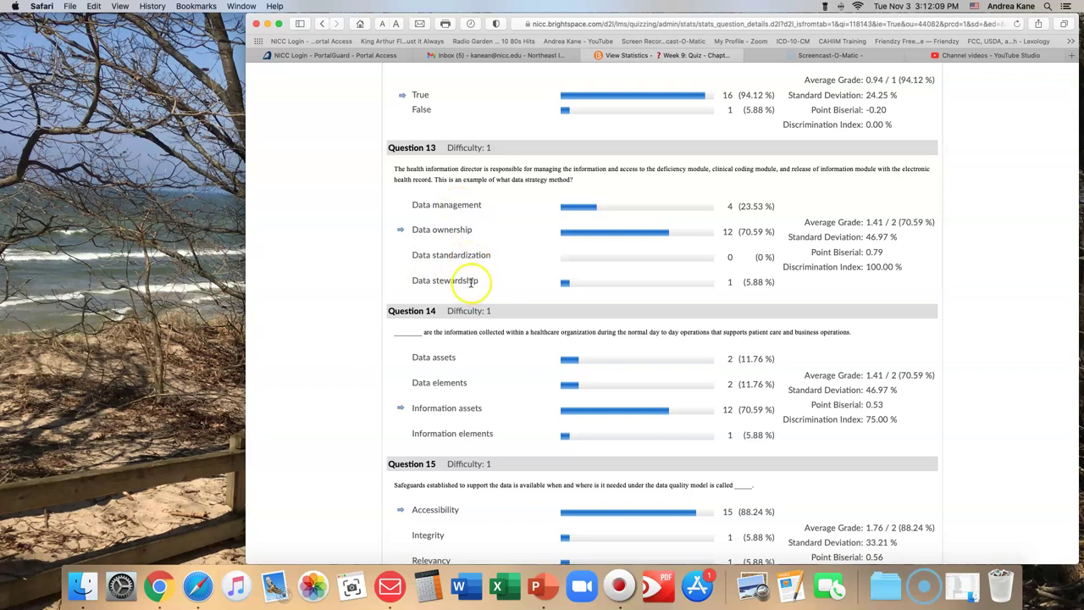
mouse_move(449, 229)
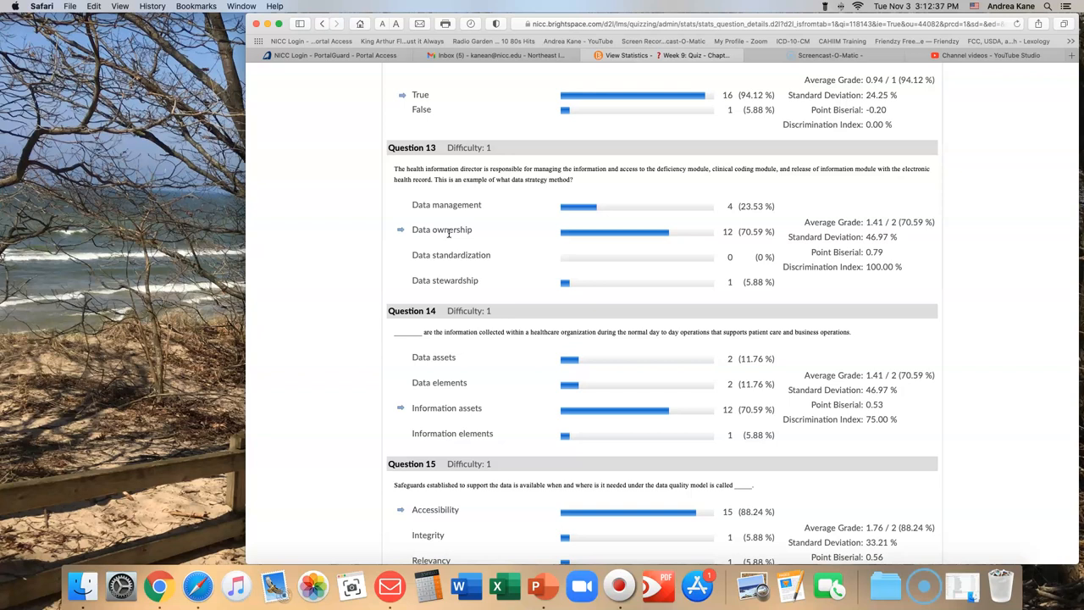
Scroll to Question 14, where 12 responses (70.59%) chose Information assets
scroll(down, 3)
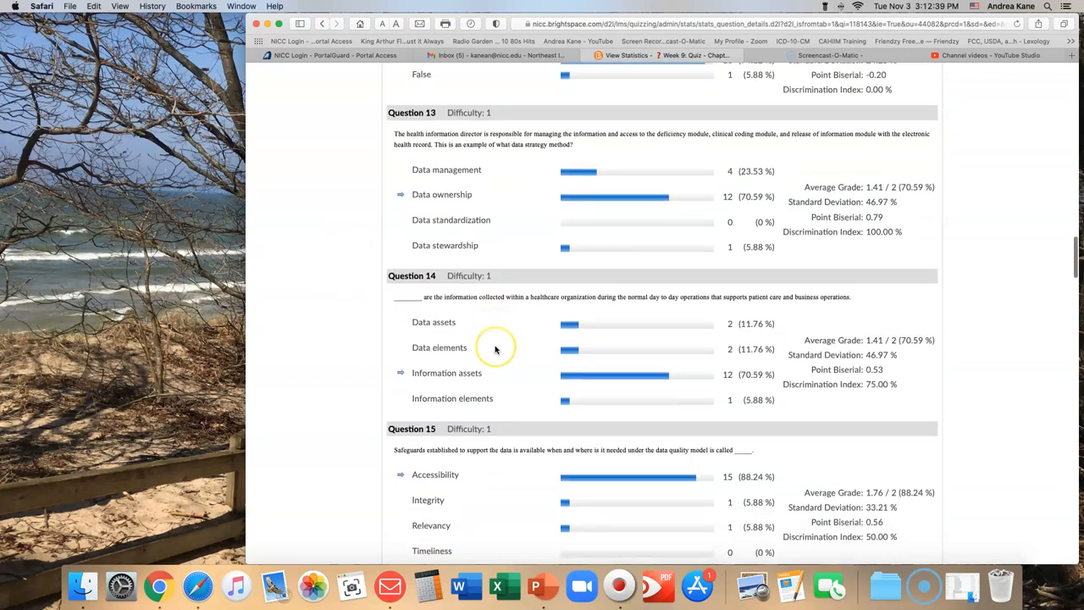
scroll(down, 3)
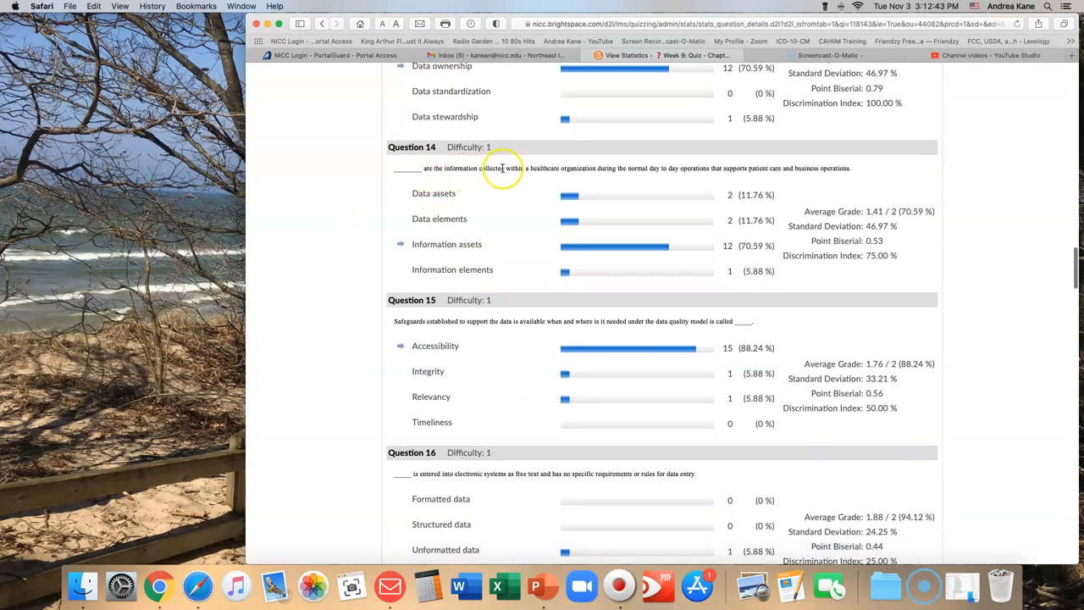
mouse_move(602, 168)
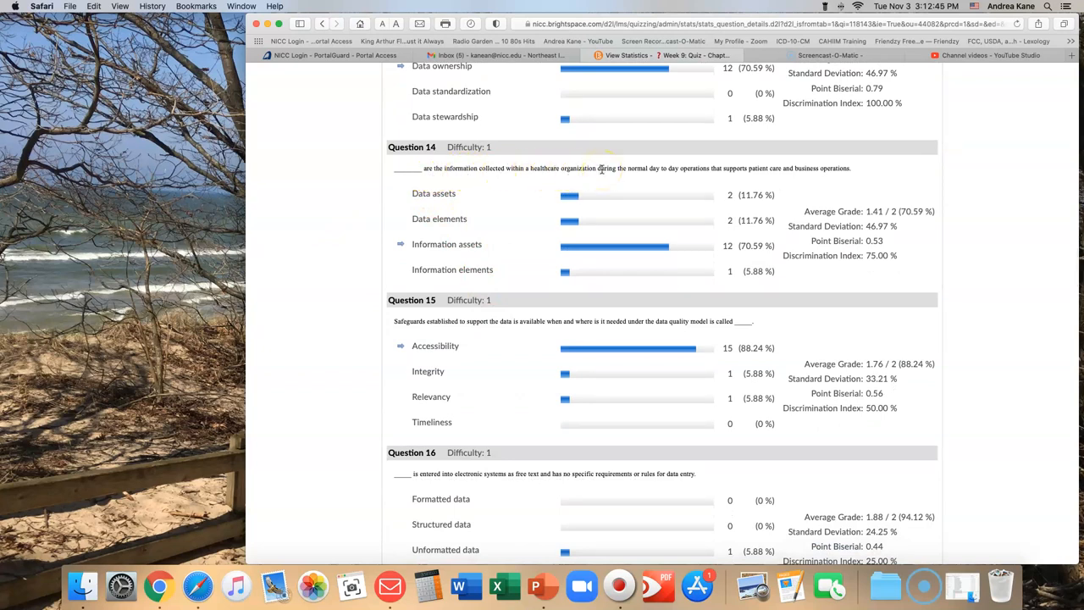
mouse_move(778, 168)
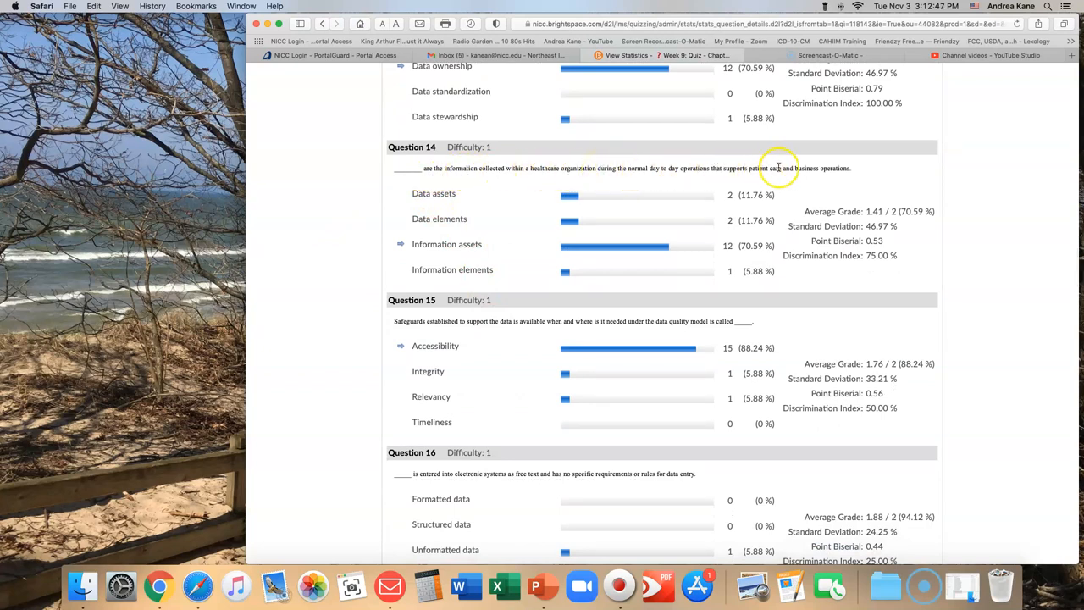
mouse_move(830, 165)
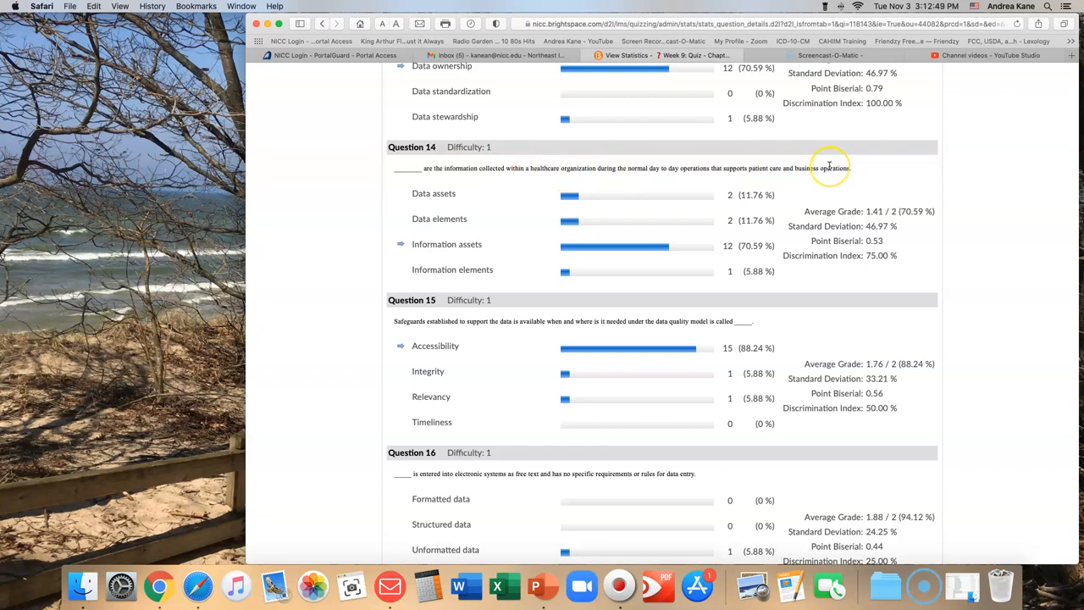
mouse_move(712, 231)
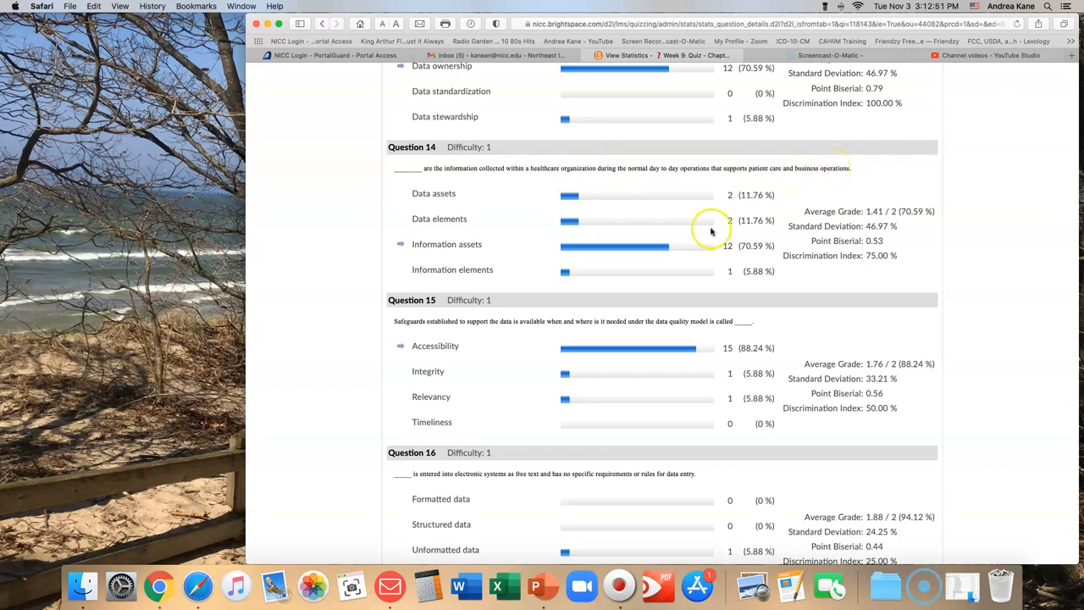
mouse_move(665, 252)
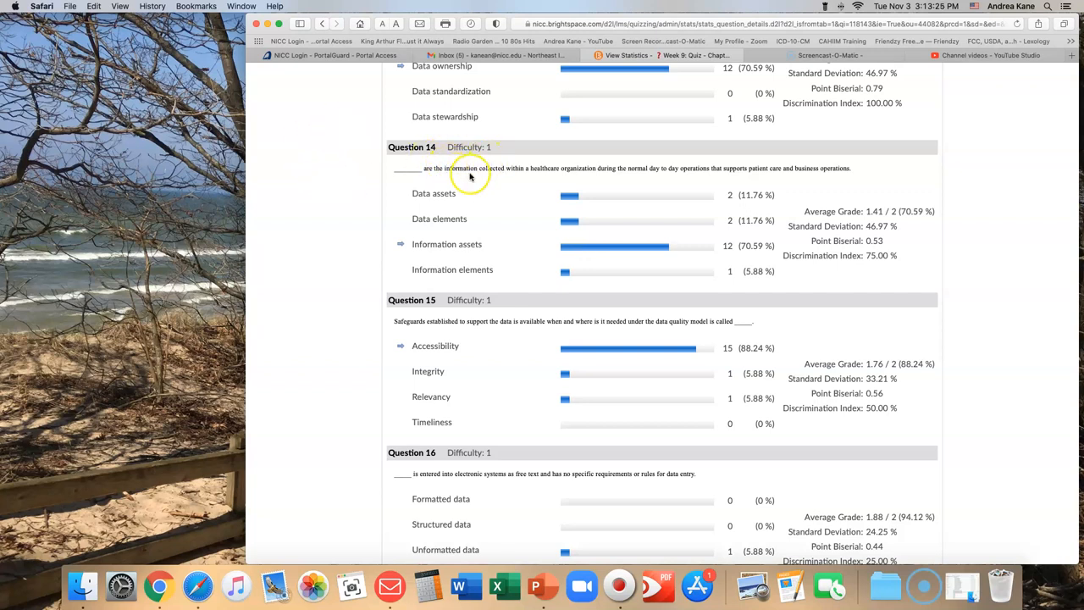
mouse_move(483, 184)
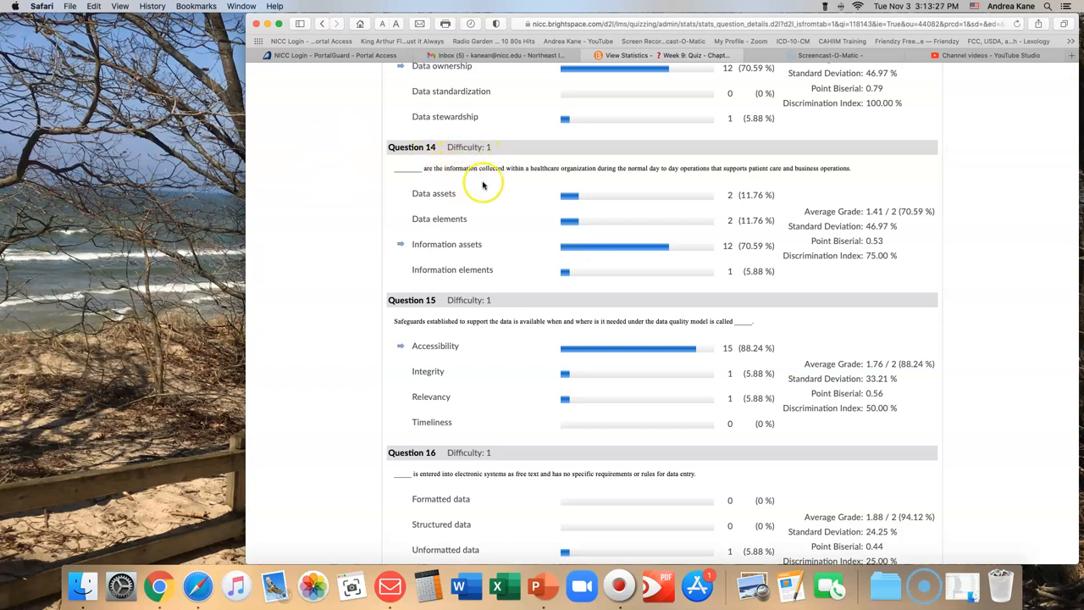
mouse_move(461, 271)
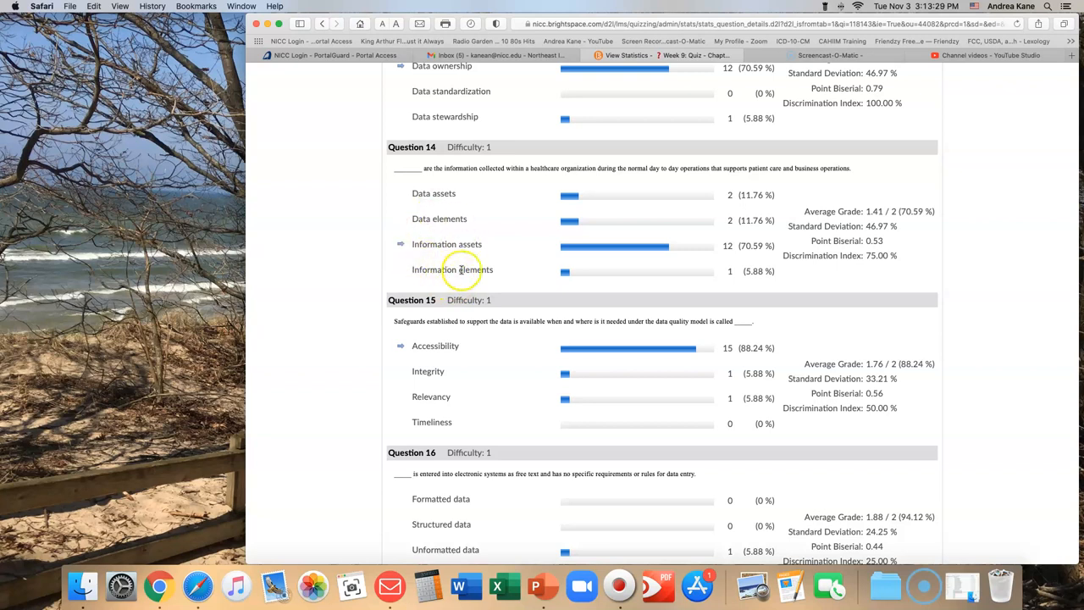
mouse_move(470, 254)
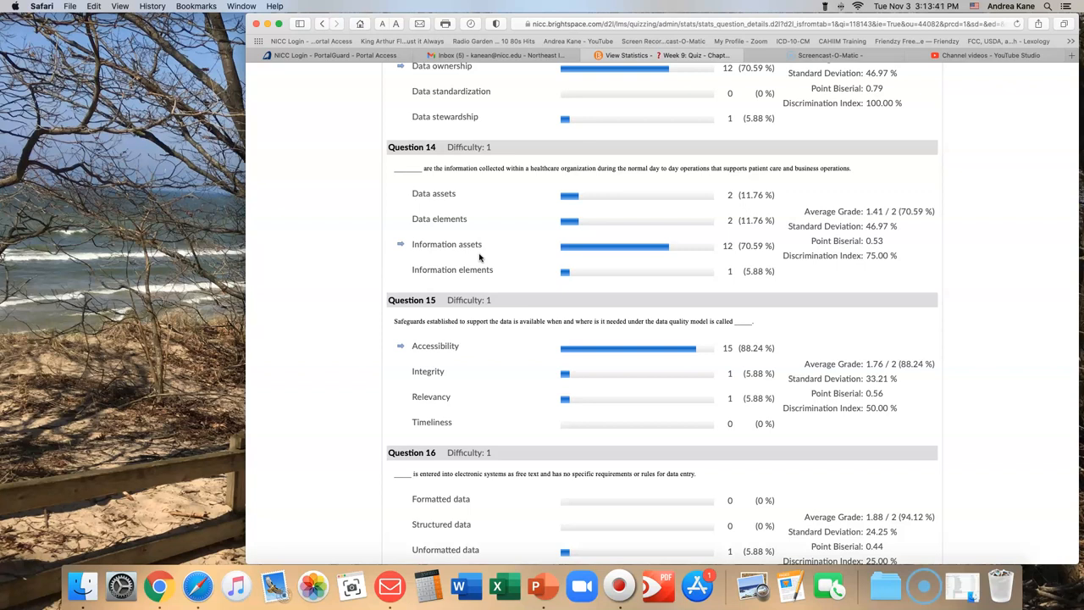
Scroll past Question 17 to Questions 18–20, where all 17 chose Critical thinking on Question 20
scroll(down, 3)
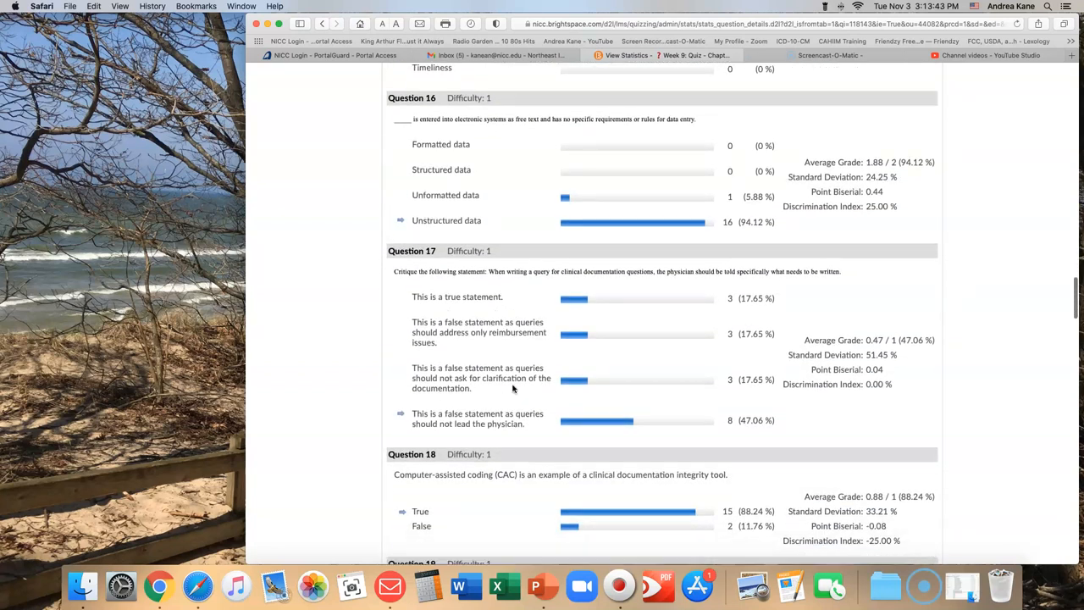
scroll(down, 3)
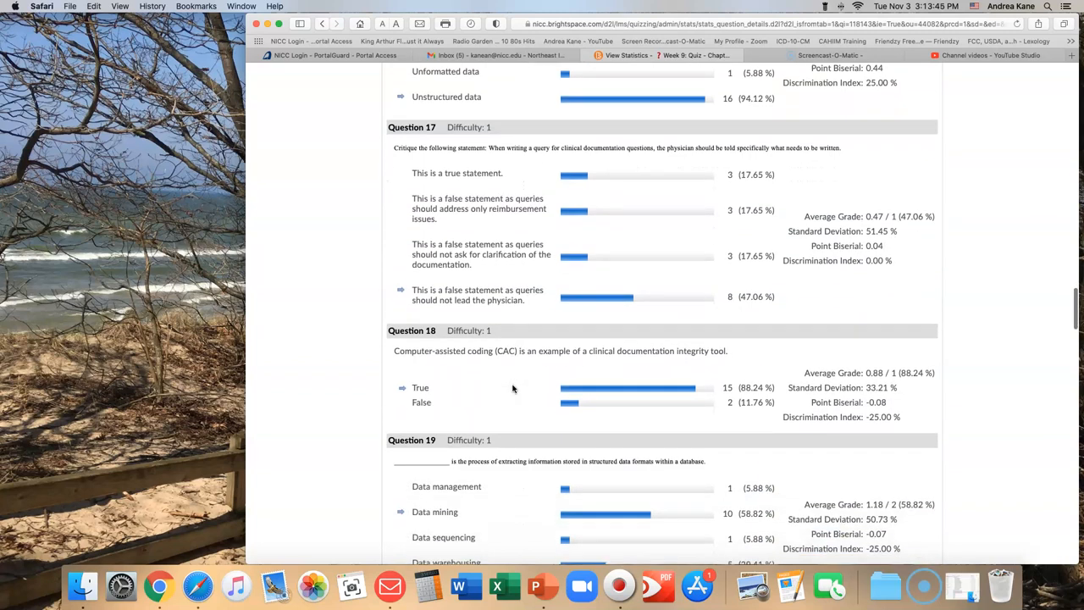
mouse_move(534, 161)
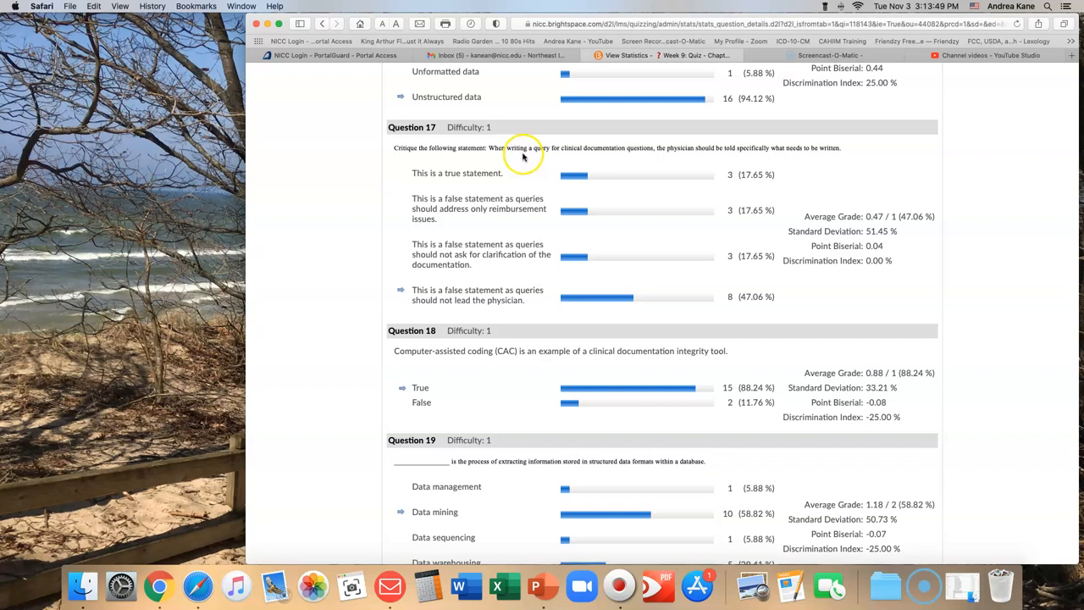
mouse_move(606, 148)
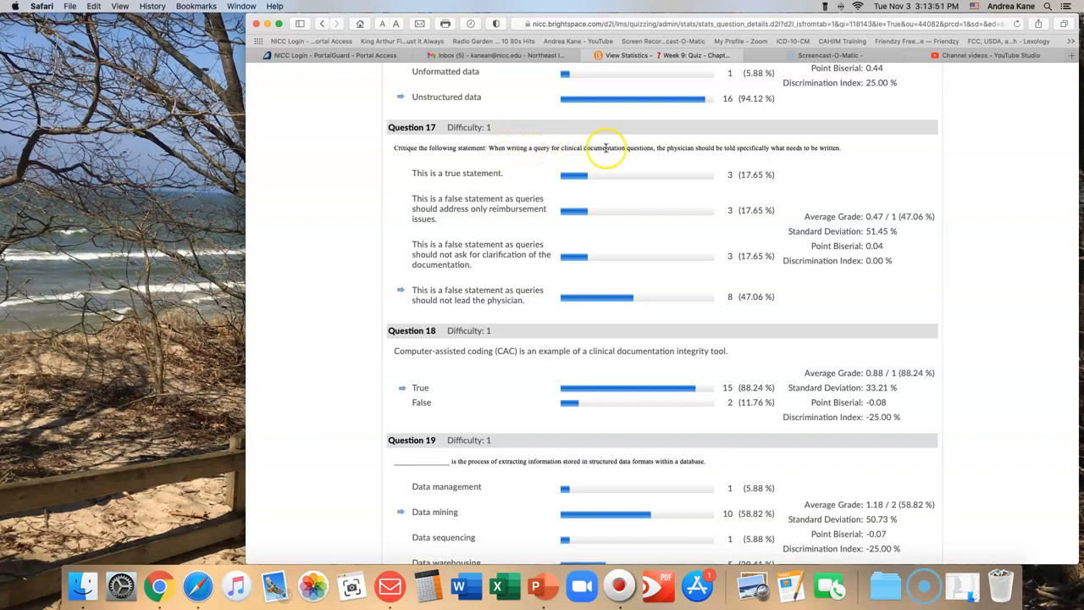
mouse_move(702, 161)
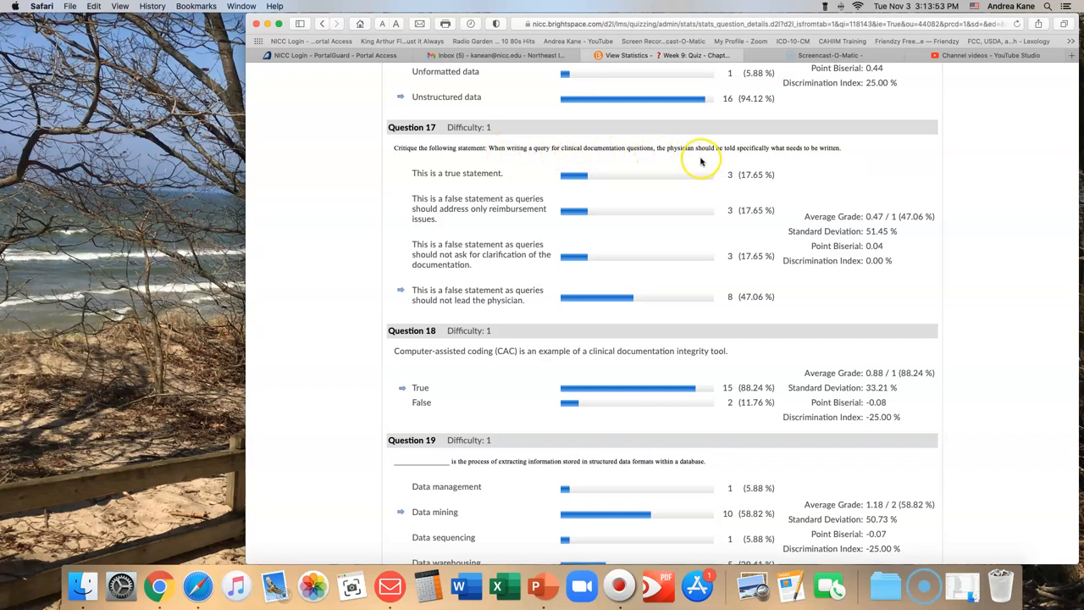
mouse_move(828, 156)
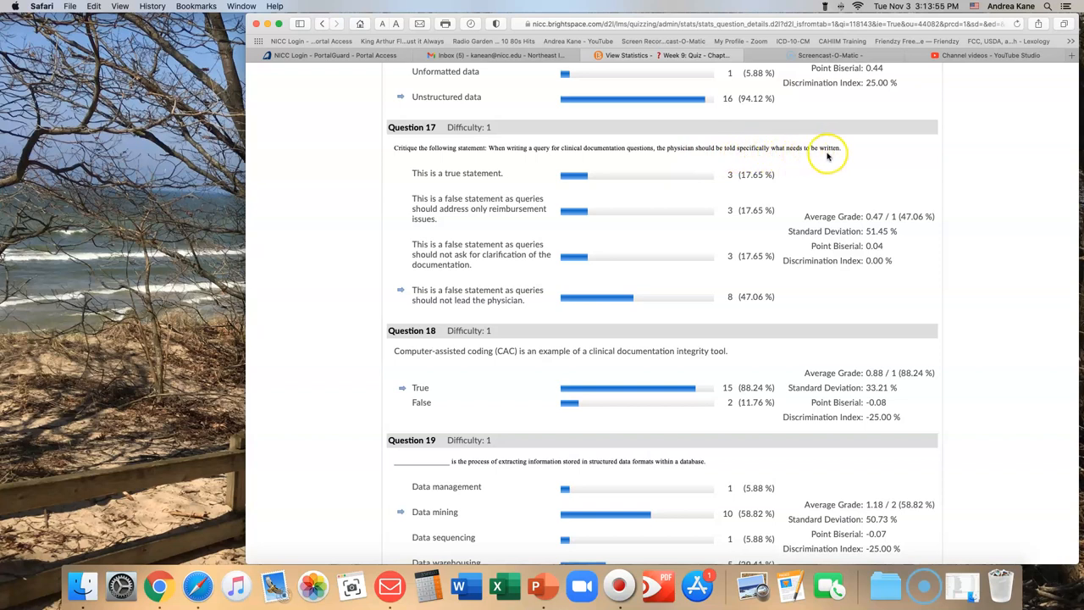
mouse_move(829, 154)
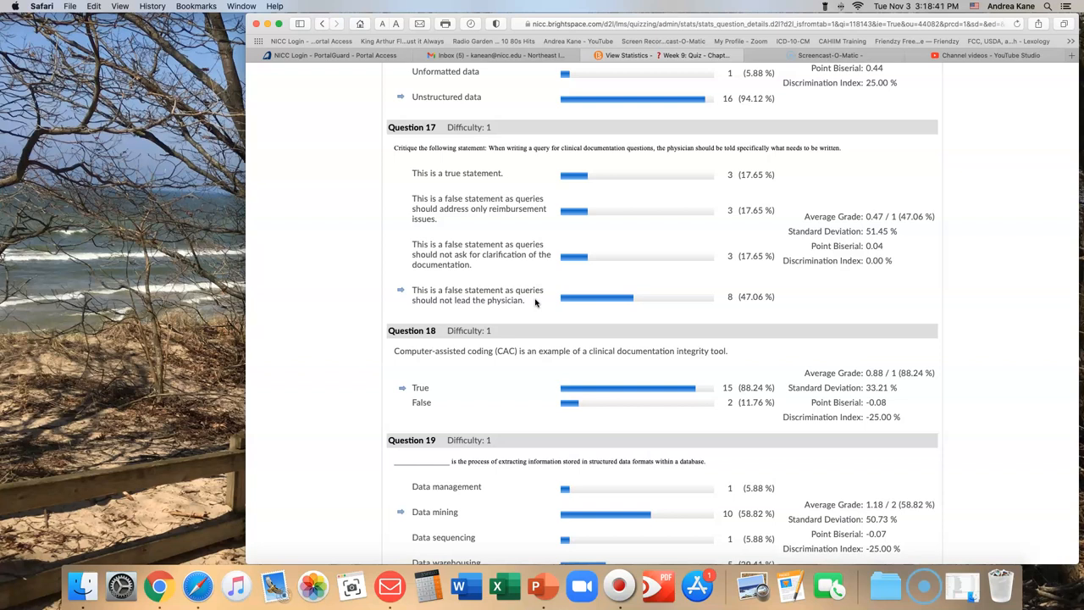
scroll(down, 3)
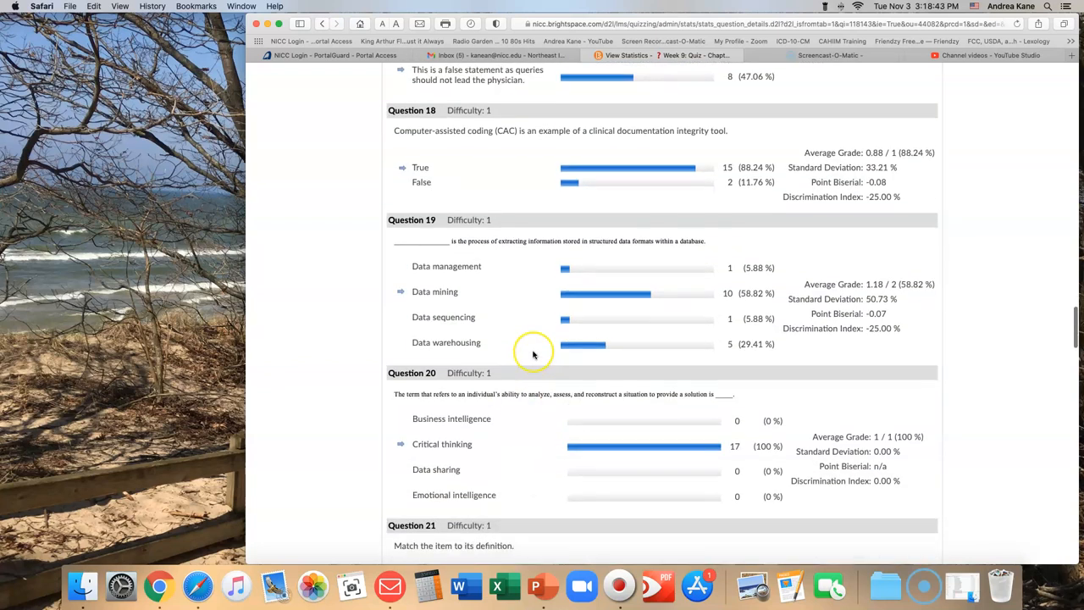
scroll(down, 3)
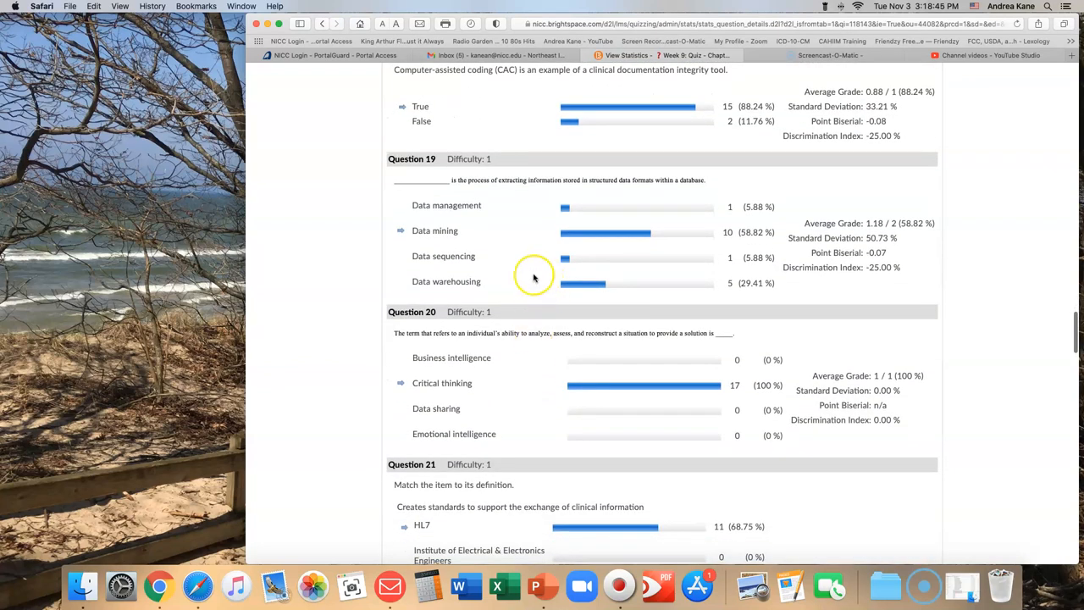
mouse_move(474, 254)
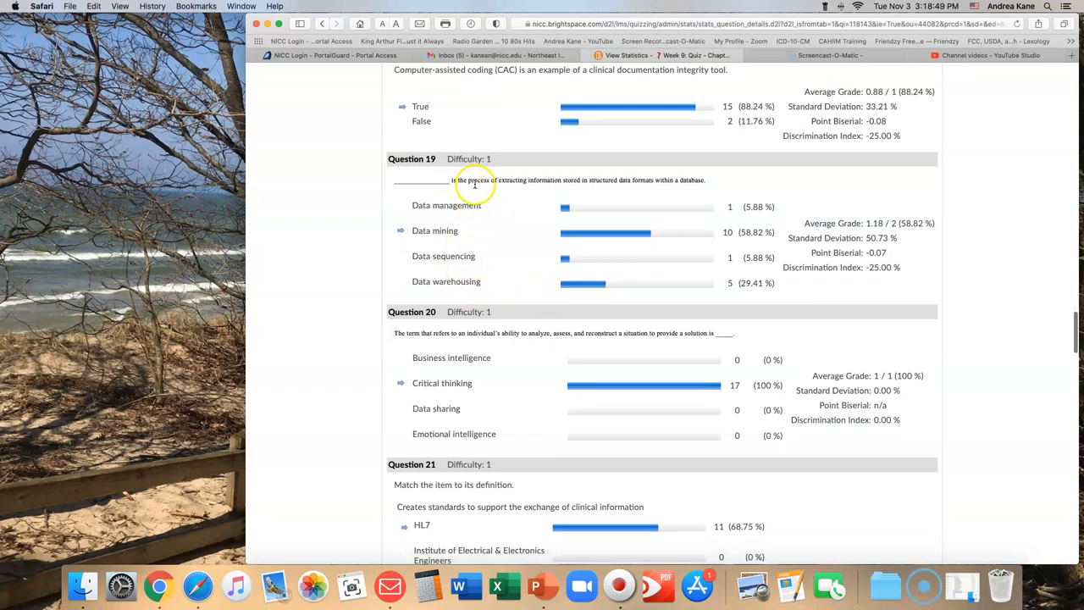
mouse_move(627, 180)
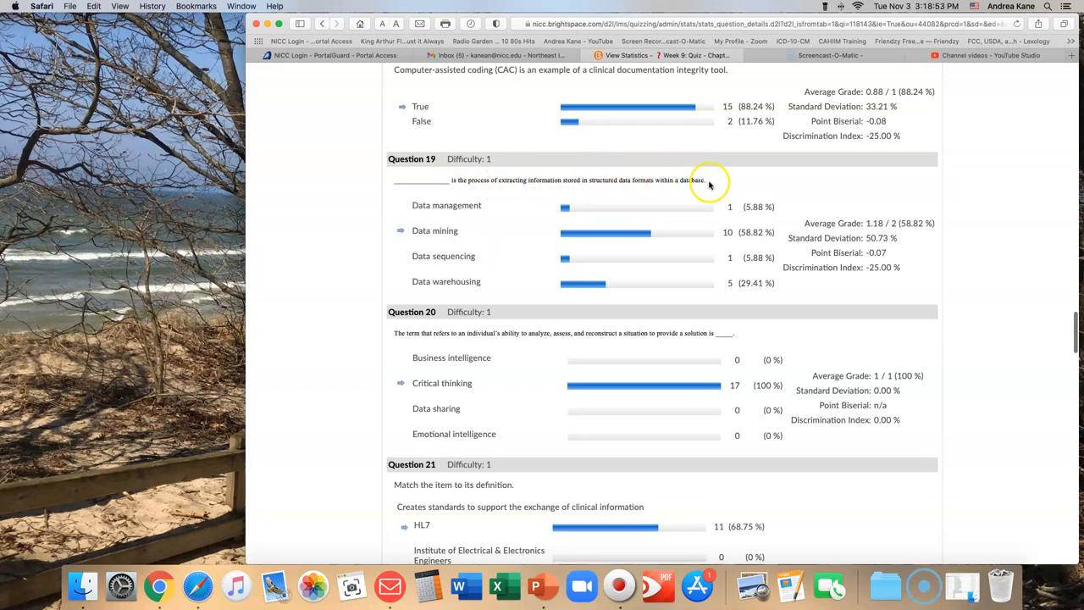
mouse_move(614, 180)
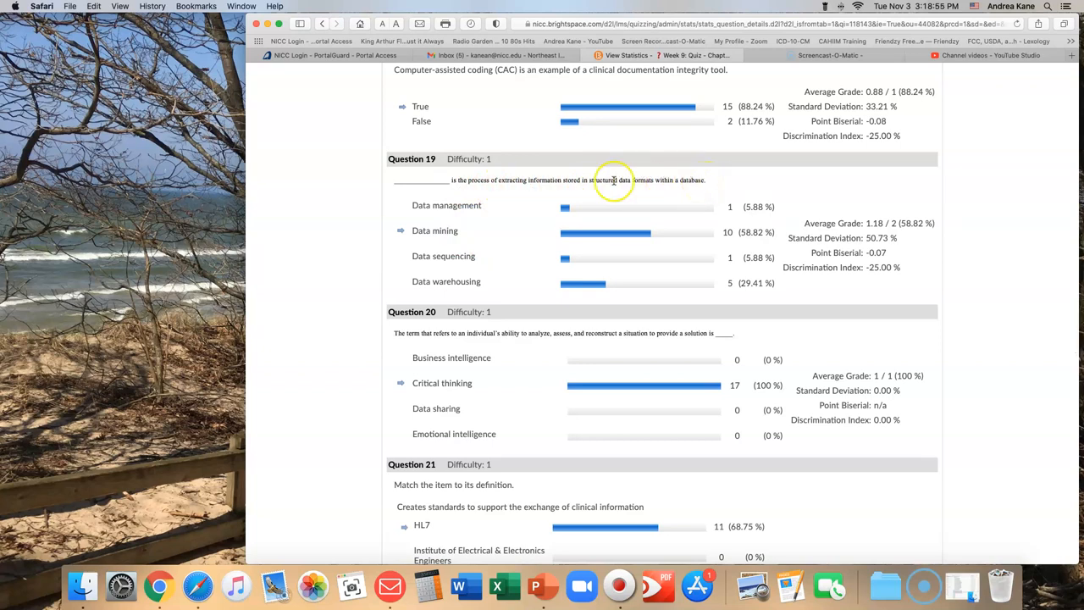
mouse_move(555, 180)
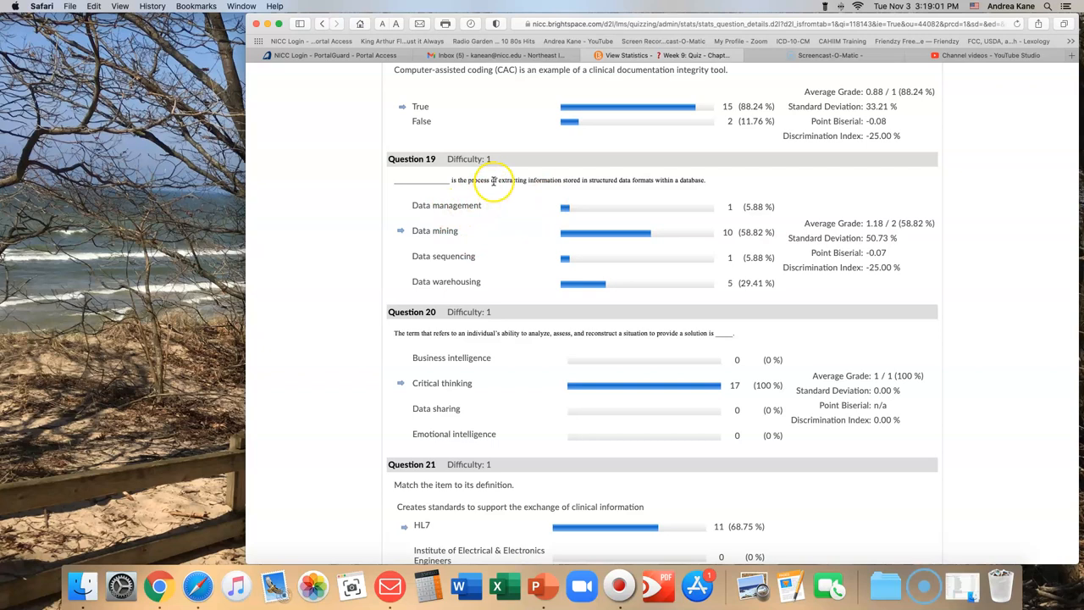
mouse_move(506, 179)
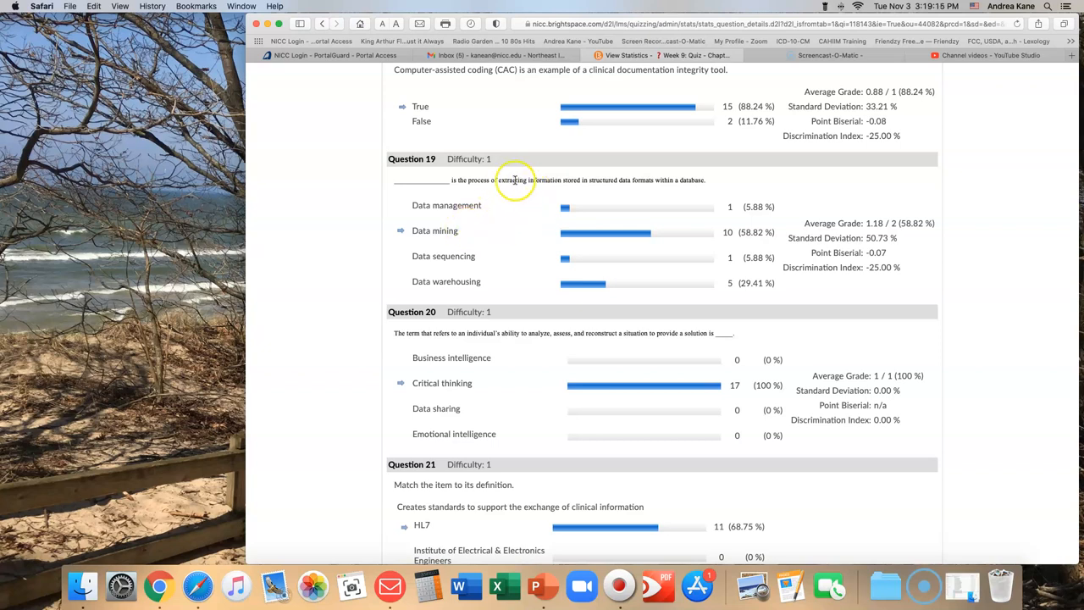
mouse_move(539, 179)
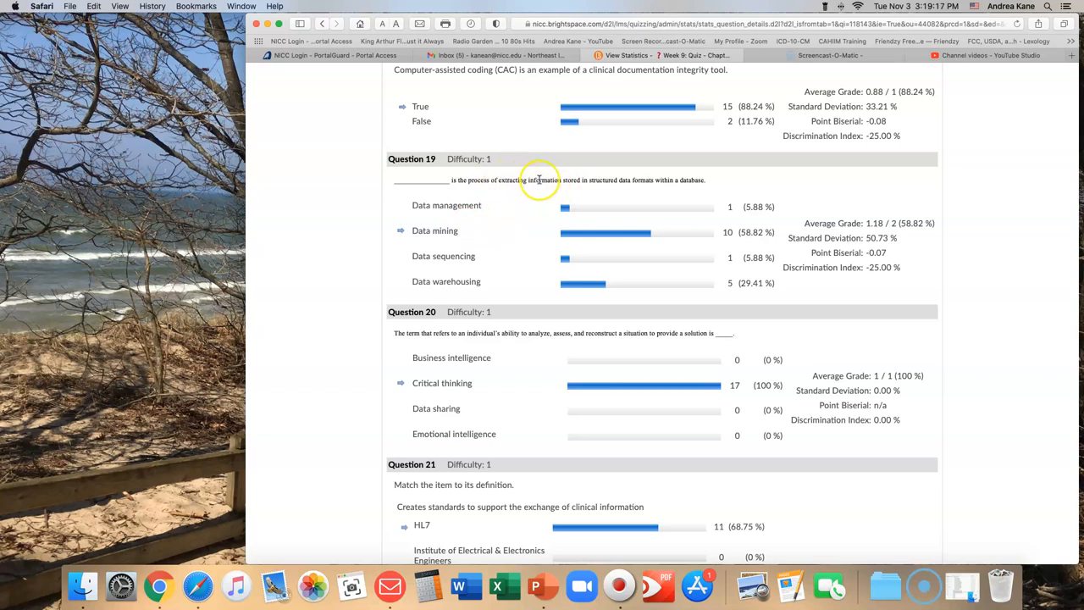
mouse_move(540, 187)
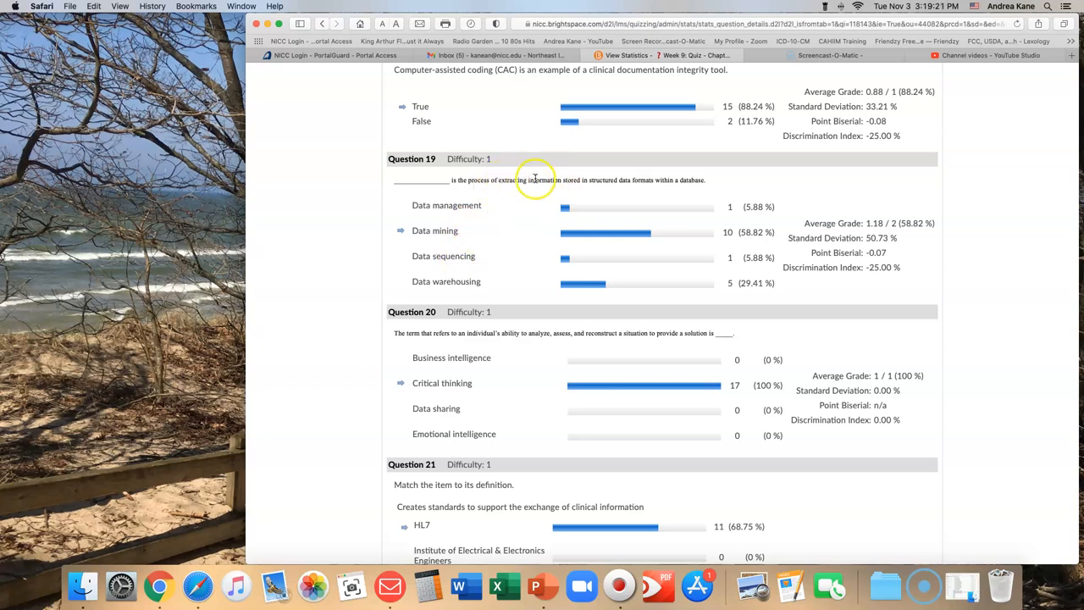
mouse_move(458, 281)
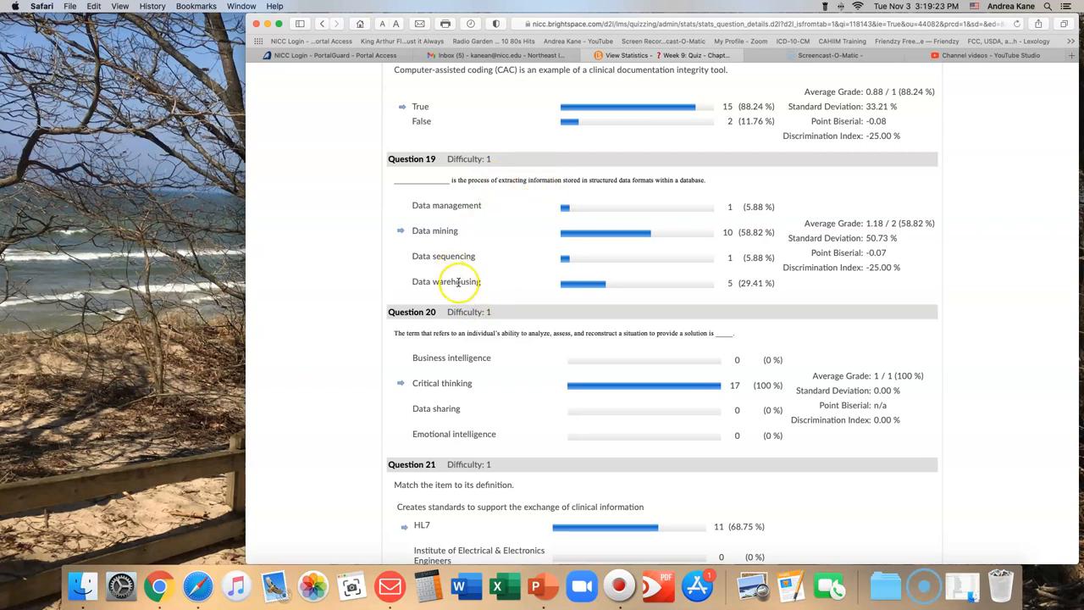
mouse_move(540, 190)
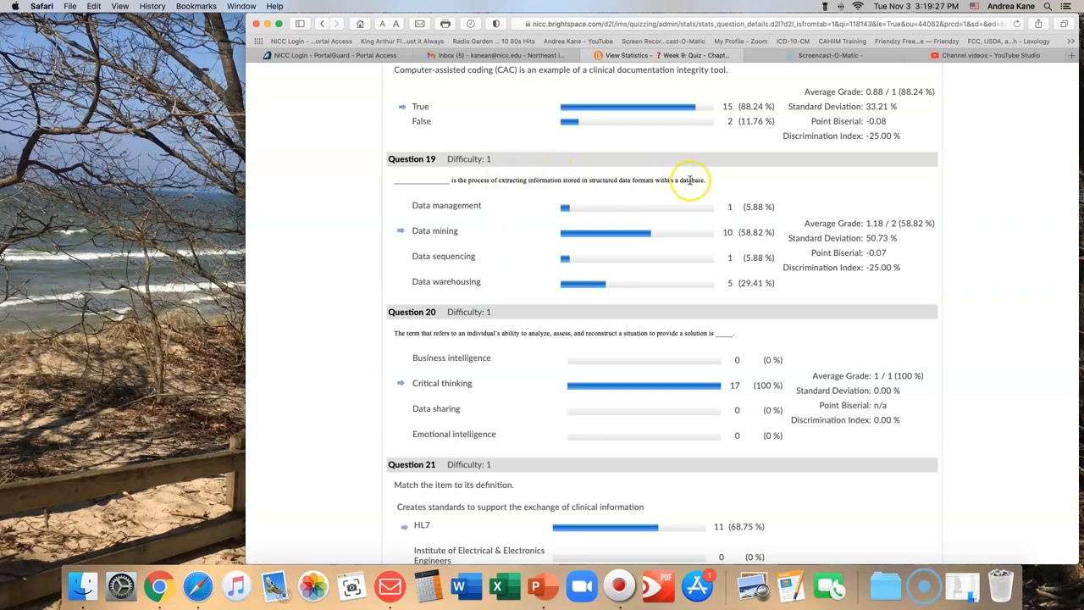
mouse_move(495, 189)
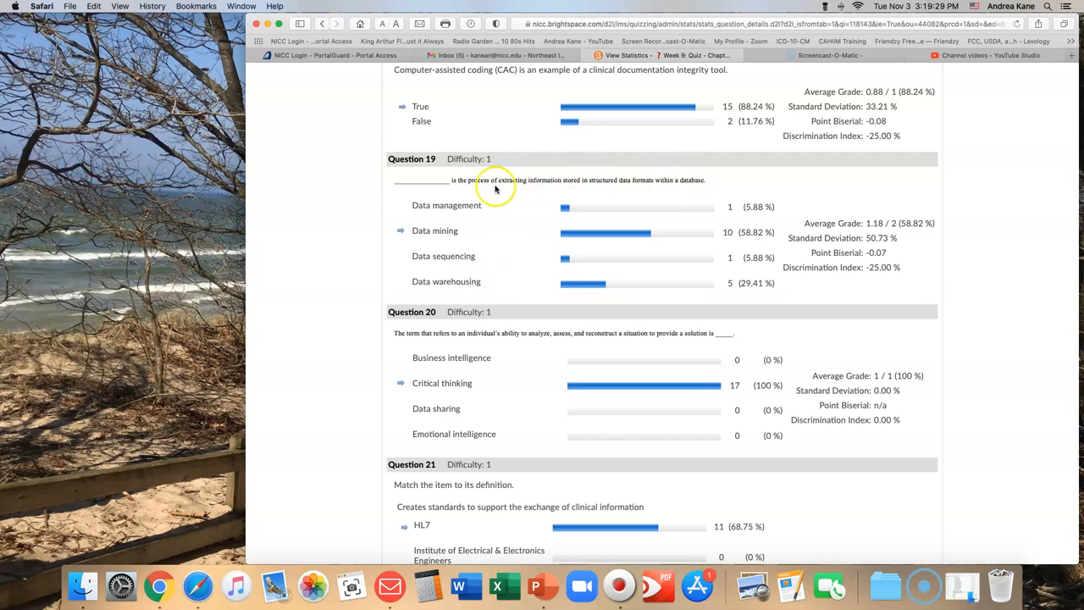
mouse_move(496, 188)
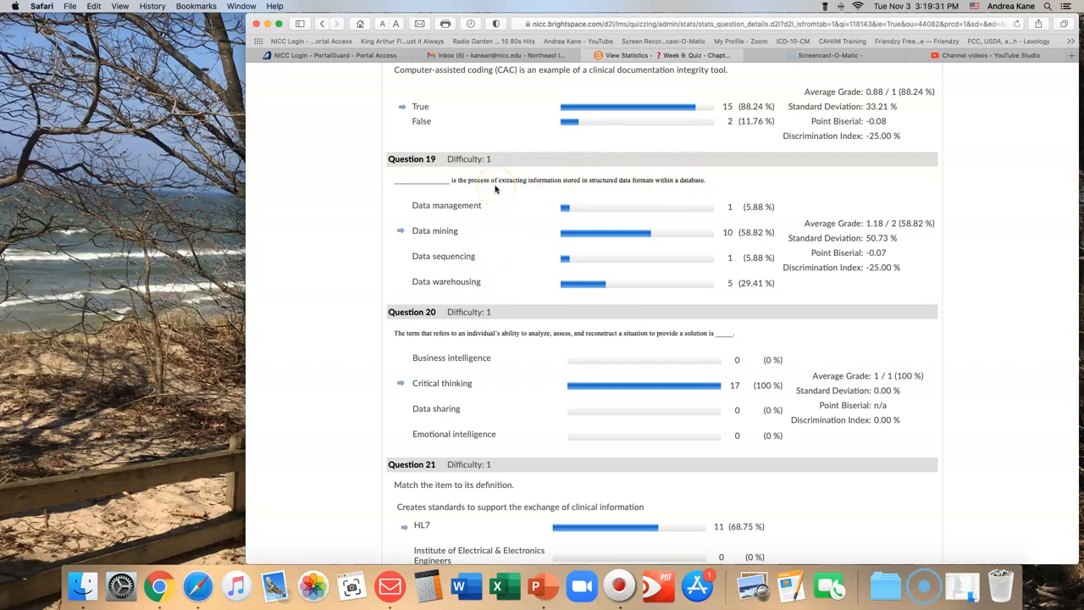
mouse_move(483, 285)
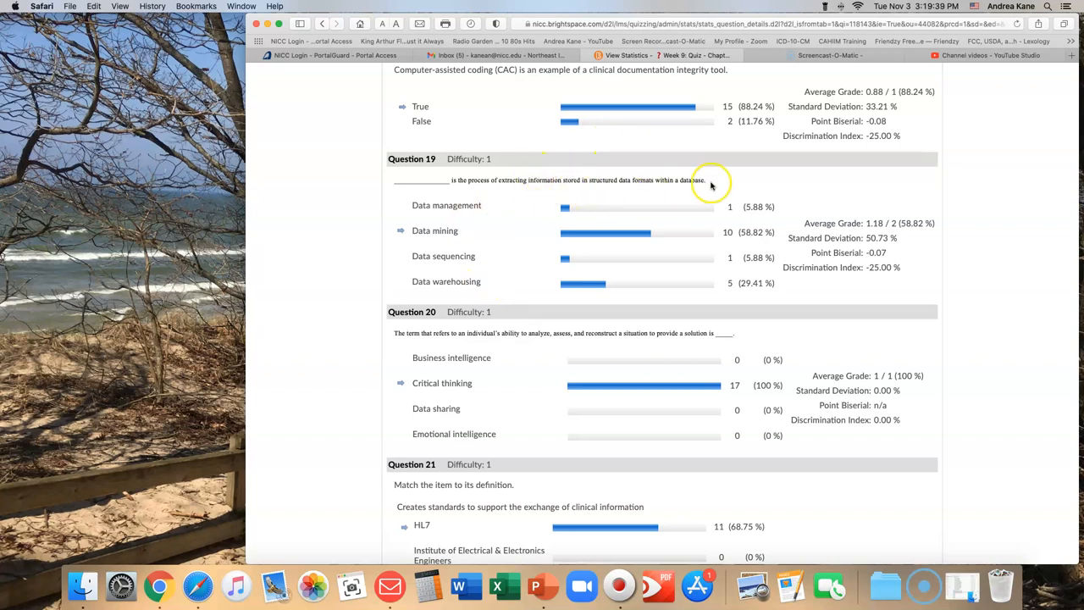
mouse_move(674, 182)
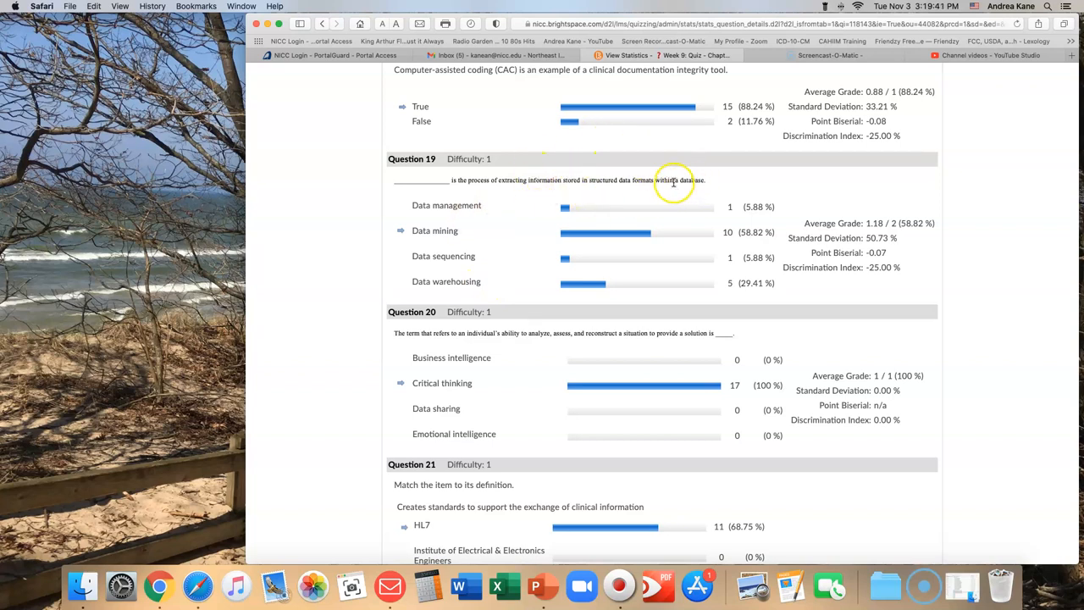
mouse_move(651, 179)
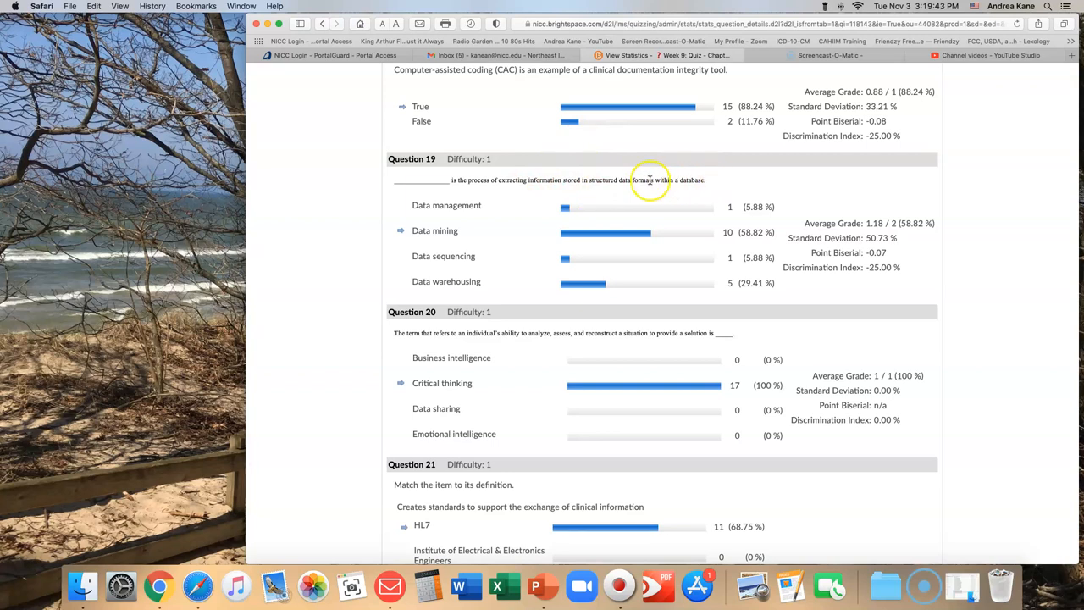
mouse_move(434, 235)
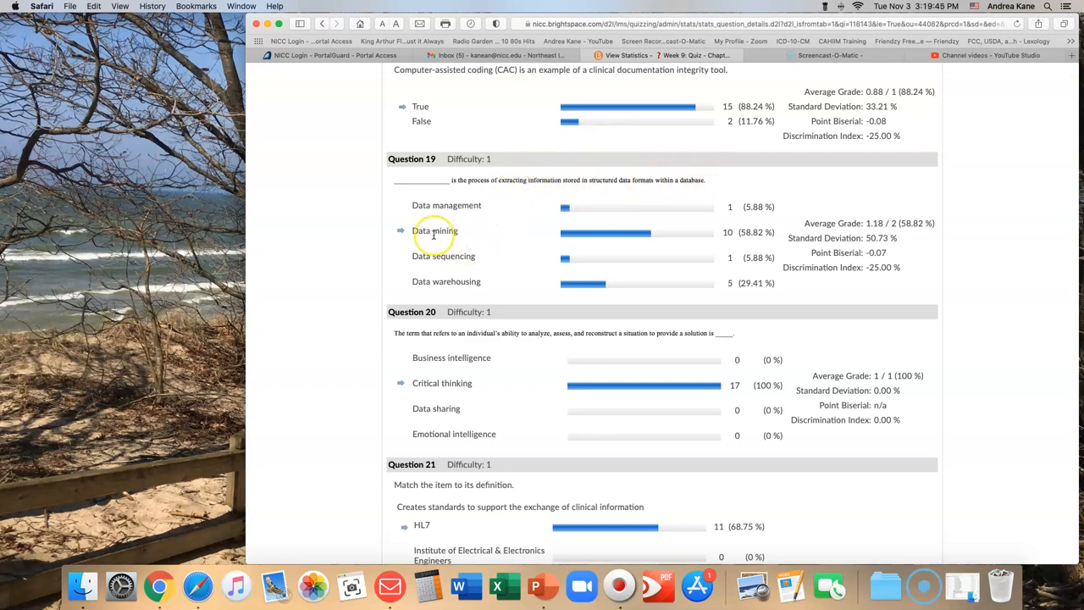
mouse_move(437, 243)
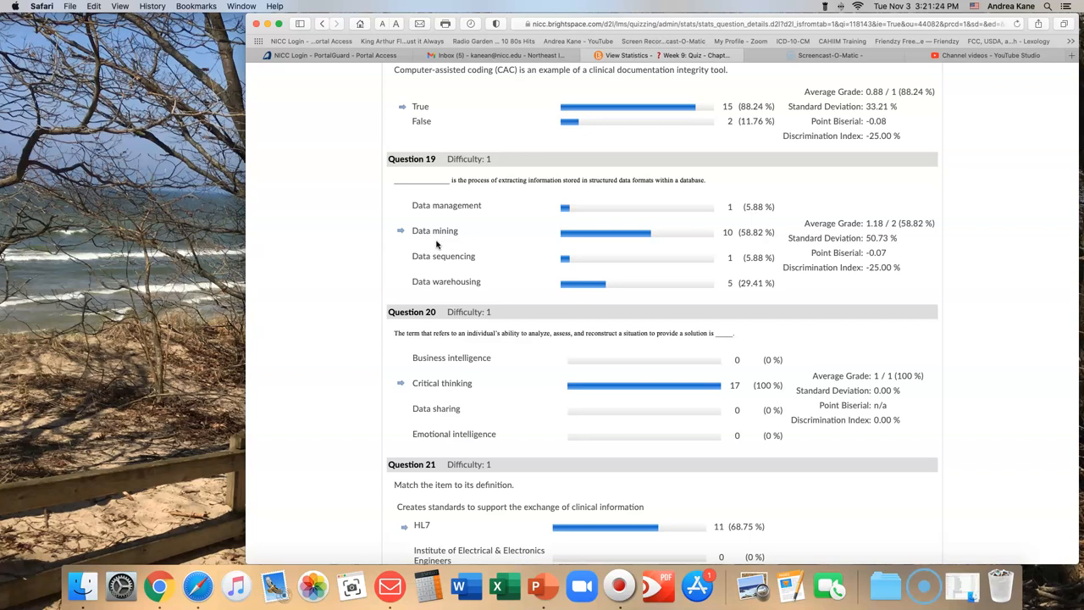
mouse_move(561, 305)
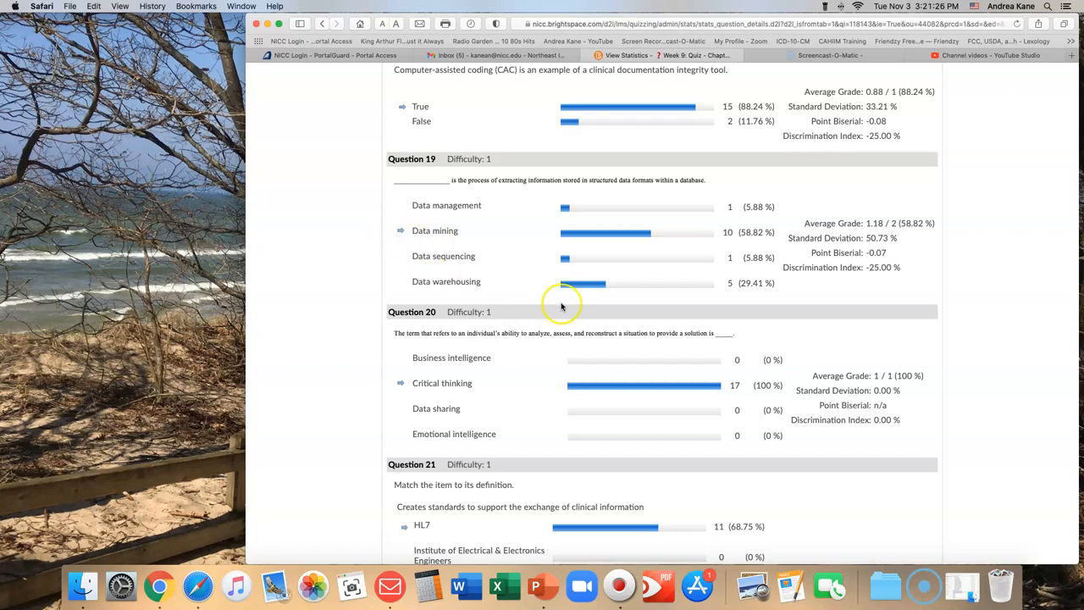
Return to Manage Quizzes and show the Question Details statistics for Week 9: Quiz - Chapter 7
scroll(up, 3)
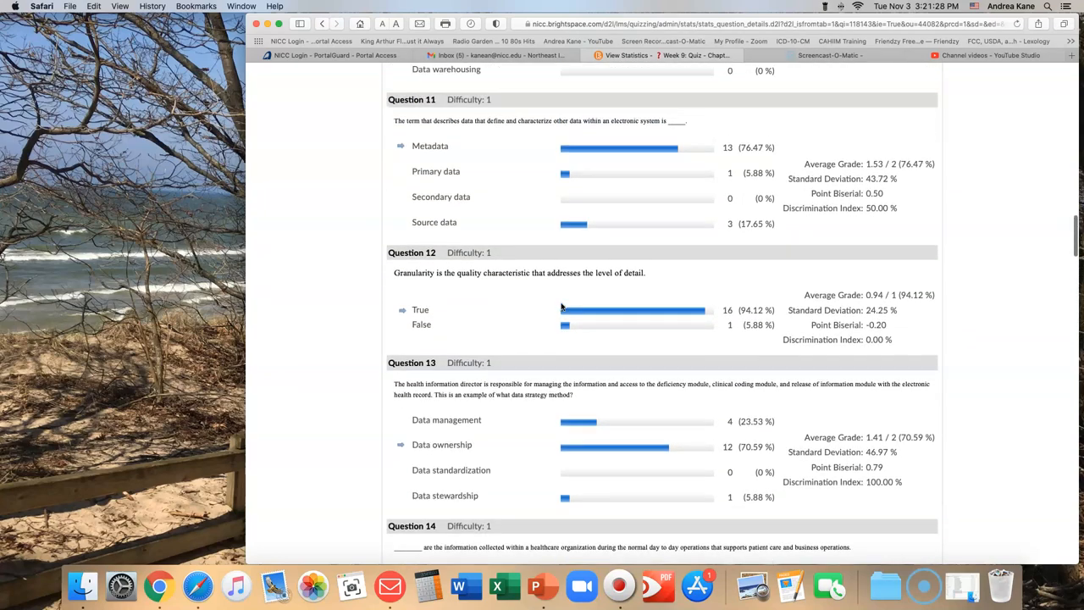
scroll(up, 3)
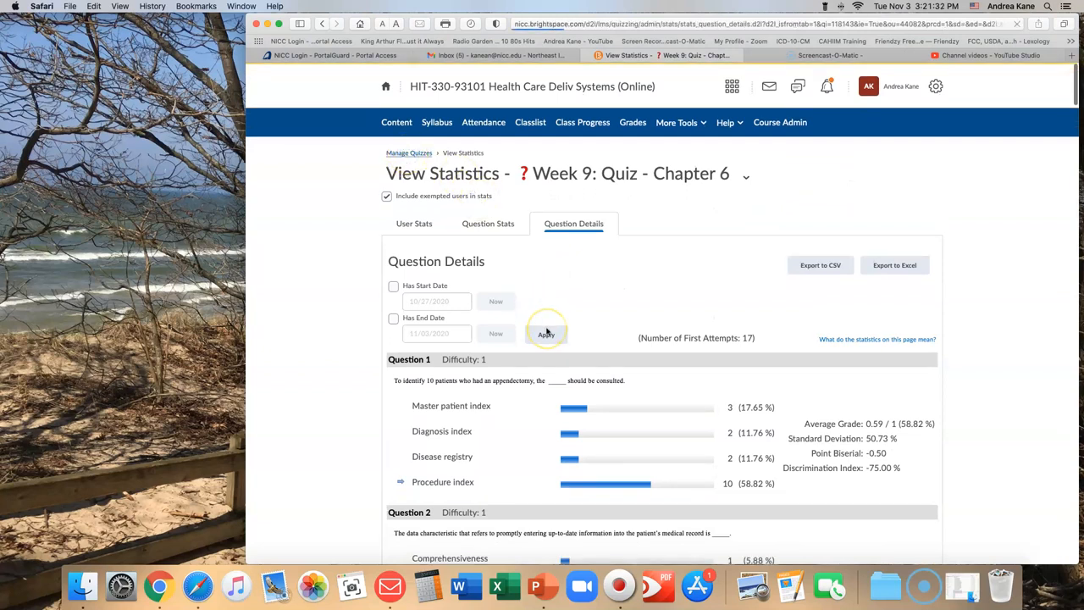
click(409, 152)
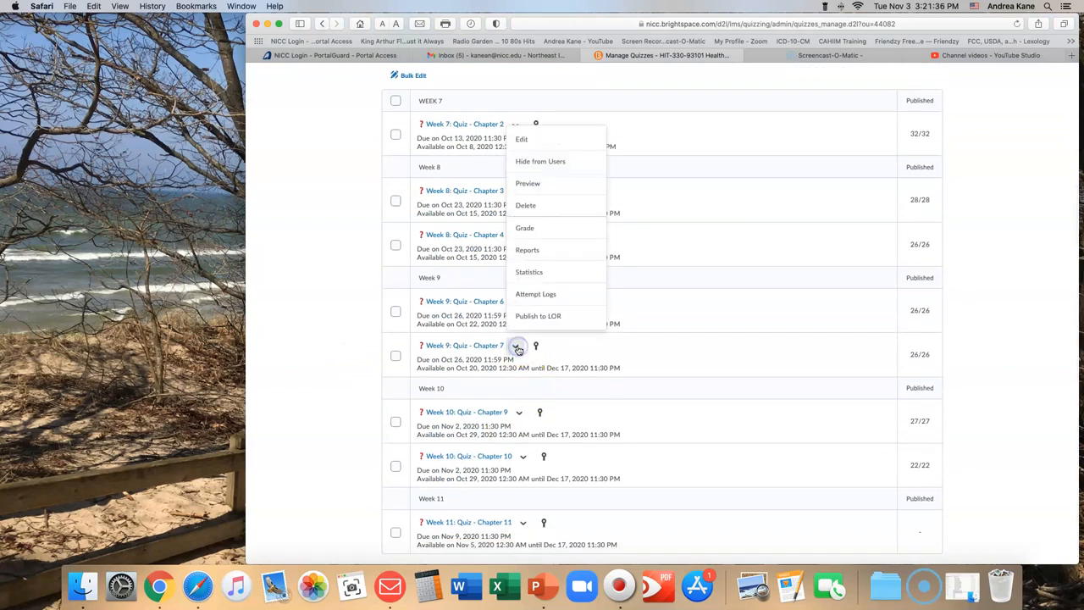
click(528, 272)
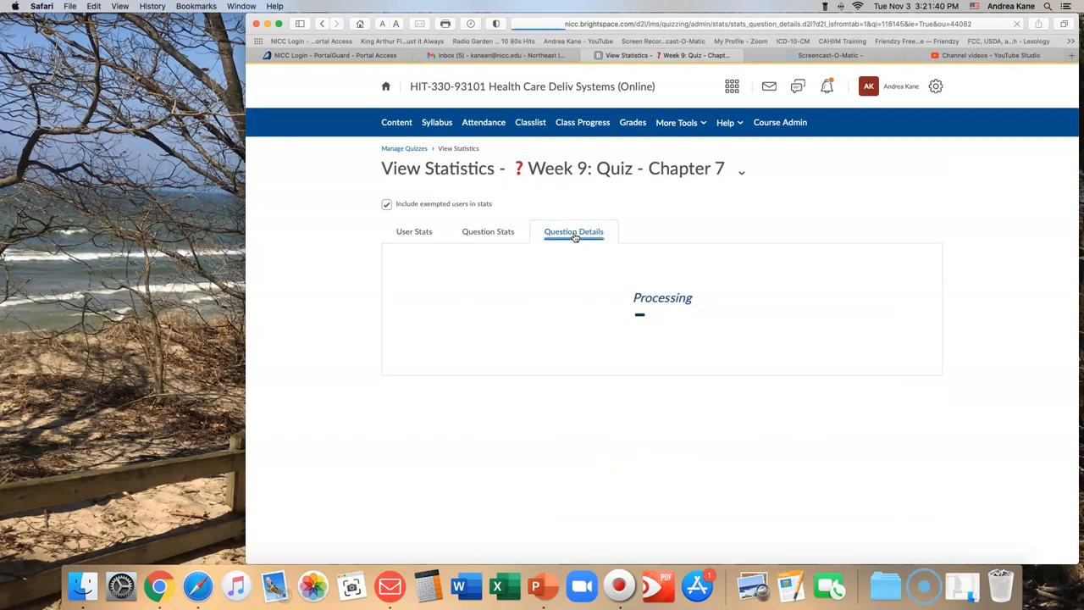
click(574, 231)
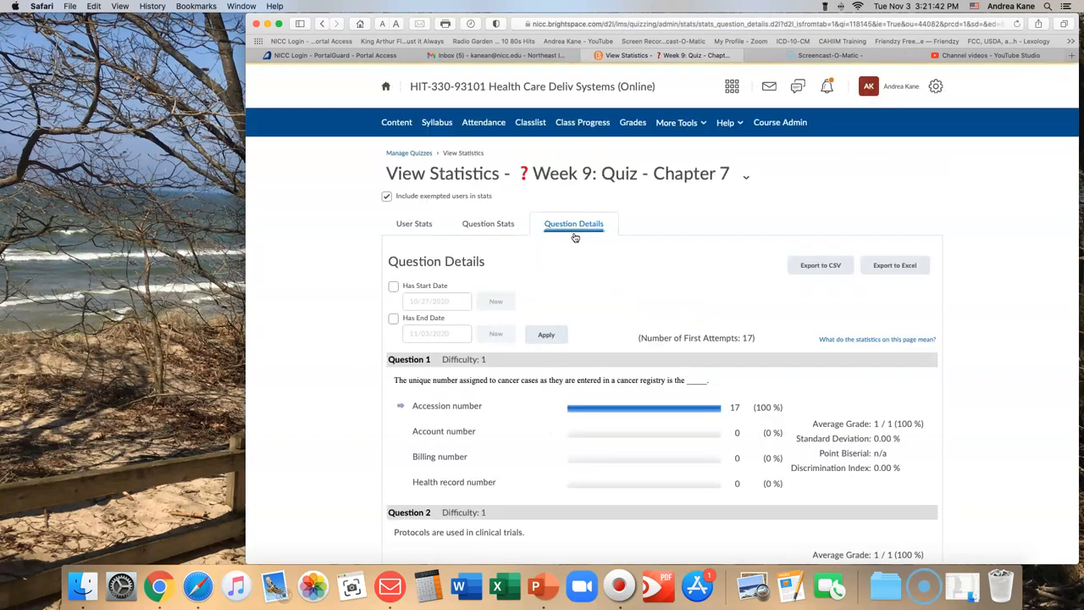
mouse_move(284, 368)
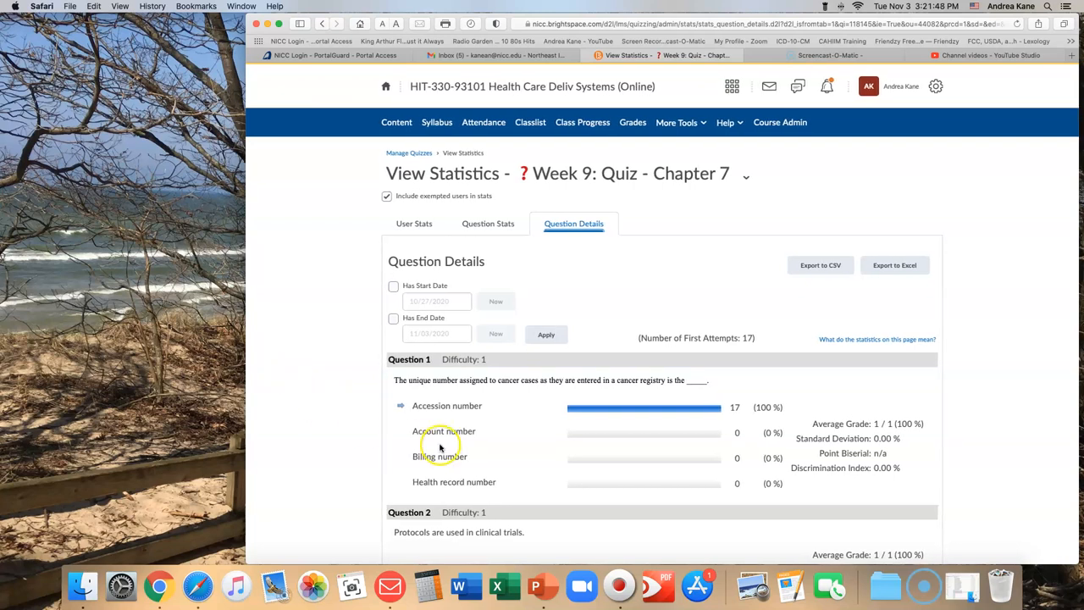
Scroll the Chapter 7 statistics down to the answer distributions for Questions 2 through 4
scroll(down, 3)
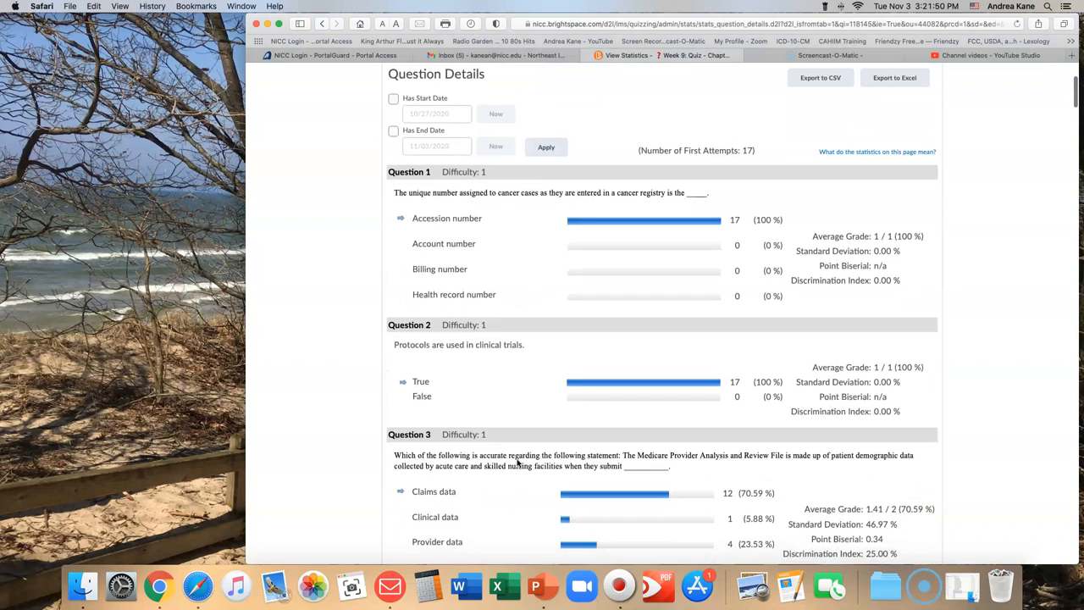
scroll(down, 3)
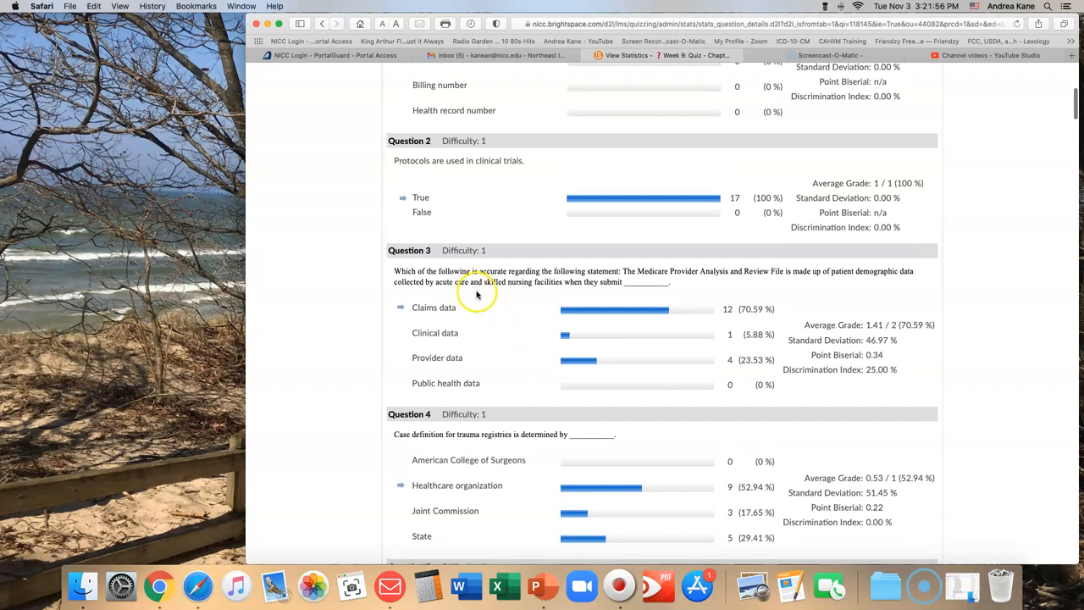
mouse_move(519, 280)
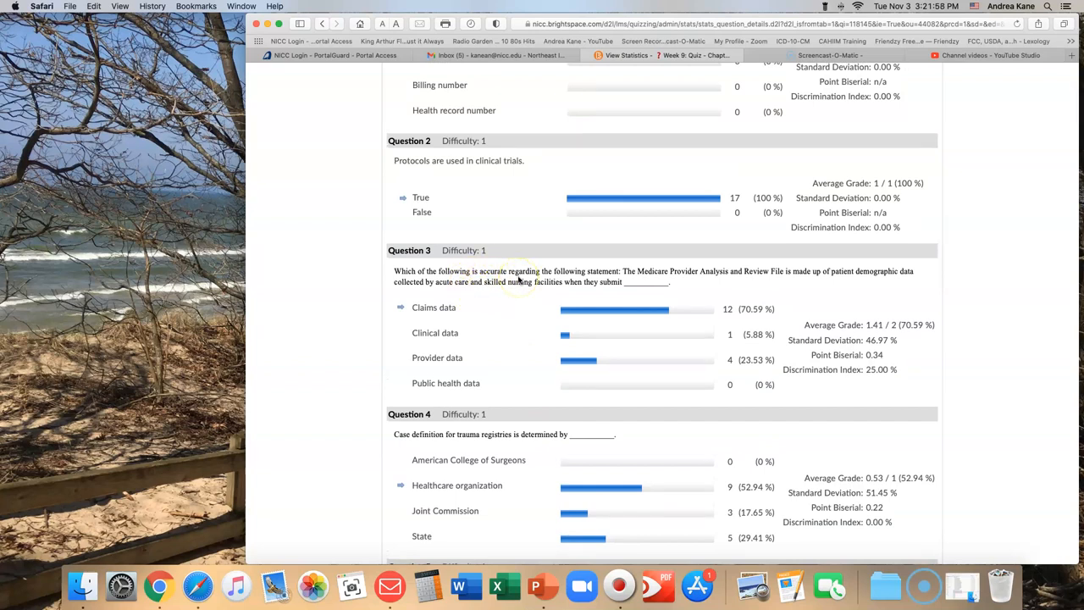
mouse_move(720, 281)
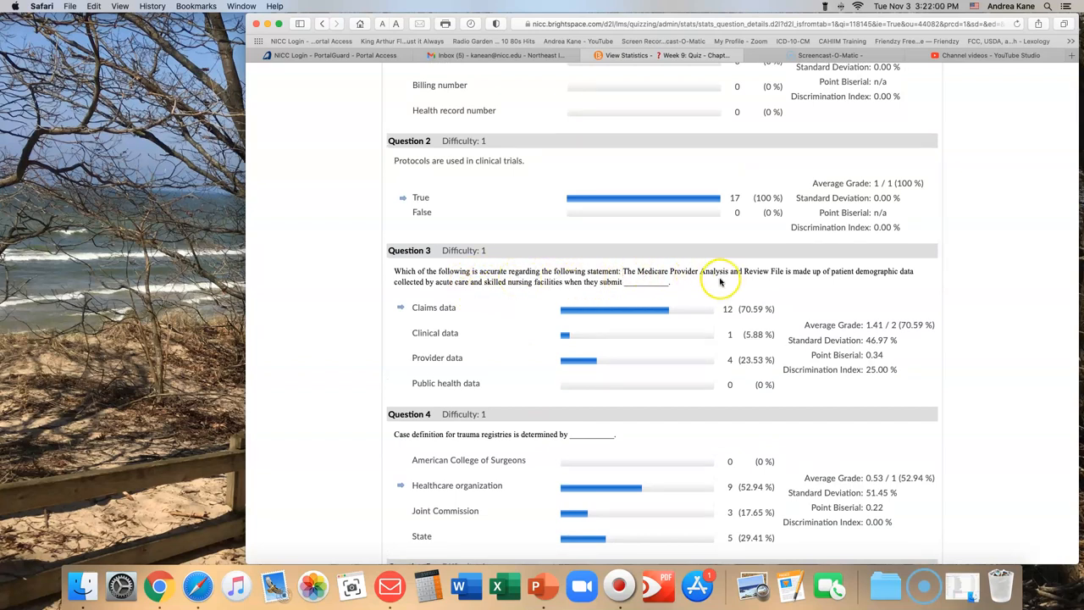
mouse_move(862, 279)
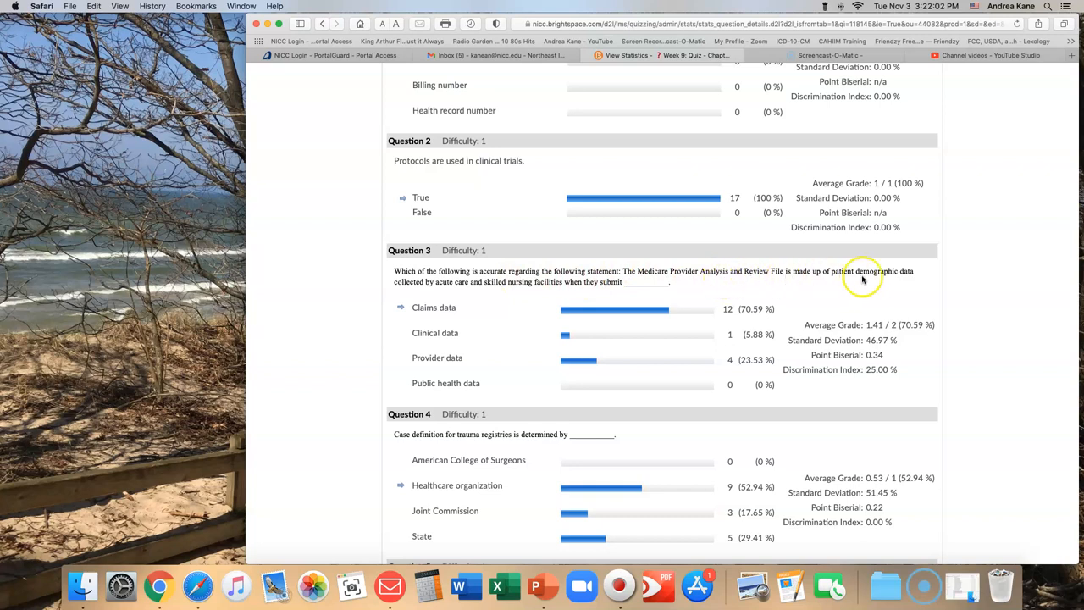
mouse_move(393, 288)
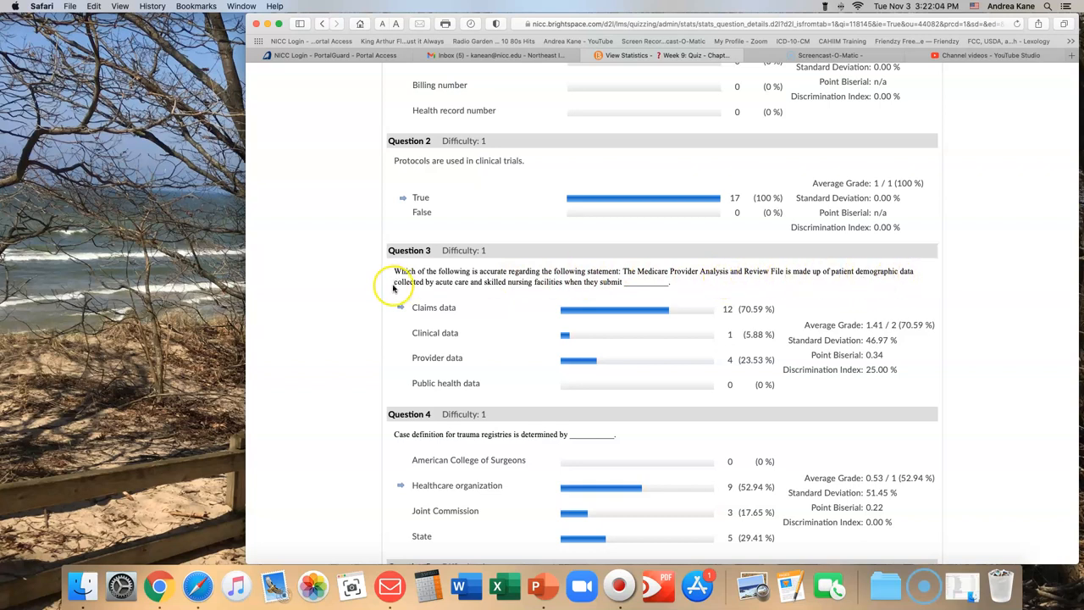
mouse_move(569, 282)
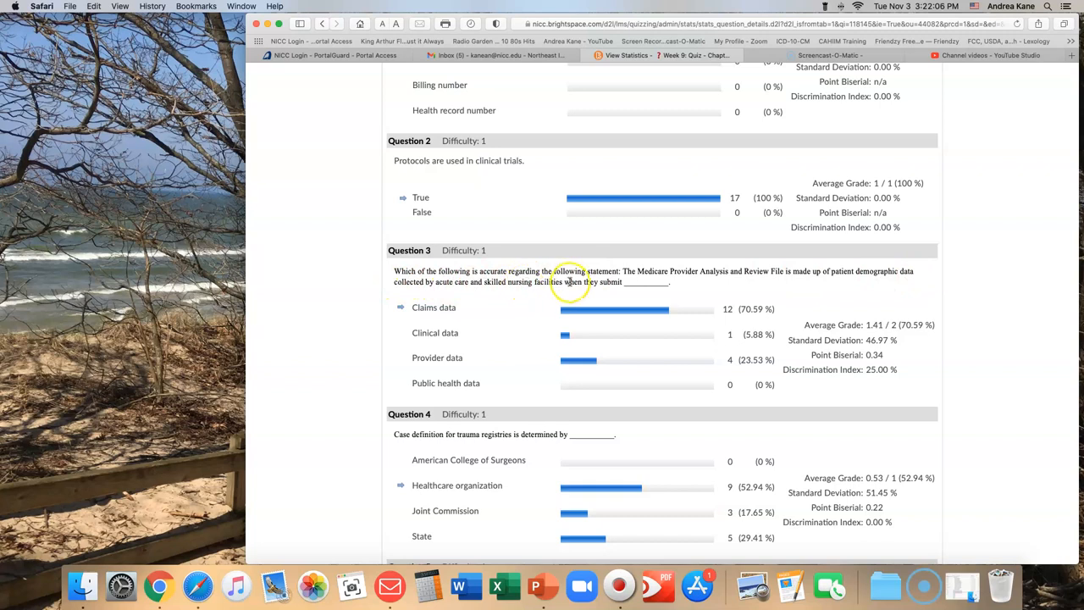
mouse_move(622, 282)
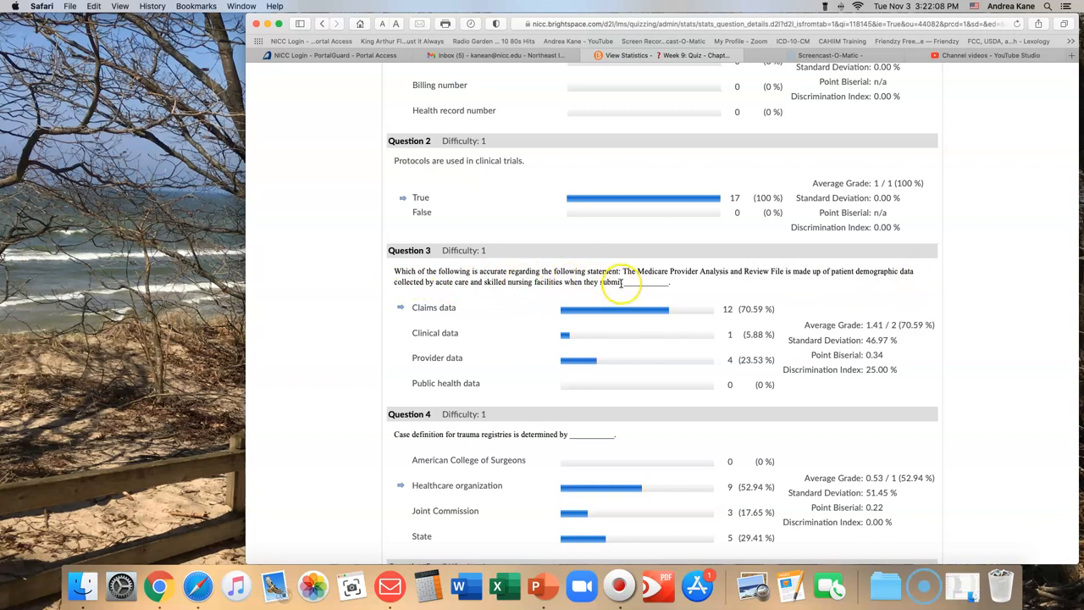
mouse_move(671, 283)
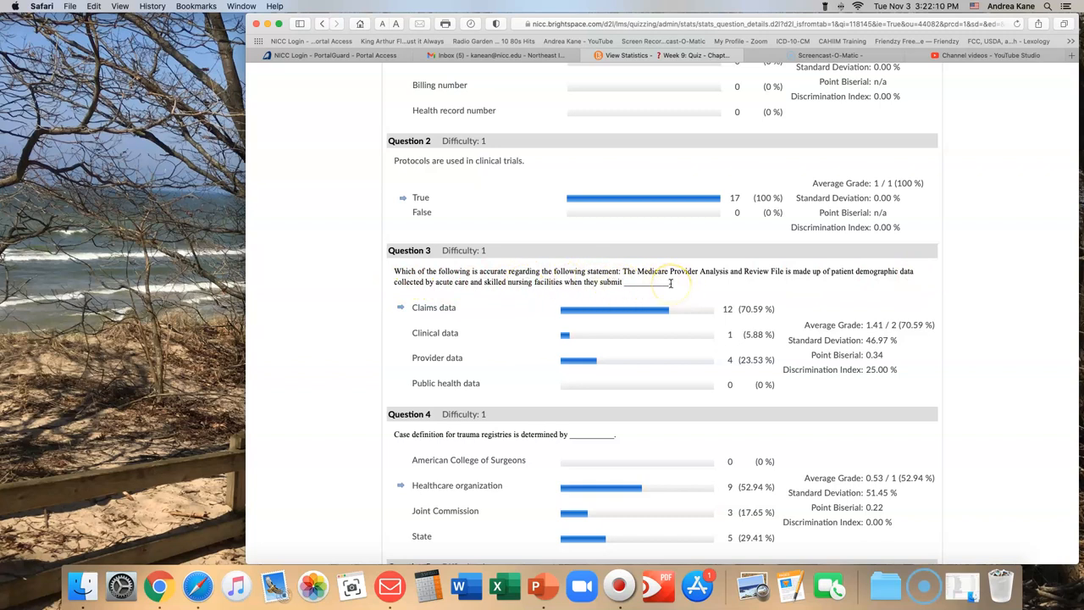
mouse_move(620, 284)
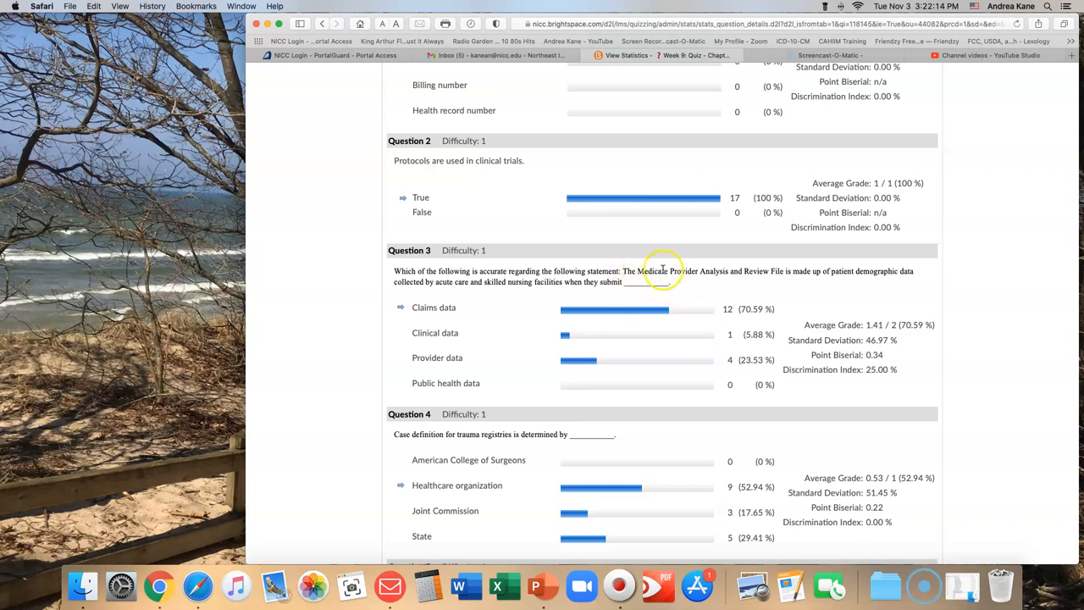
mouse_move(779, 271)
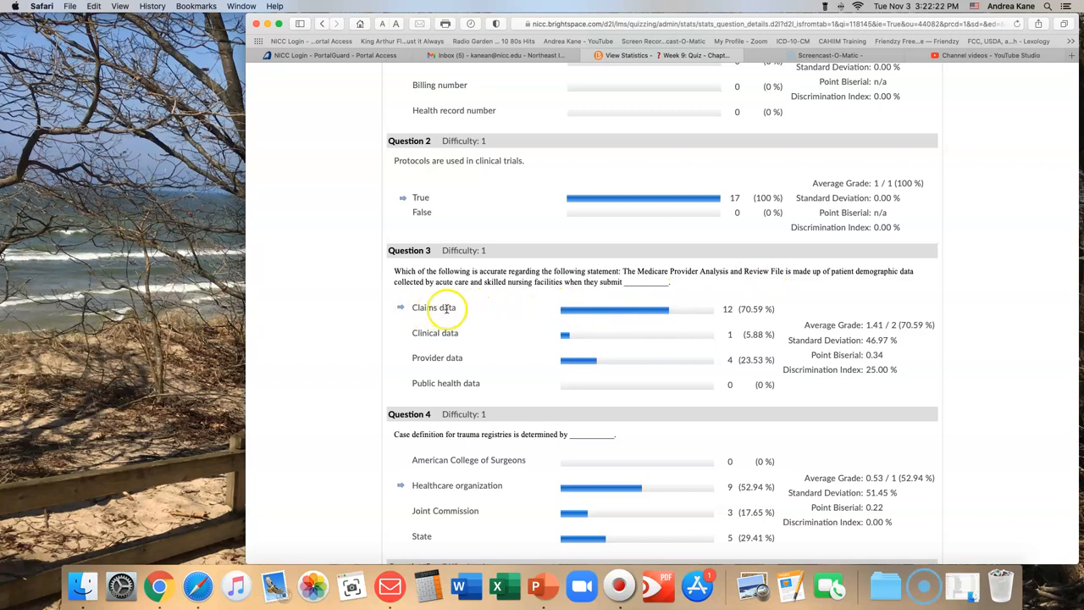
mouse_move(573, 376)
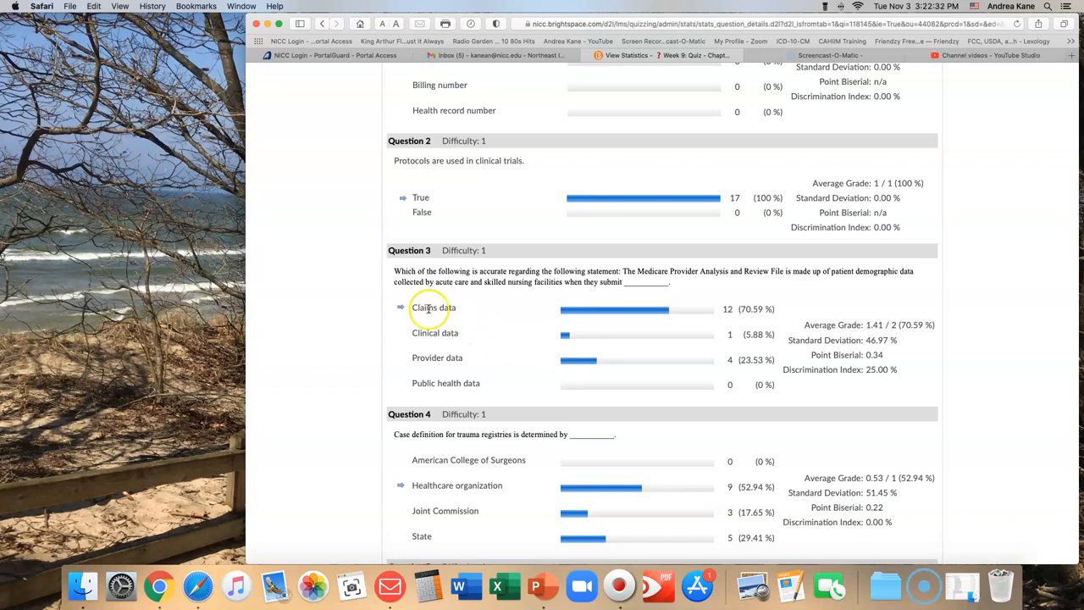
mouse_move(460, 324)
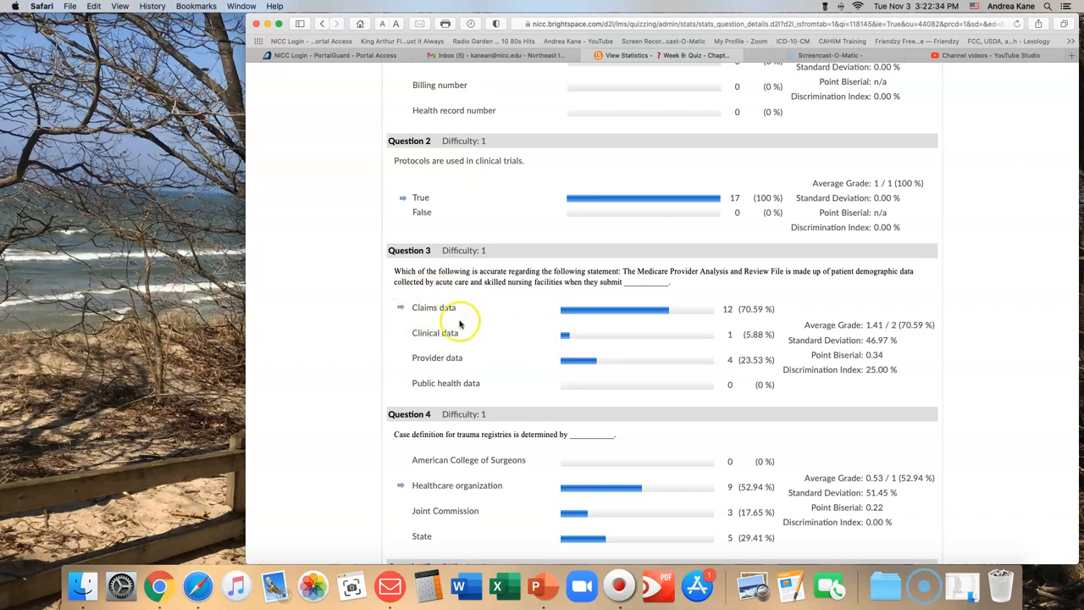
mouse_move(398, 305)
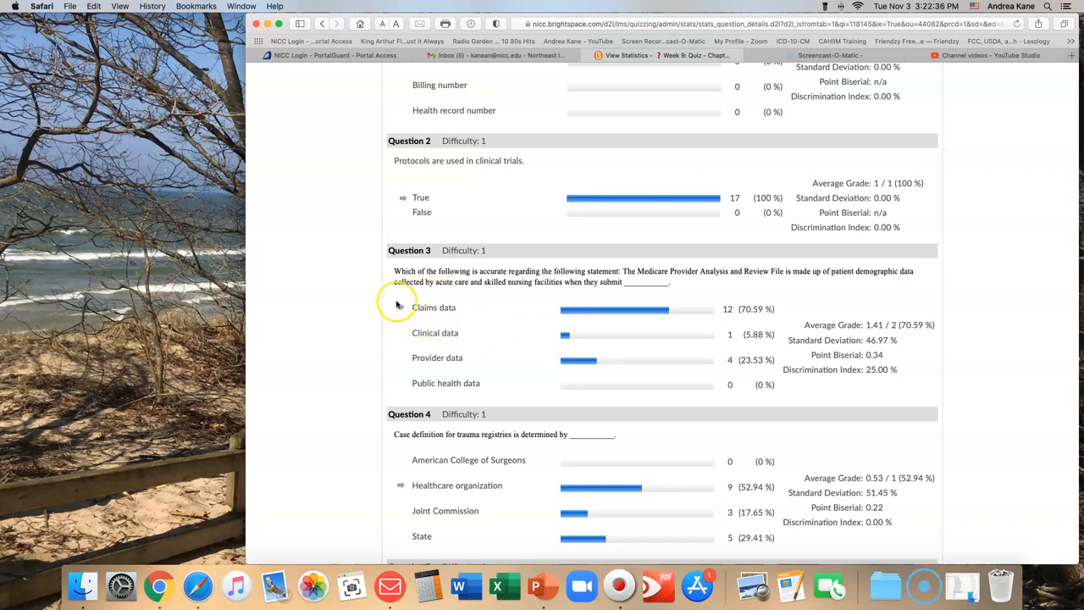
mouse_move(879, 269)
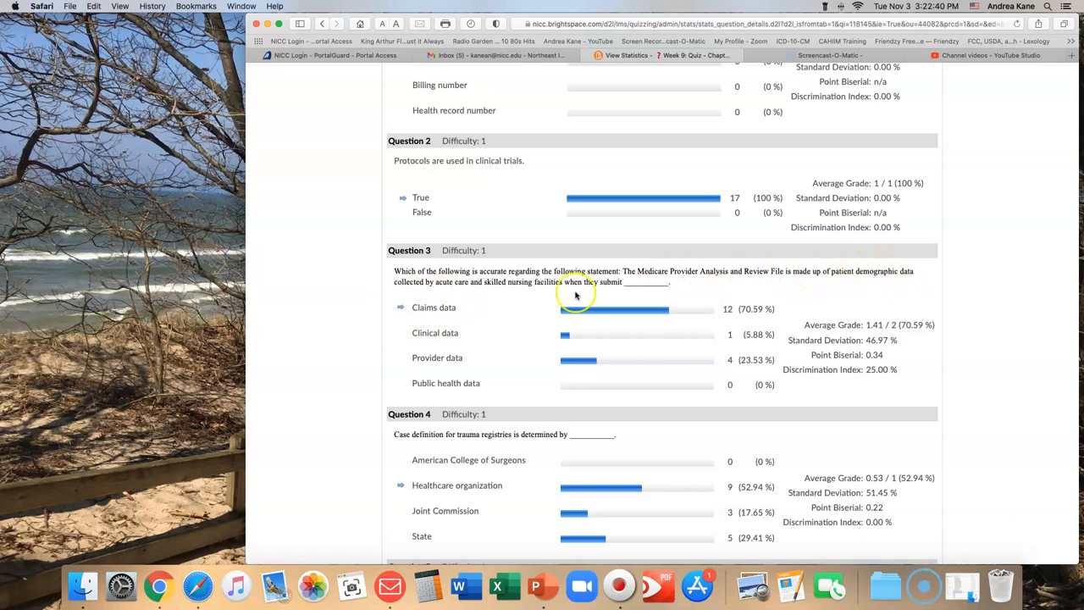
mouse_move(444, 296)
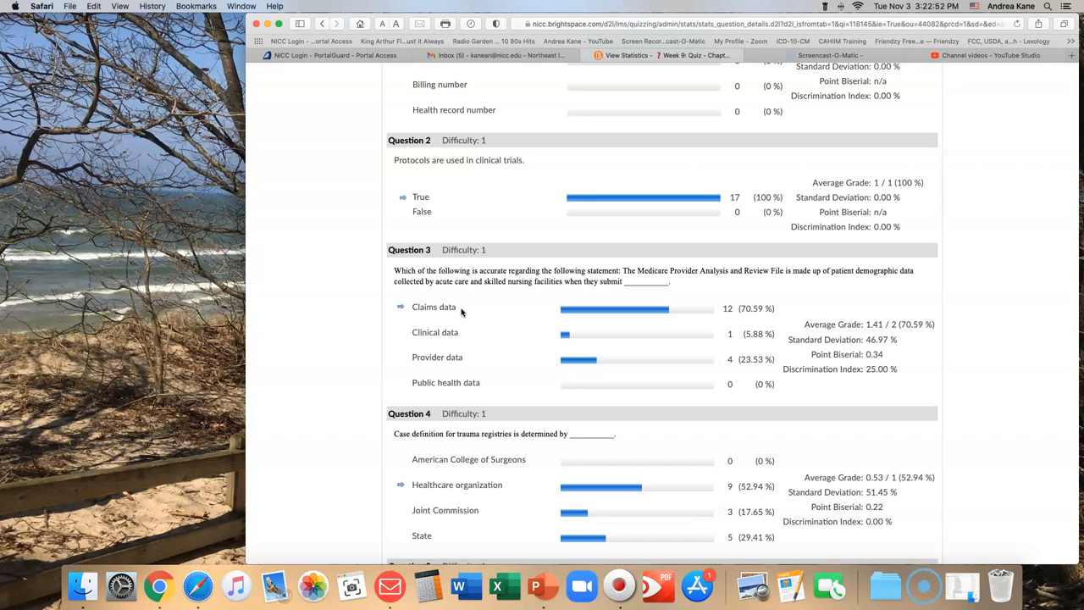
Scroll to Questions 4–6, where 9 of 17 chose Healthcare organization on Question 4
scroll(down, 3)
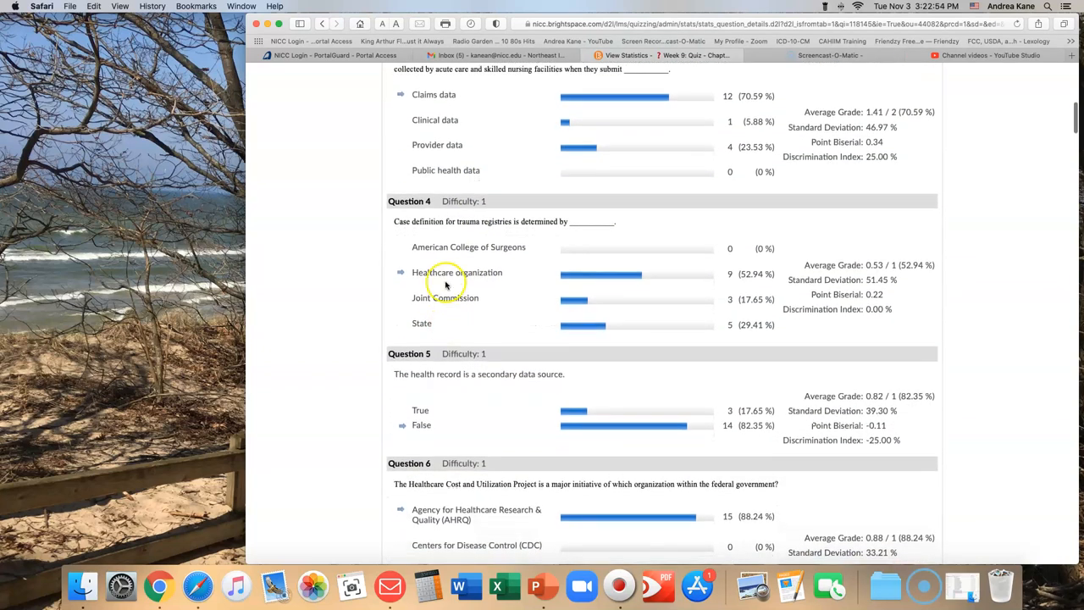
mouse_move(500, 229)
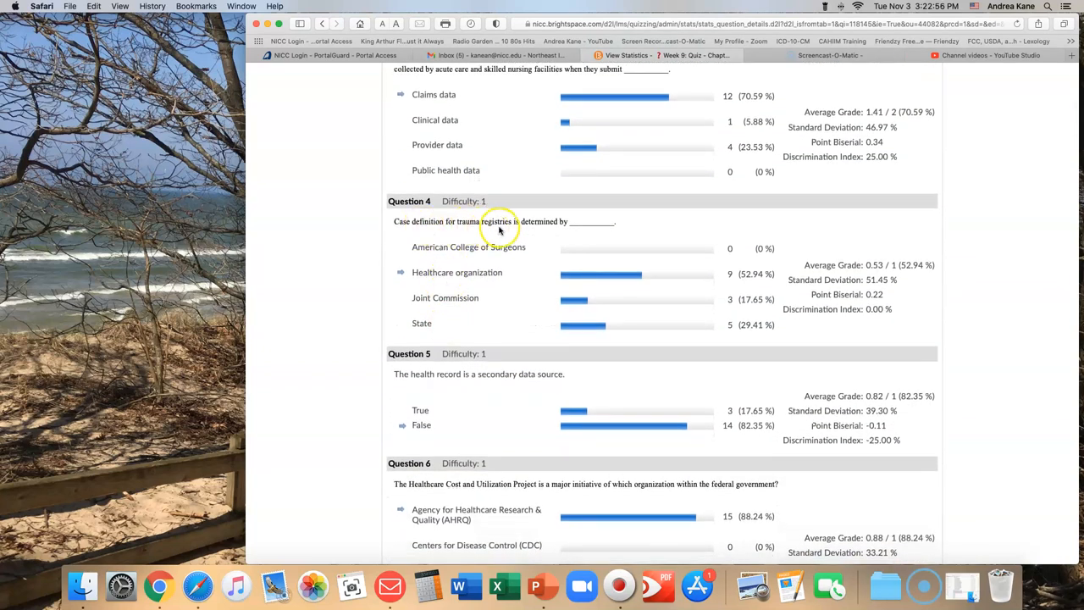
mouse_move(576, 231)
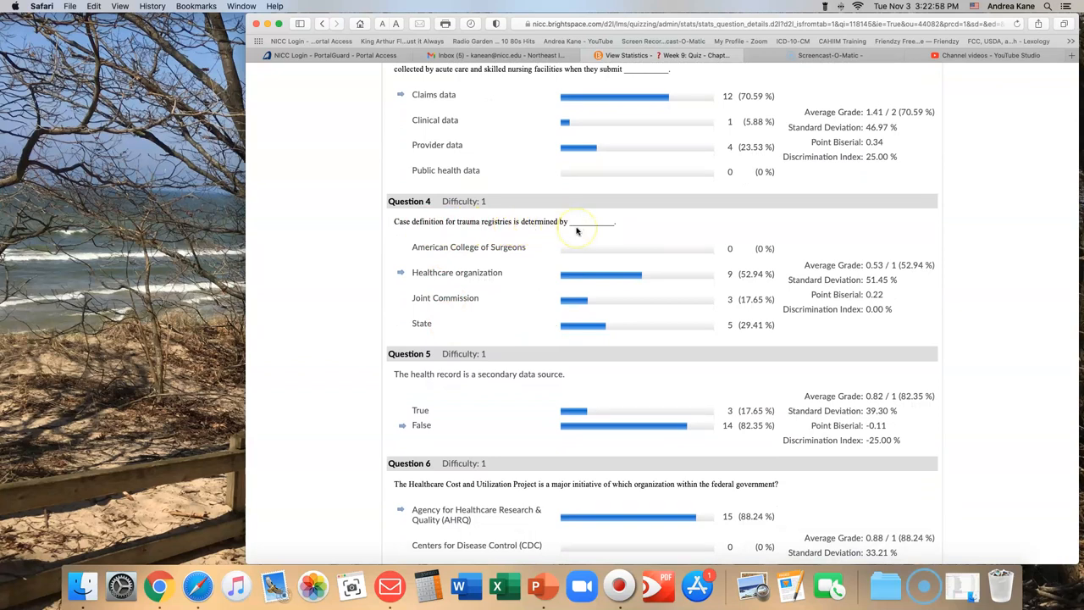
mouse_move(493, 272)
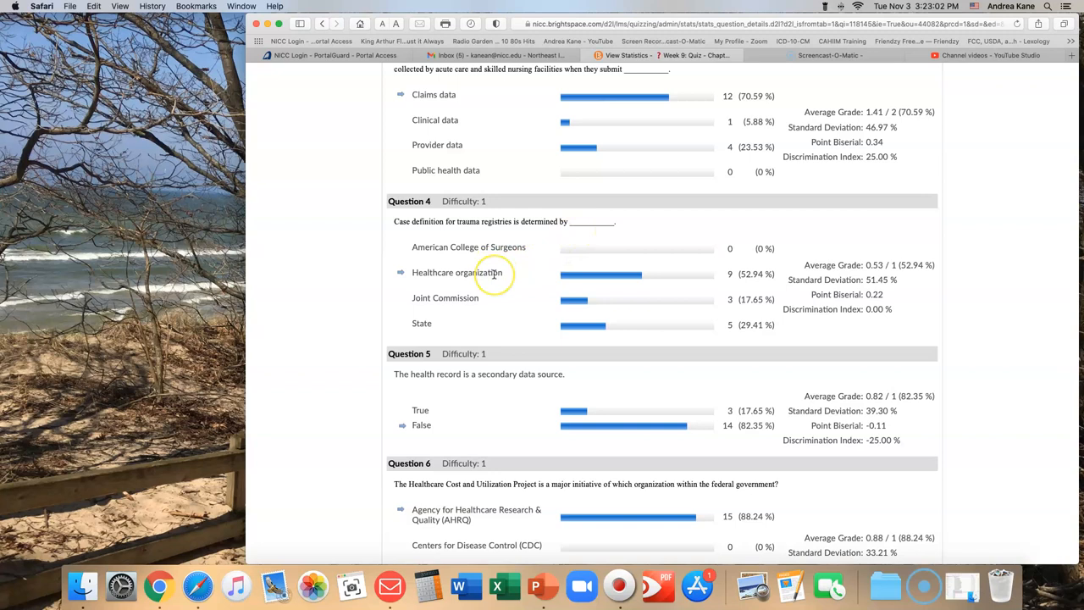
mouse_move(624, 316)
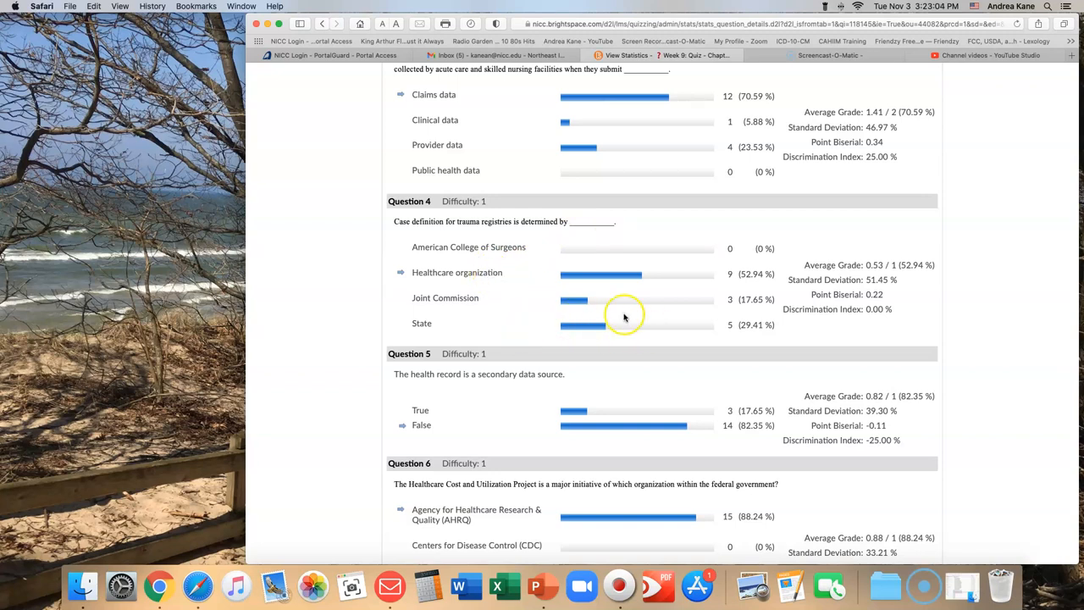
mouse_move(572, 324)
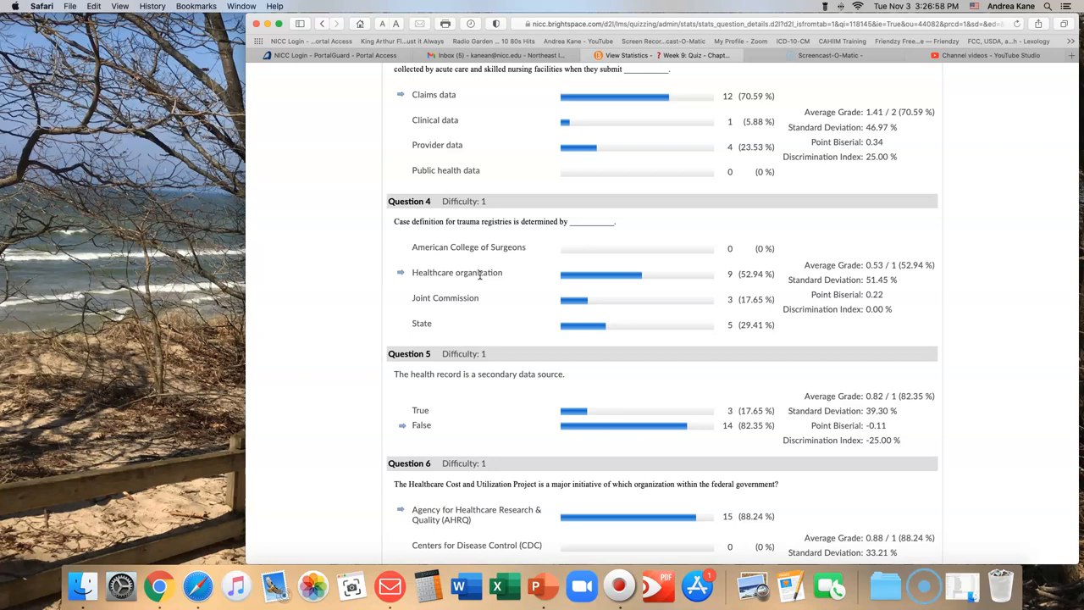
Scroll from Questions 12–13 down to Questions 14–16, with 88.24% choosing Implant registry on Question 14
scroll(down, 3)
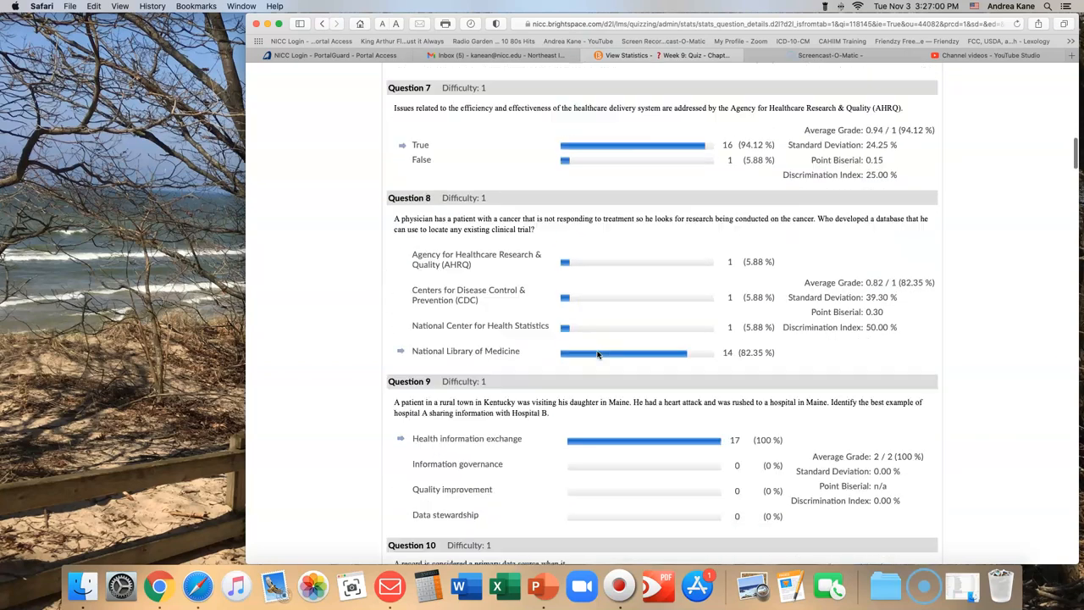
scroll(down, 3)
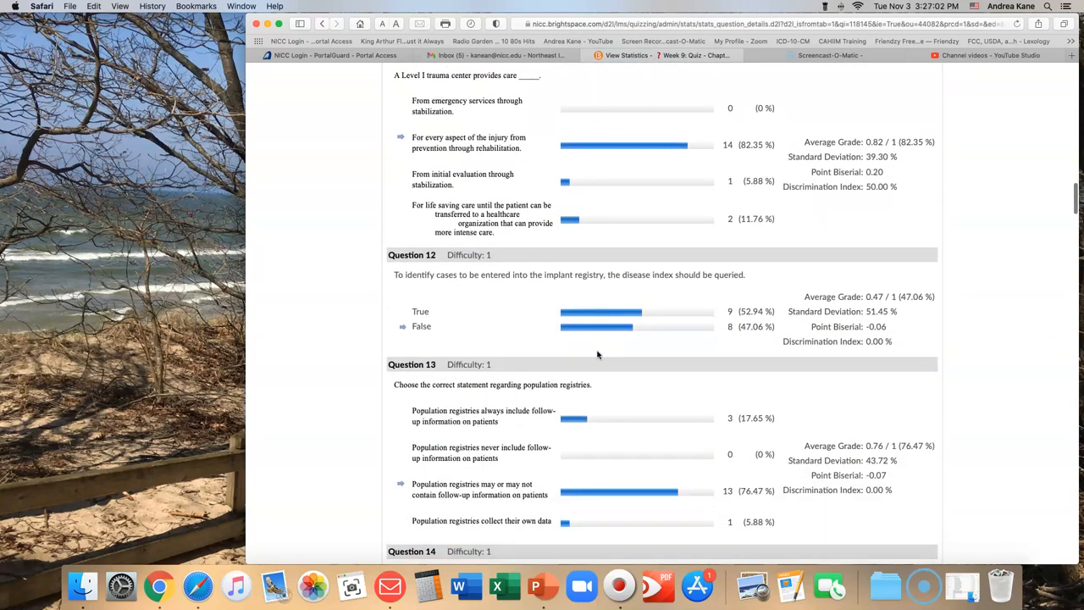
scroll(down, 3)
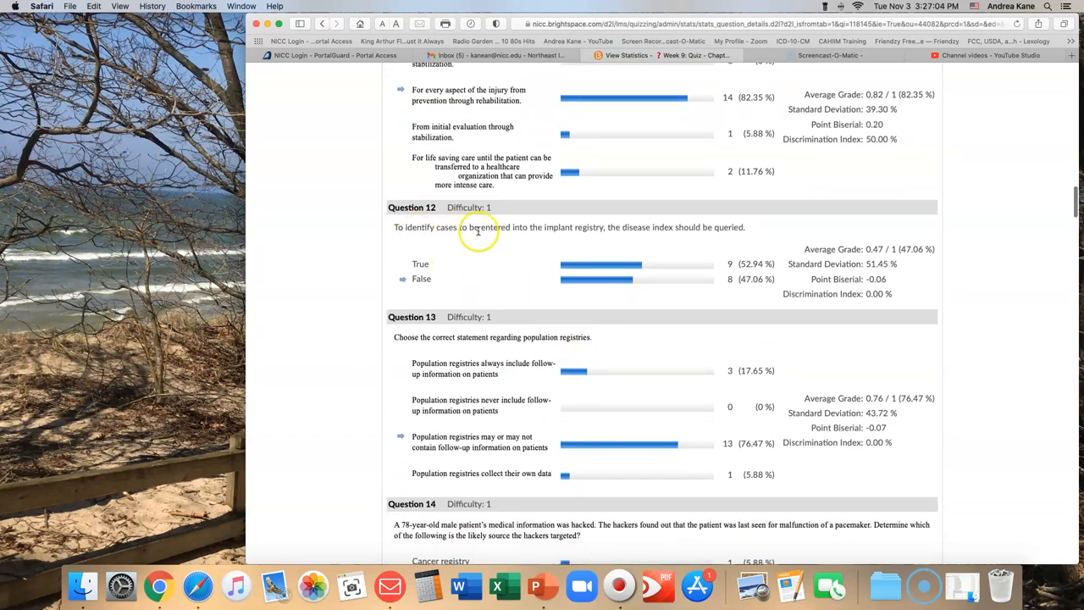
mouse_move(594, 231)
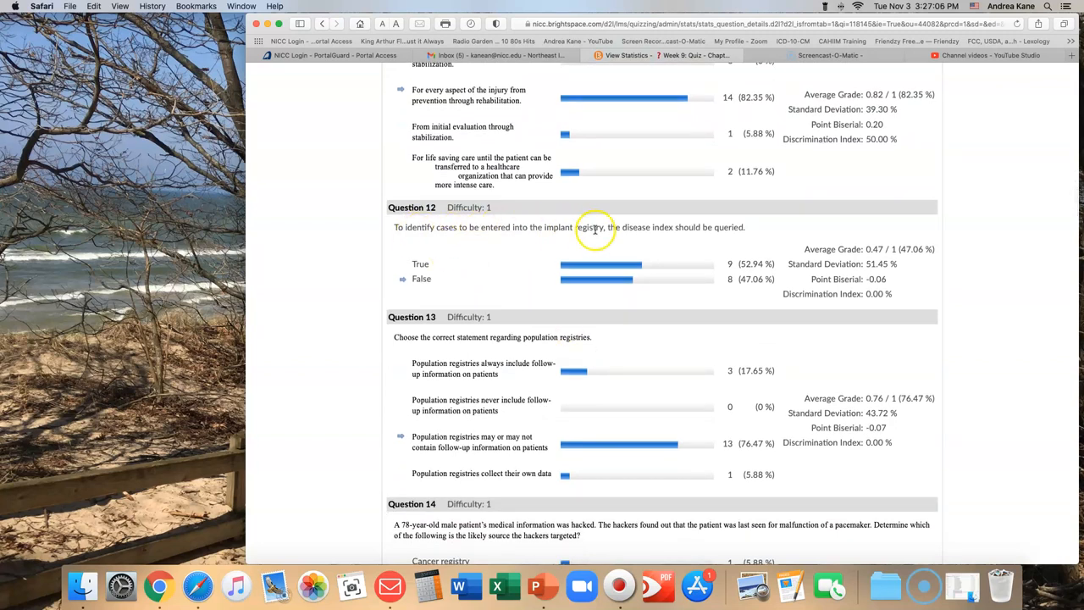
mouse_move(729, 227)
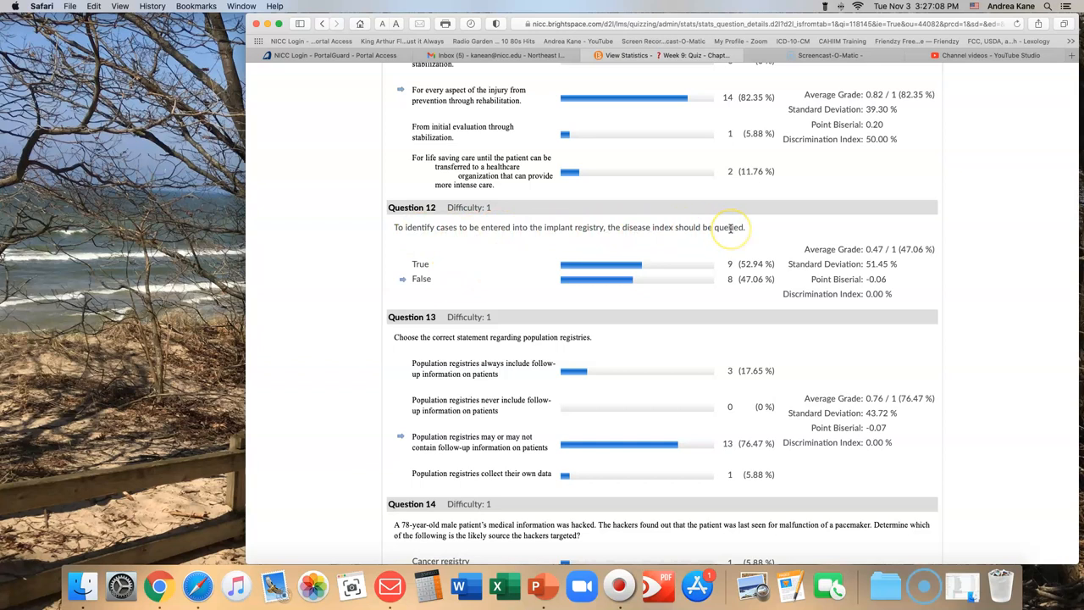
mouse_move(607, 312)
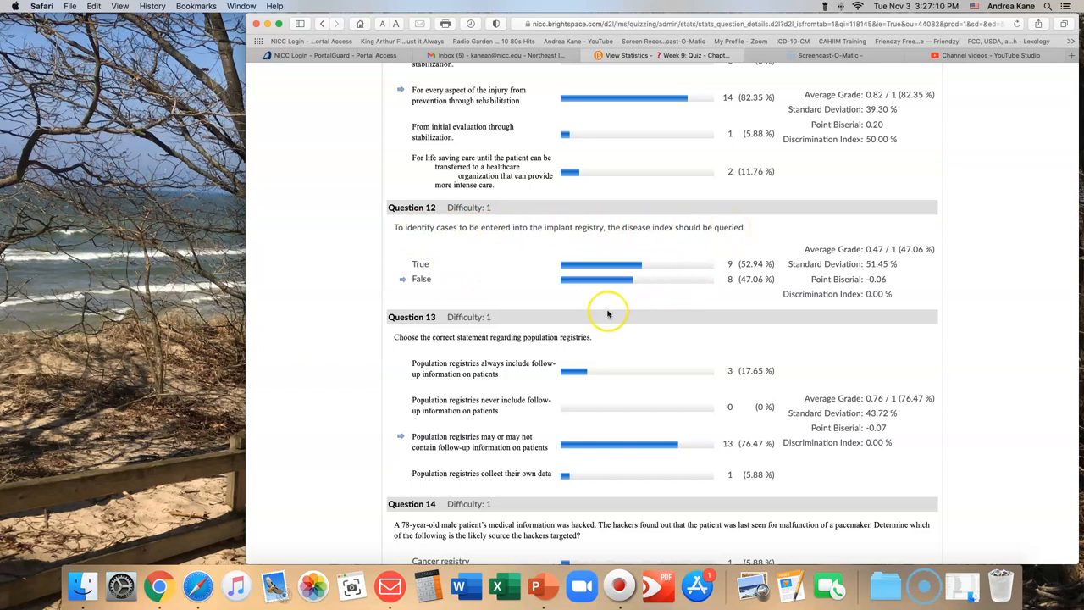
mouse_move(488, 286)
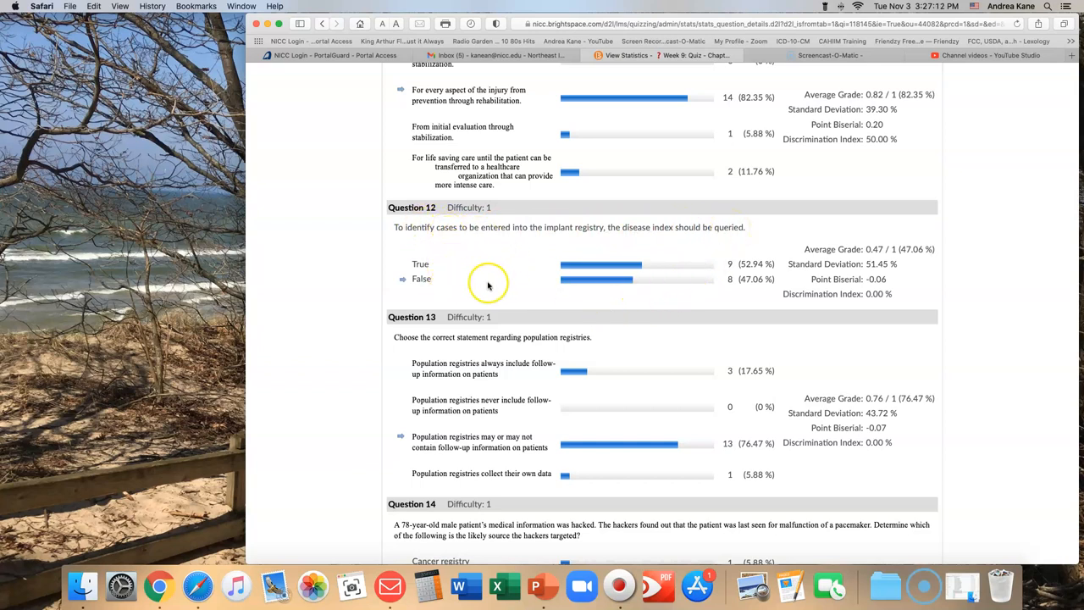
mouse_move(453, 241)
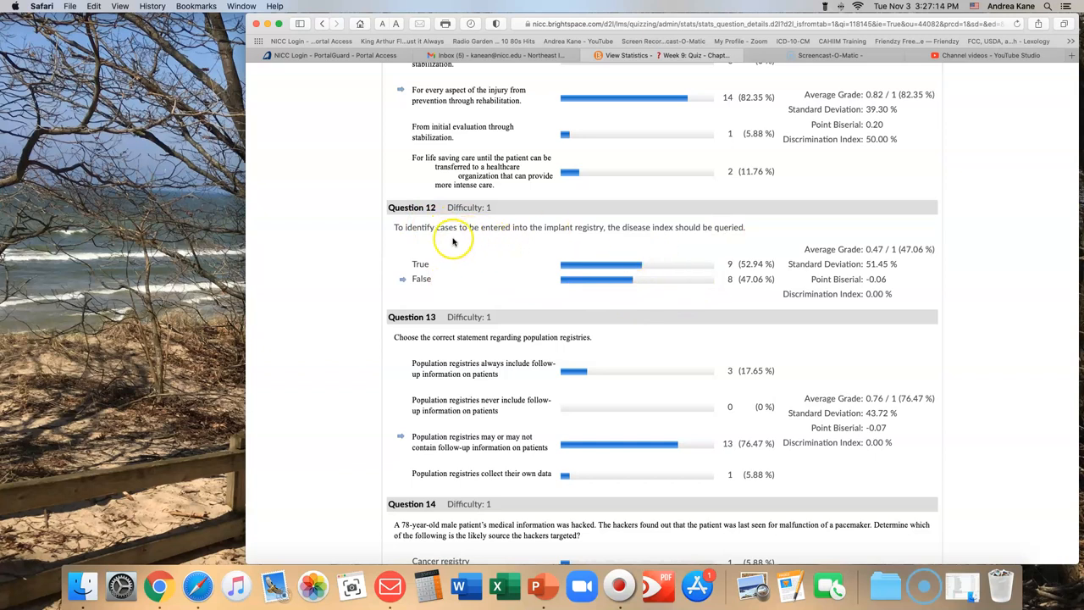
mouse_move(511, 226)
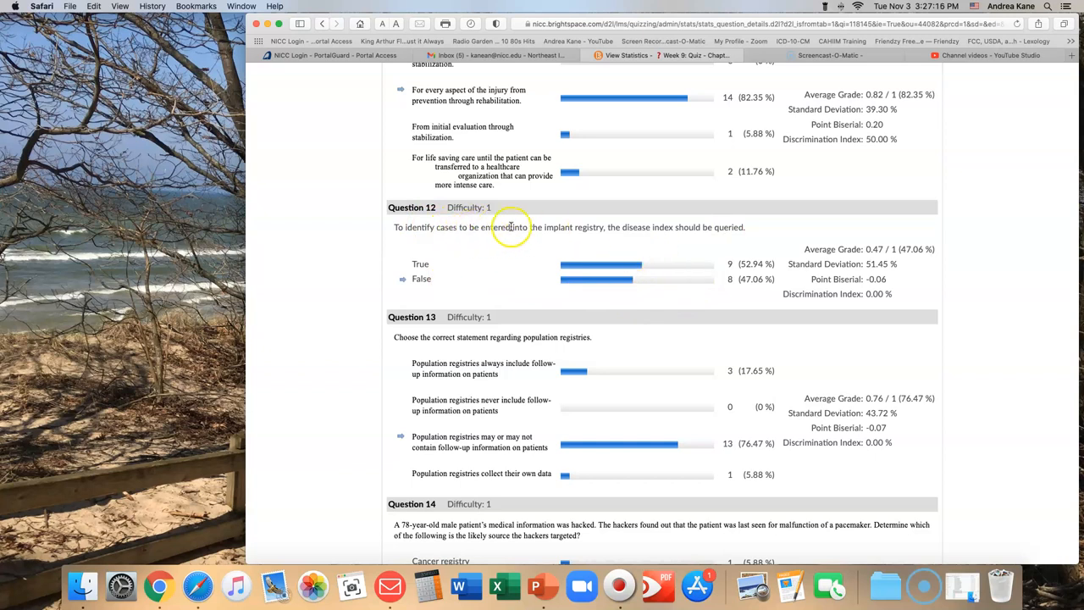
mouse_move(582, 228)
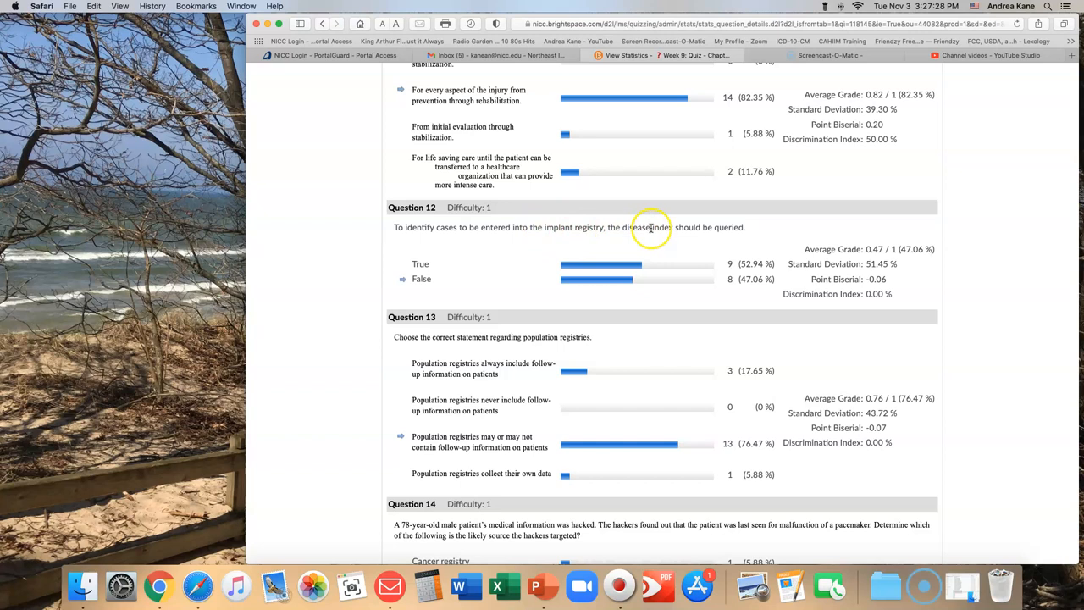
mouse_move(591, 236)
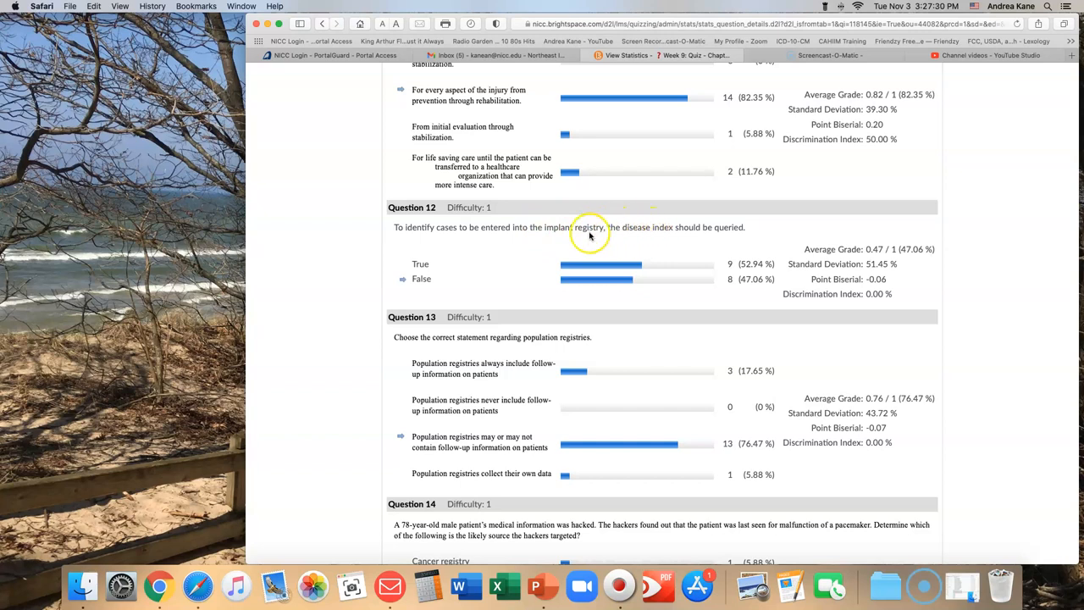
mouse_move(572, 229)
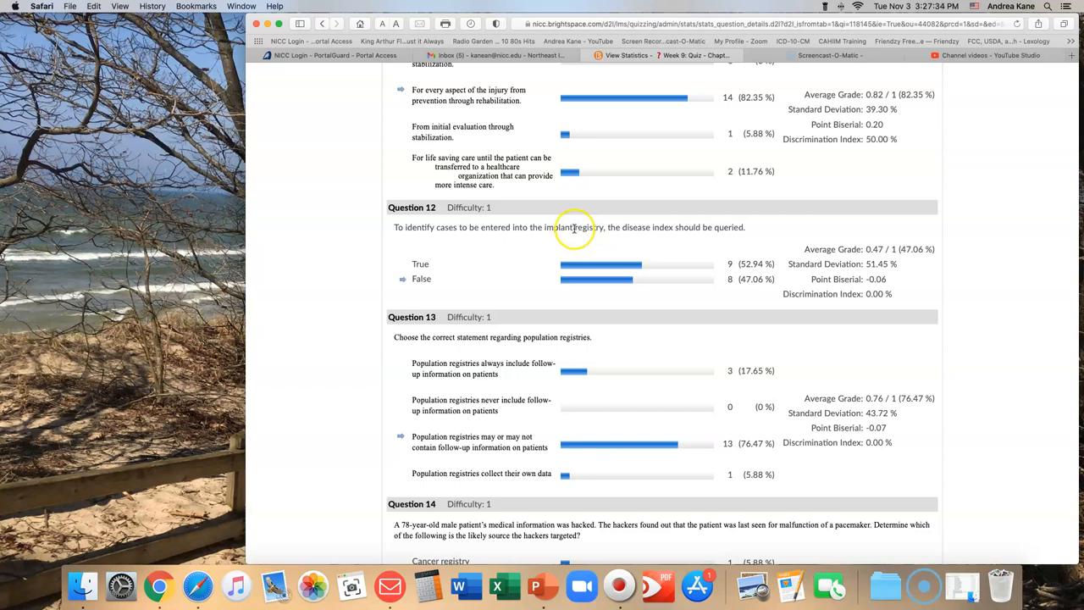
mouse_move(583, 227)
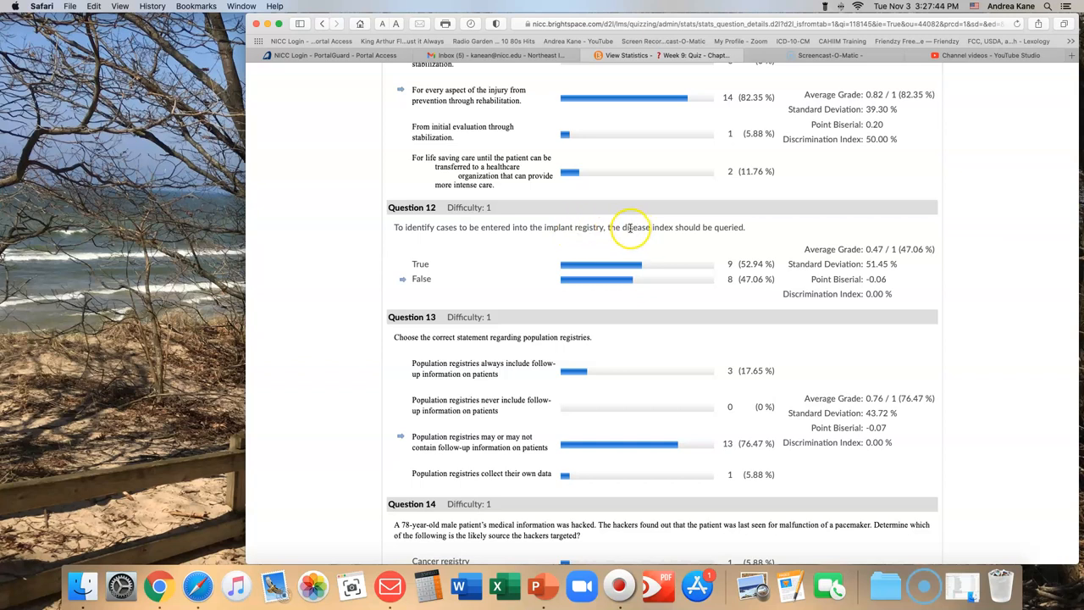
mouse_move(675, 233)
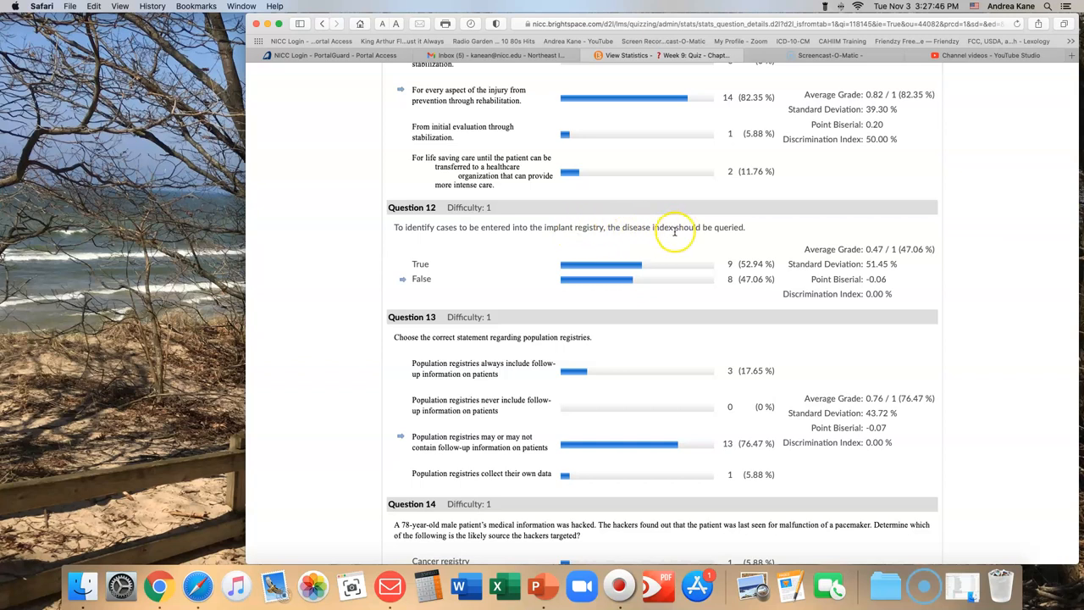
mouse_move(646, 231)
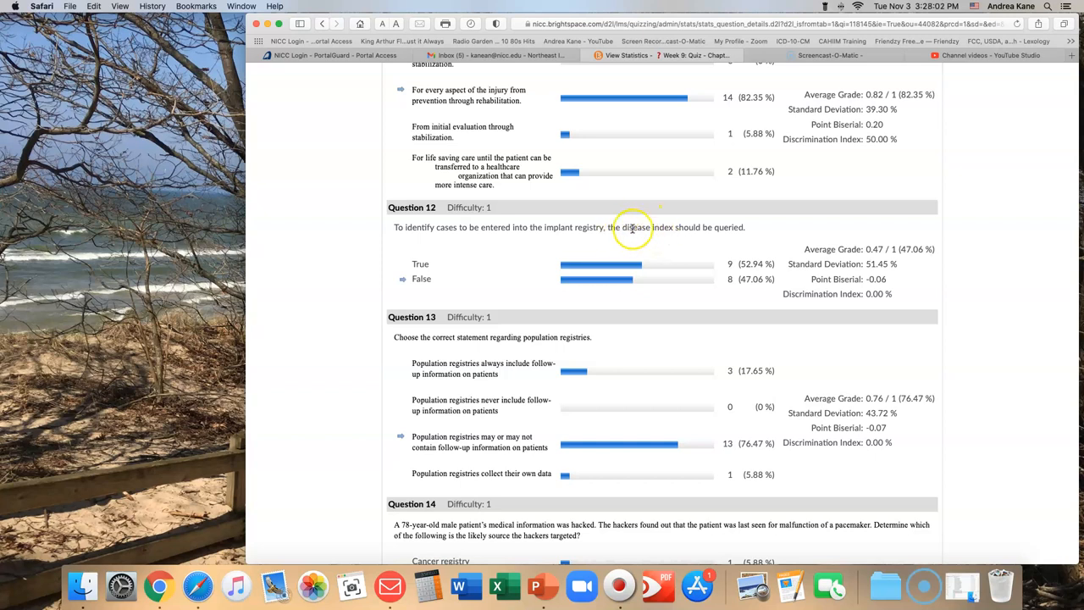
mouse_move(566, 221)
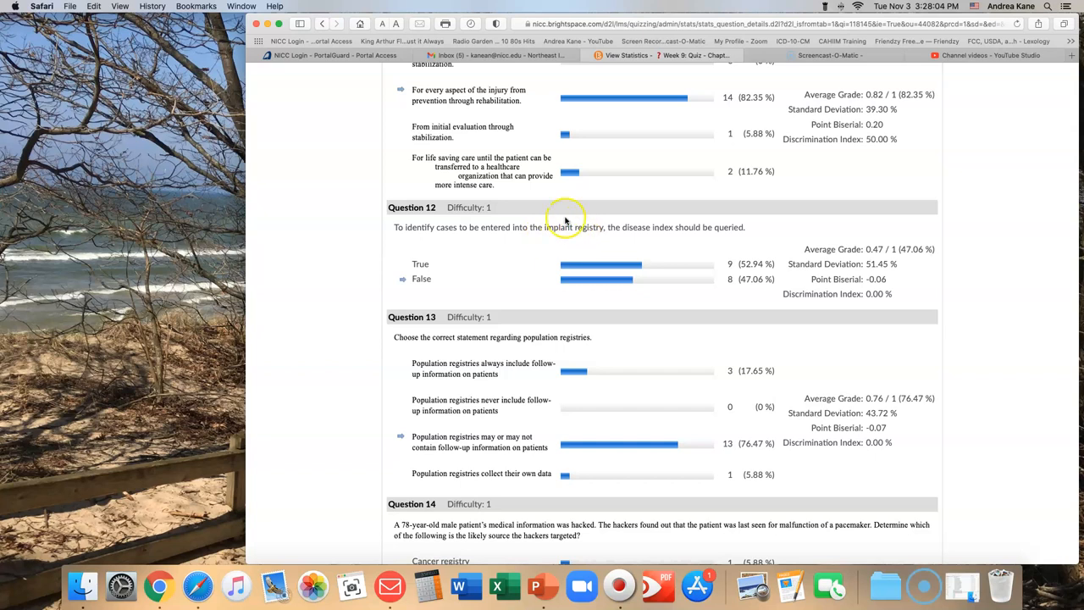
mouse_move(593, 281)
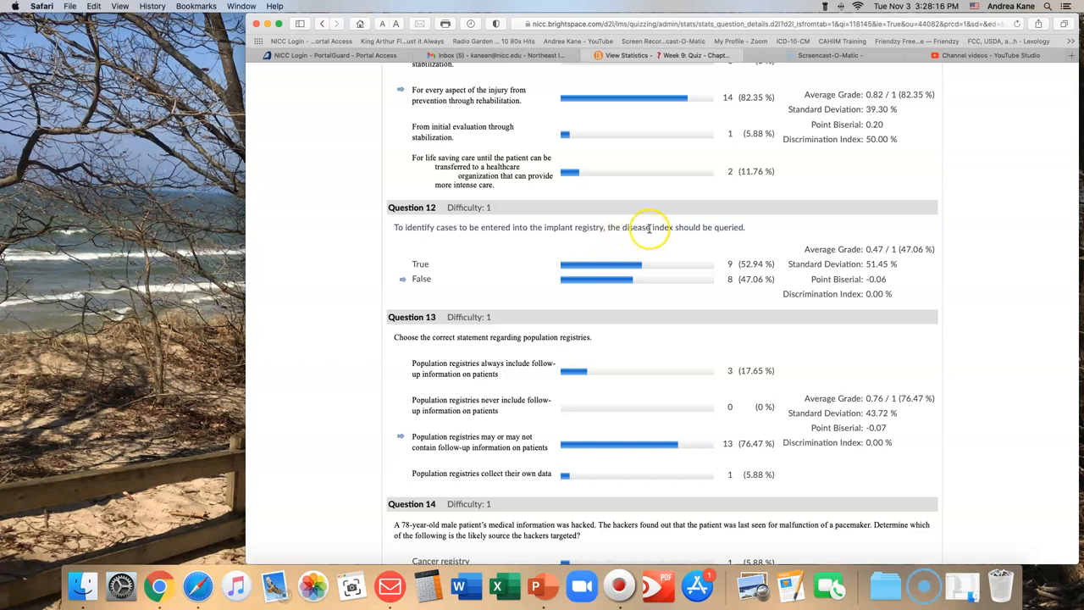
mouse_move(625, 227)
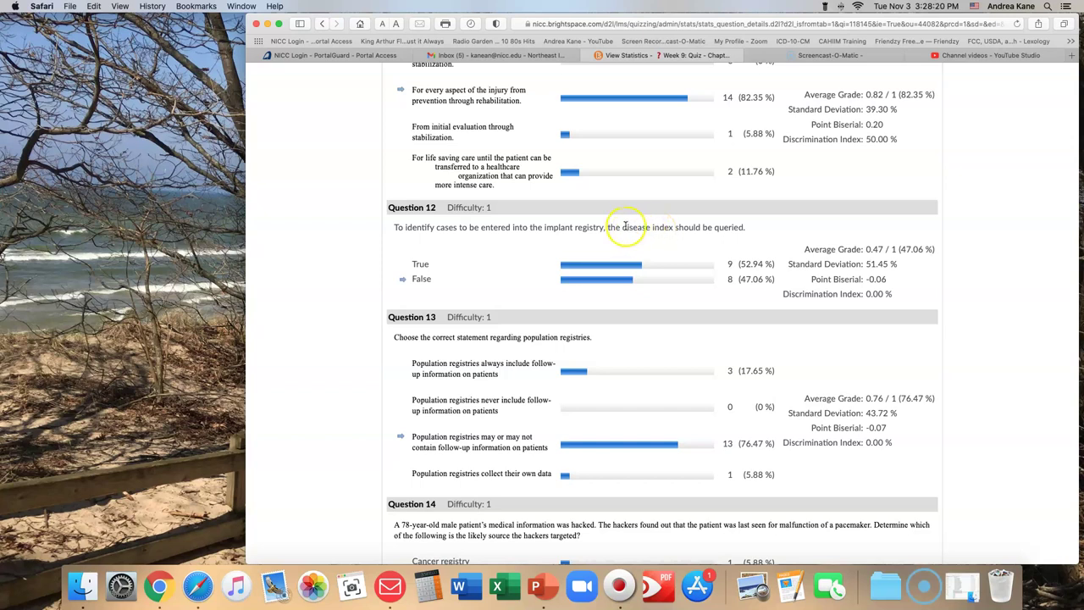
mouse_move(574, 227)
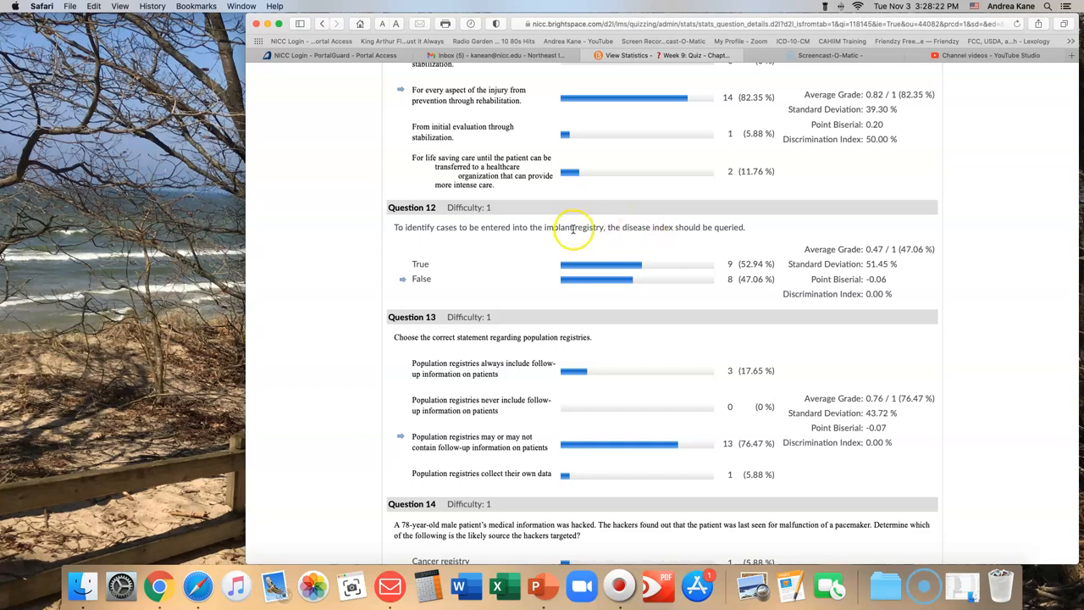
mouse_move(544, 228)
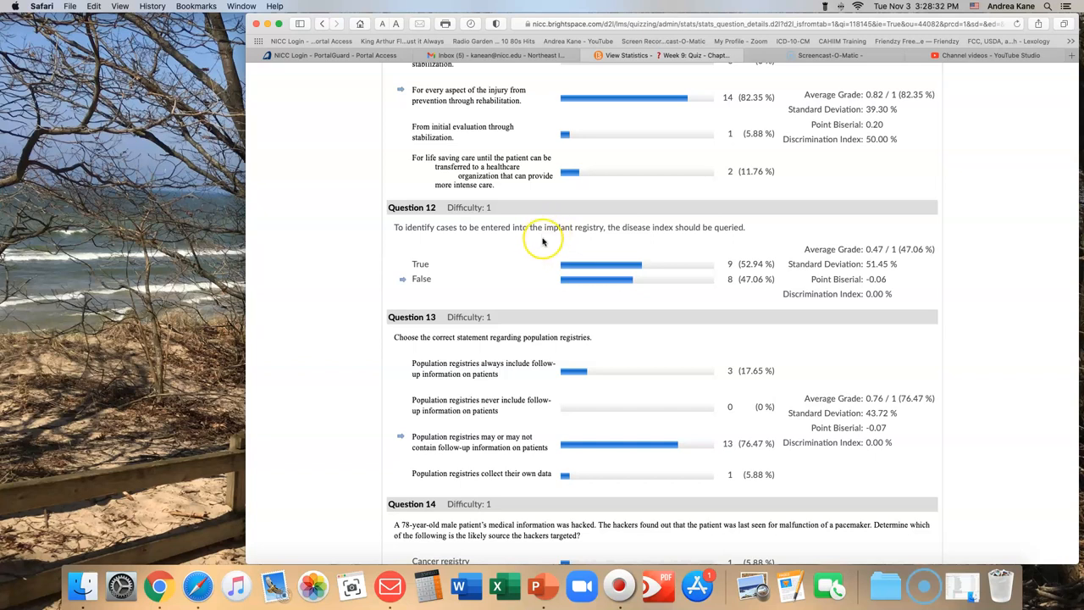
mouse_move(543, 241)
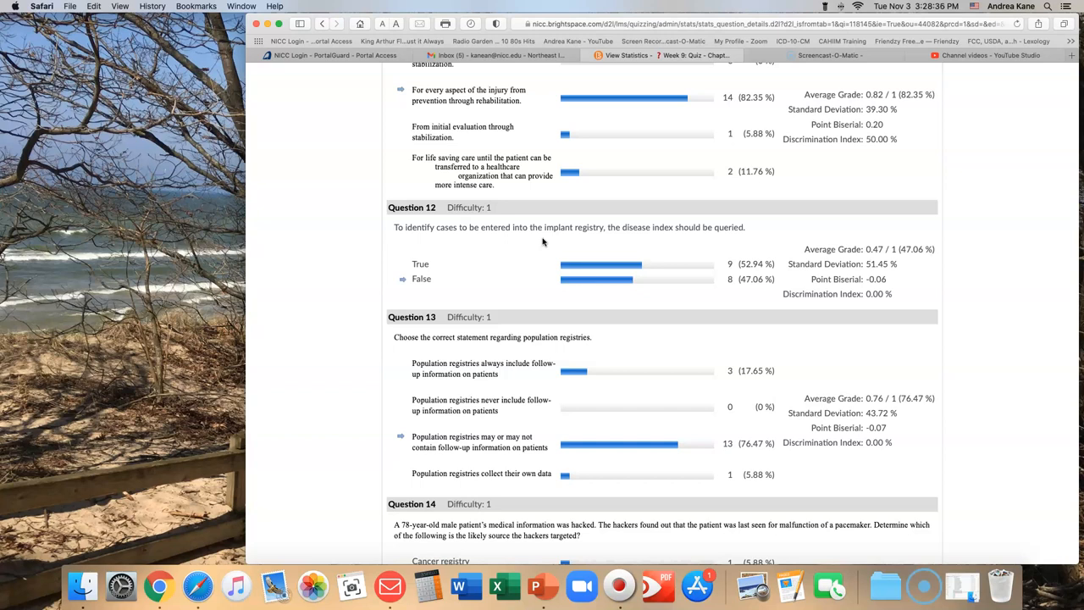
mouse_move(574, 229)
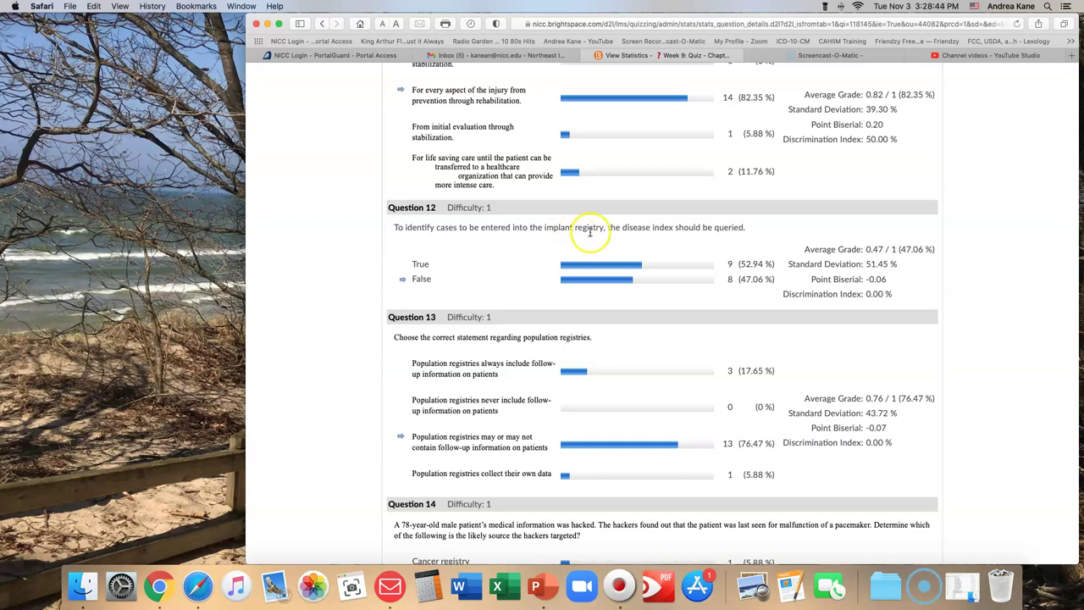
mouse_move(654, 227)
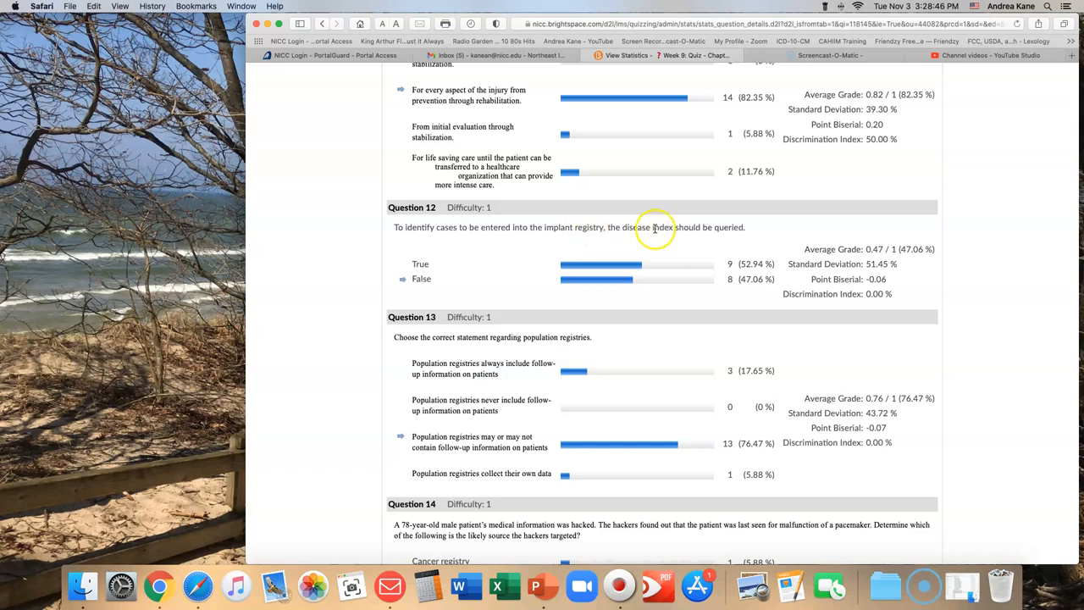
mouse_move(574, 229)
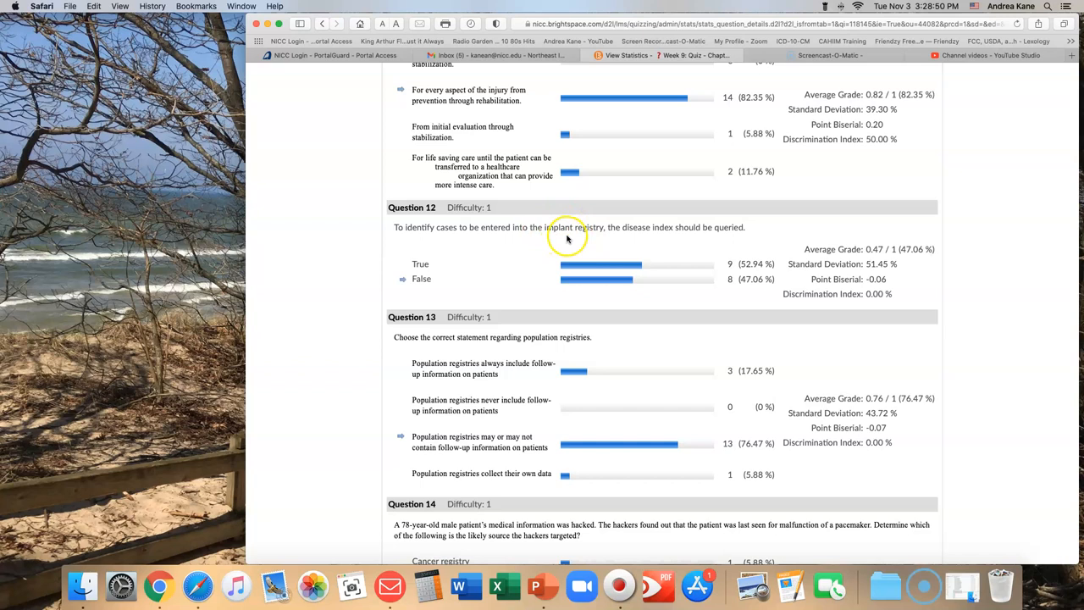
mouse_move(557, 241)
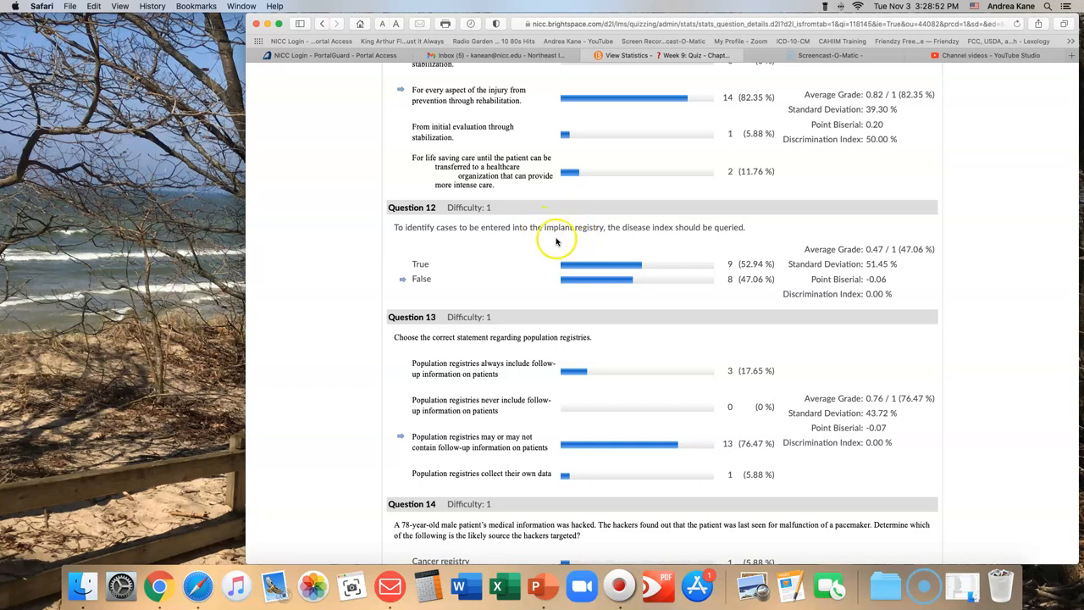
mouse_move(648, 229)
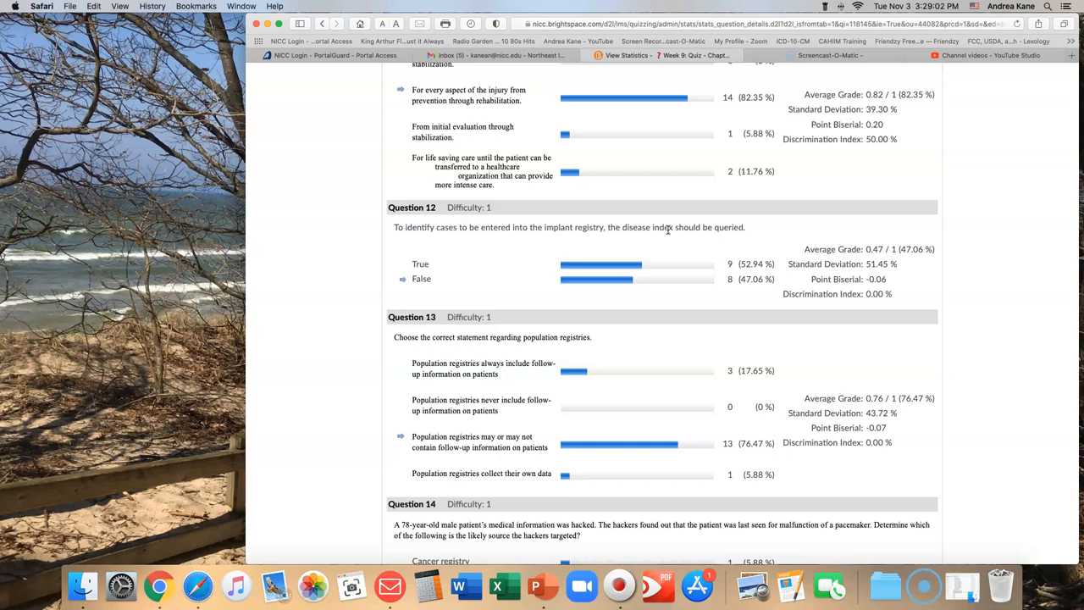
scroll(down, 3)
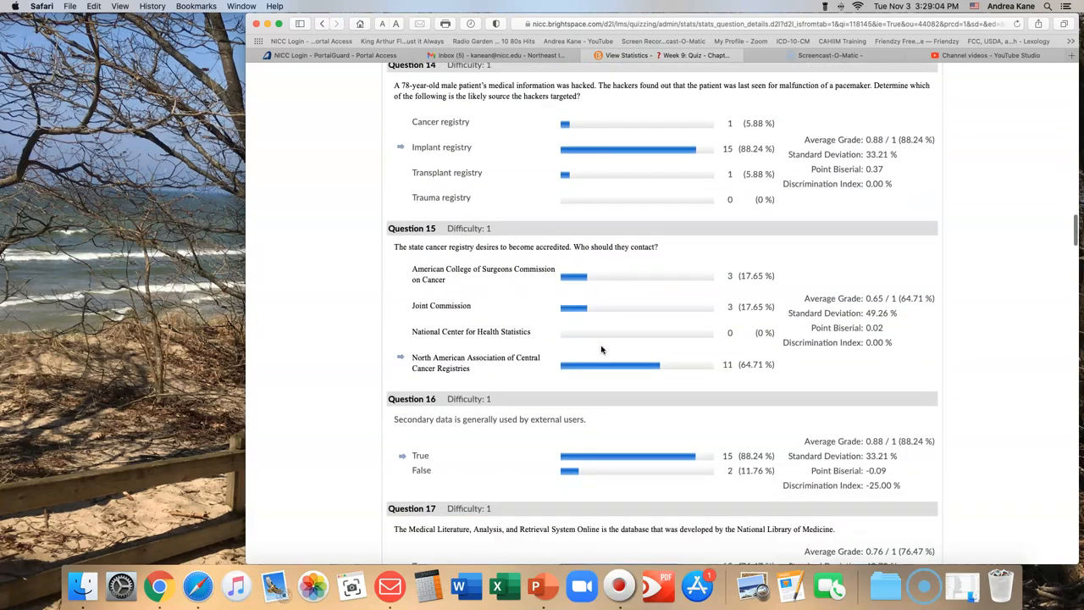
Scroll so Question 15 on cancer registry accreditation sits at the top, Questions 16–17 below
scroll(down, 3)
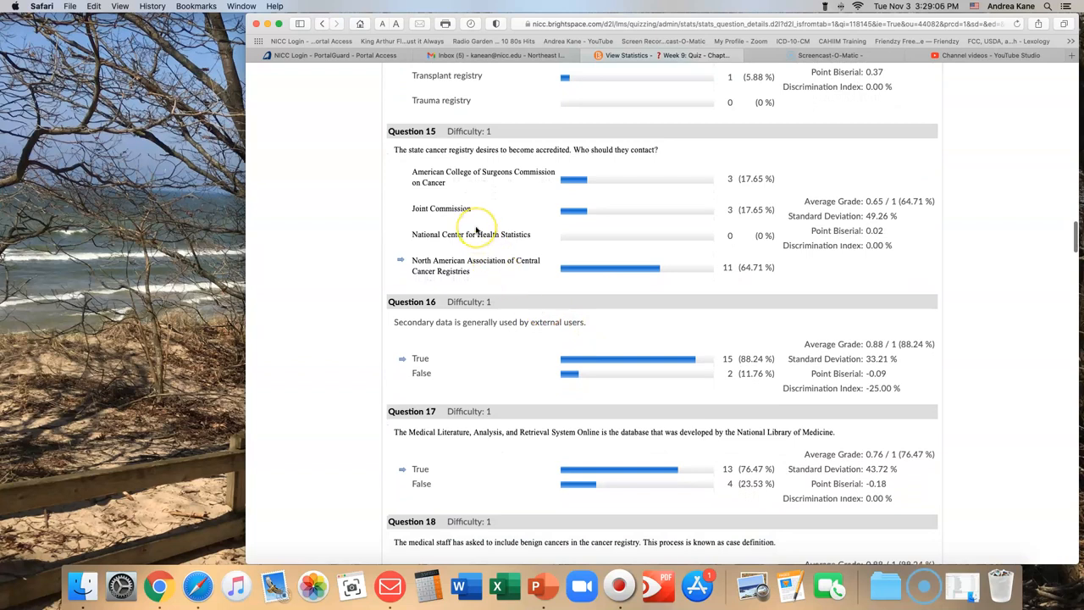
mouse_move(407, 150)
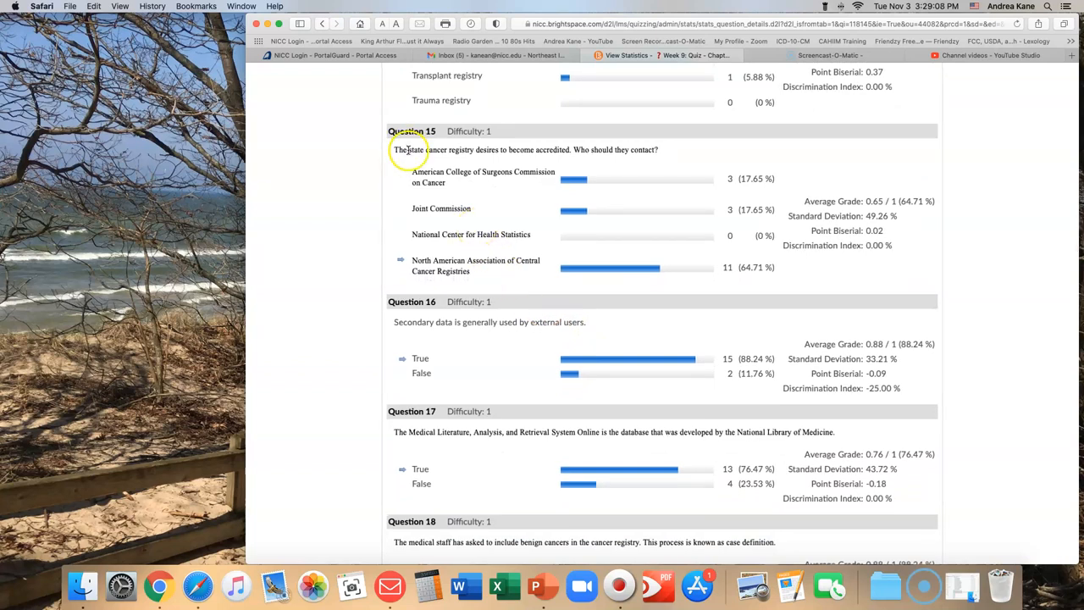
mouse_move(541, 153)
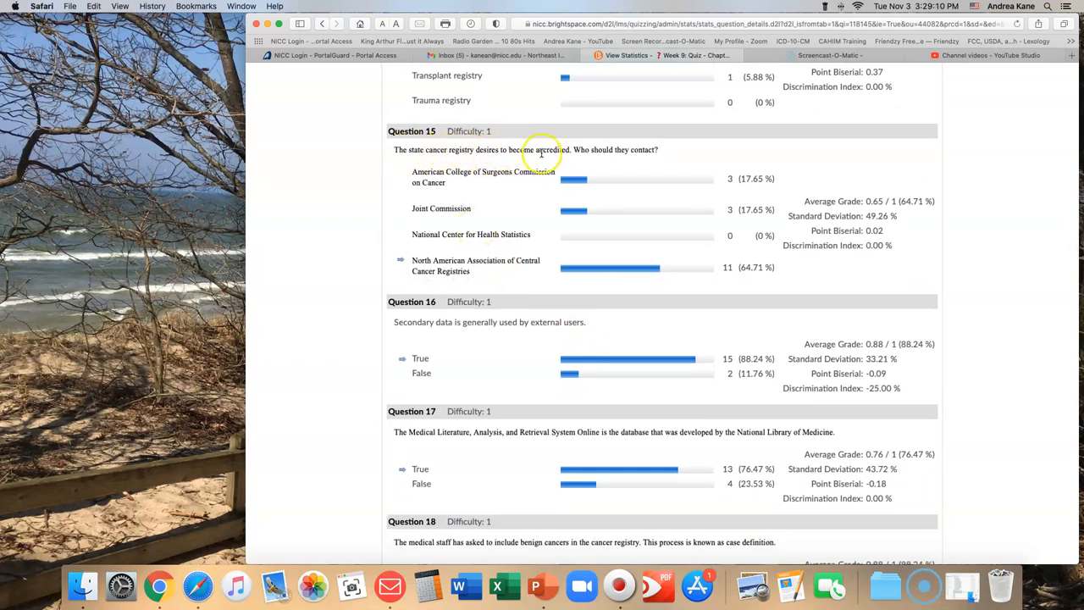
mouse_move(677, 157)
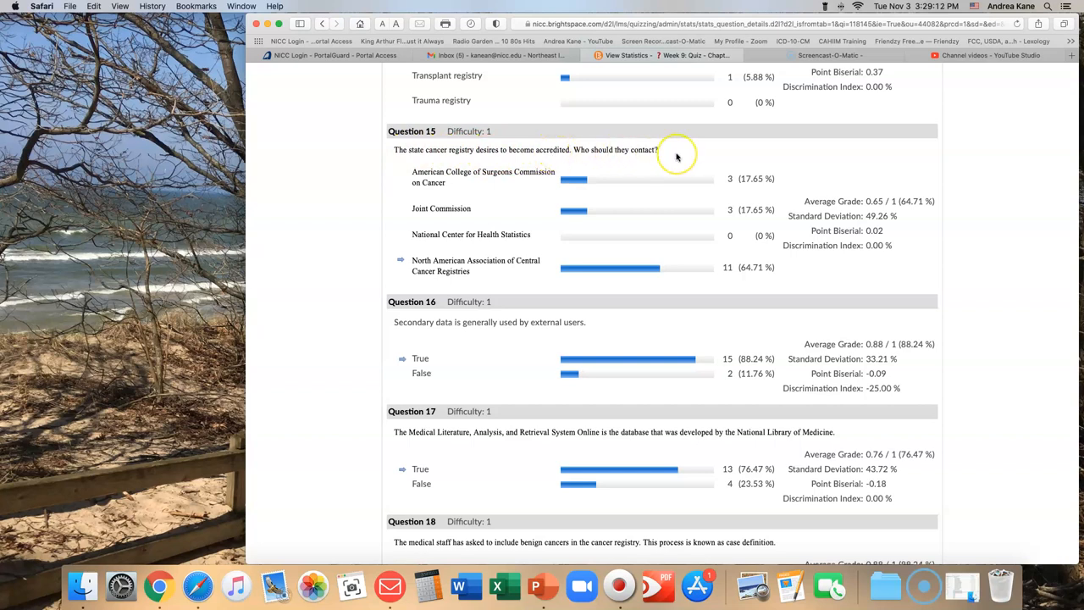
mouse_move(677, 156)
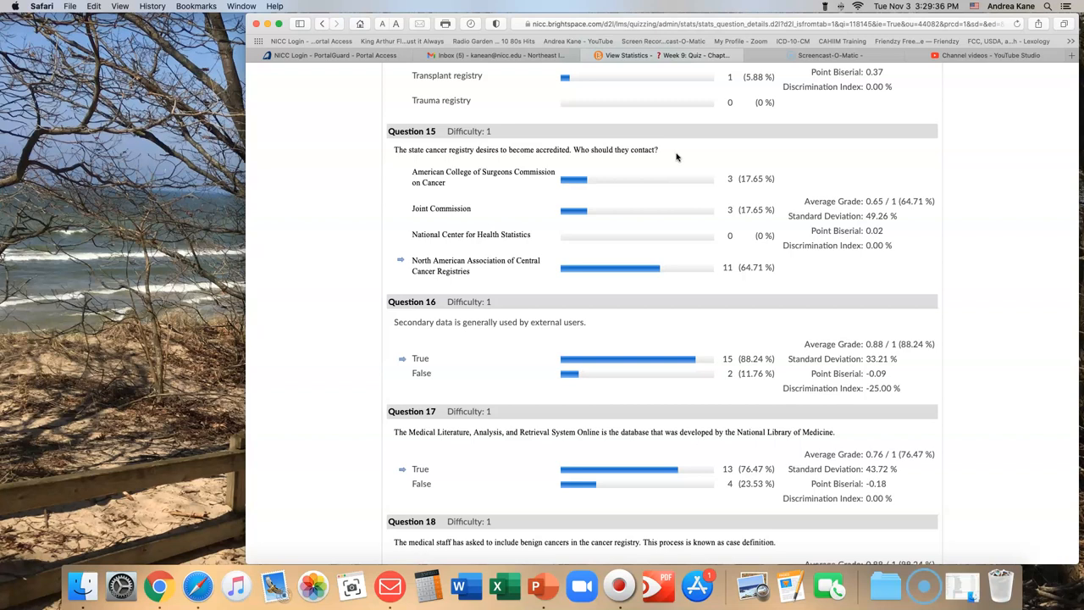
mouse_move(626, 268)
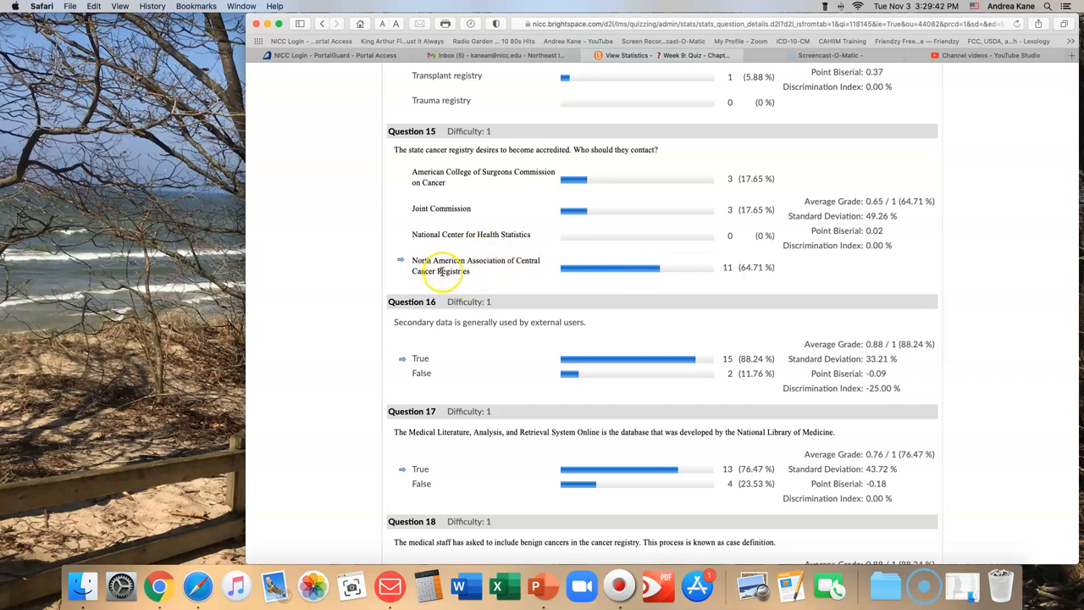
mouse_move(428, 265)
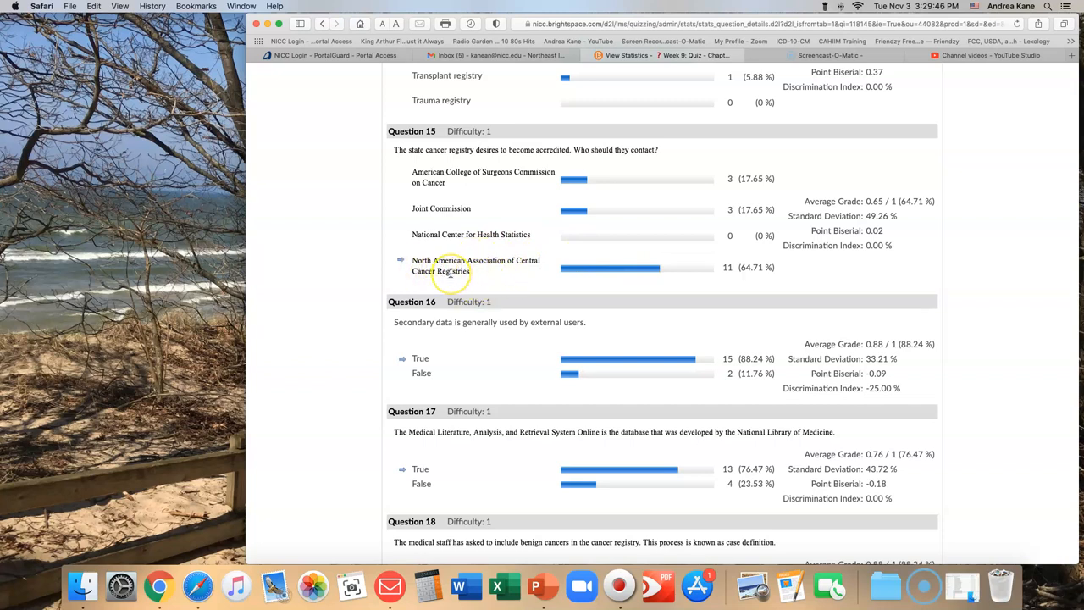
mouse_move(526, 287)
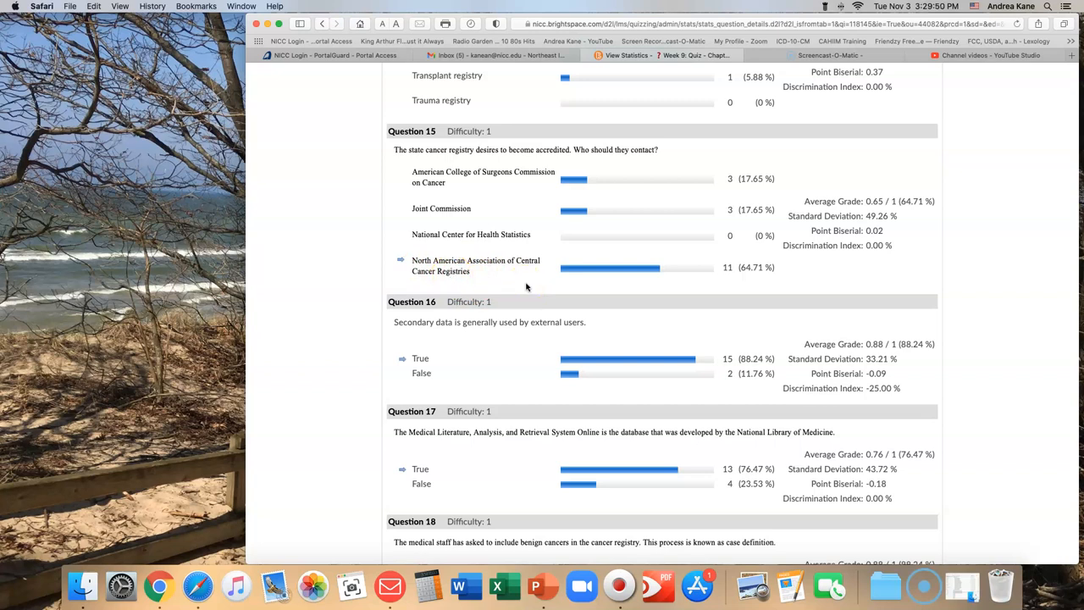
mouse_move(570, 201)
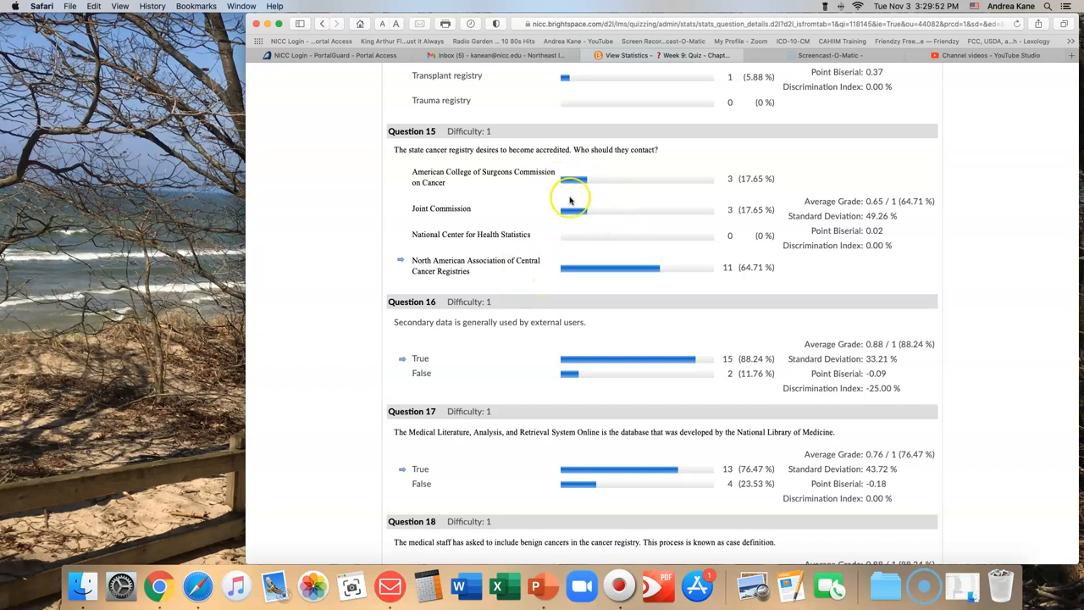
mouse_move(536, 183)
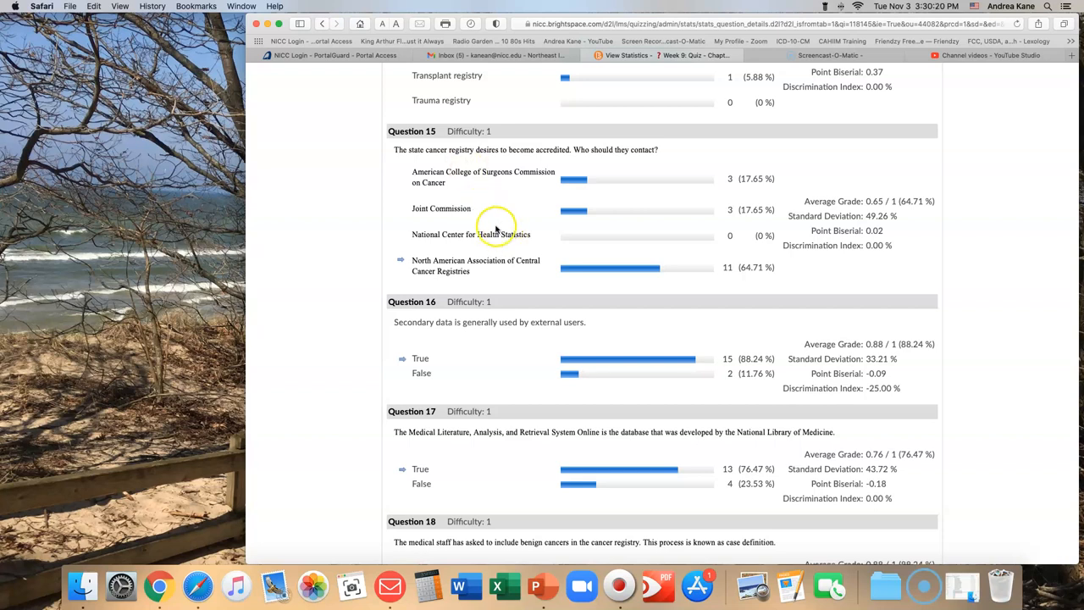
mouse_move(582, 222)
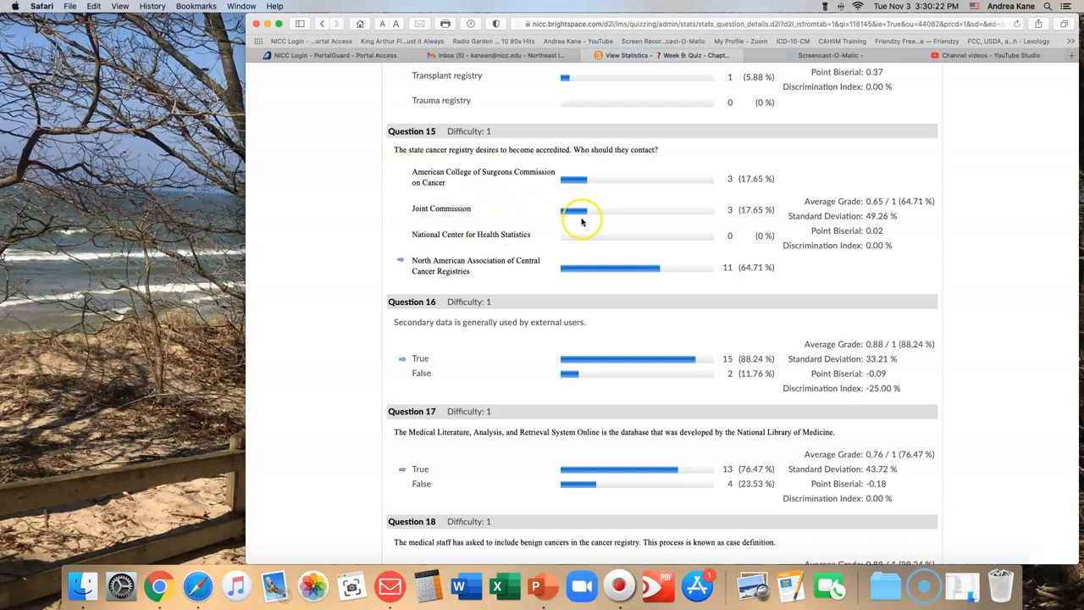
mouse_move(581, 282)
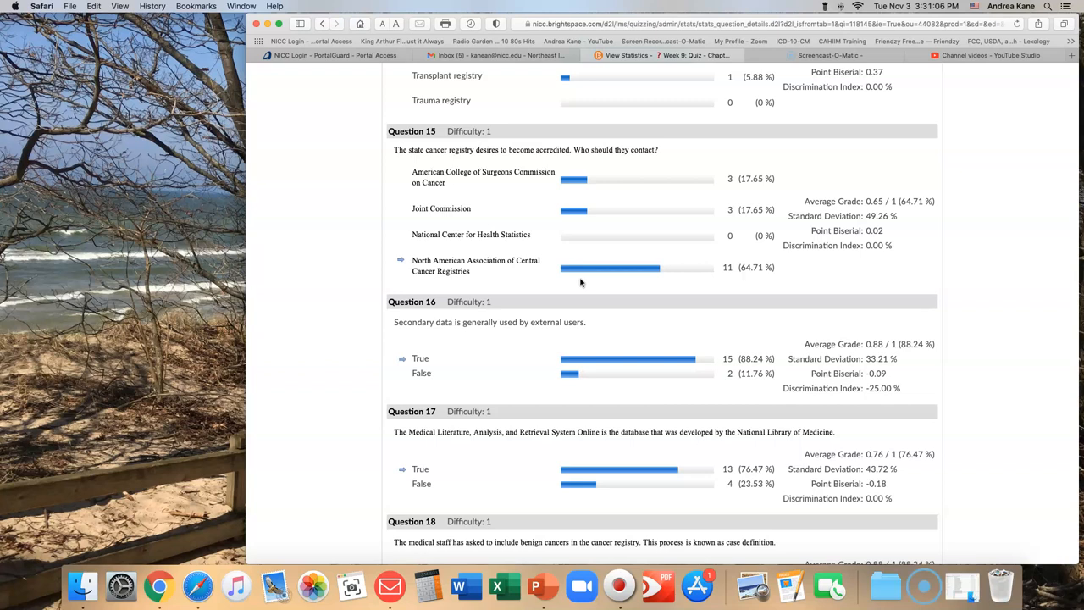
mouse_move(487, 294)
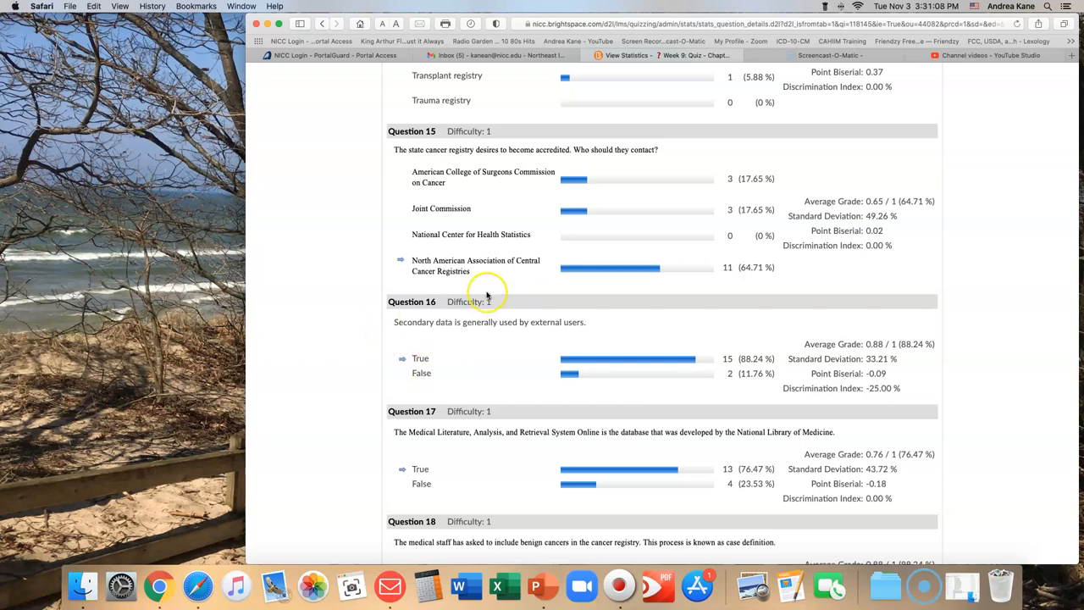
mouse_move(550, 301)
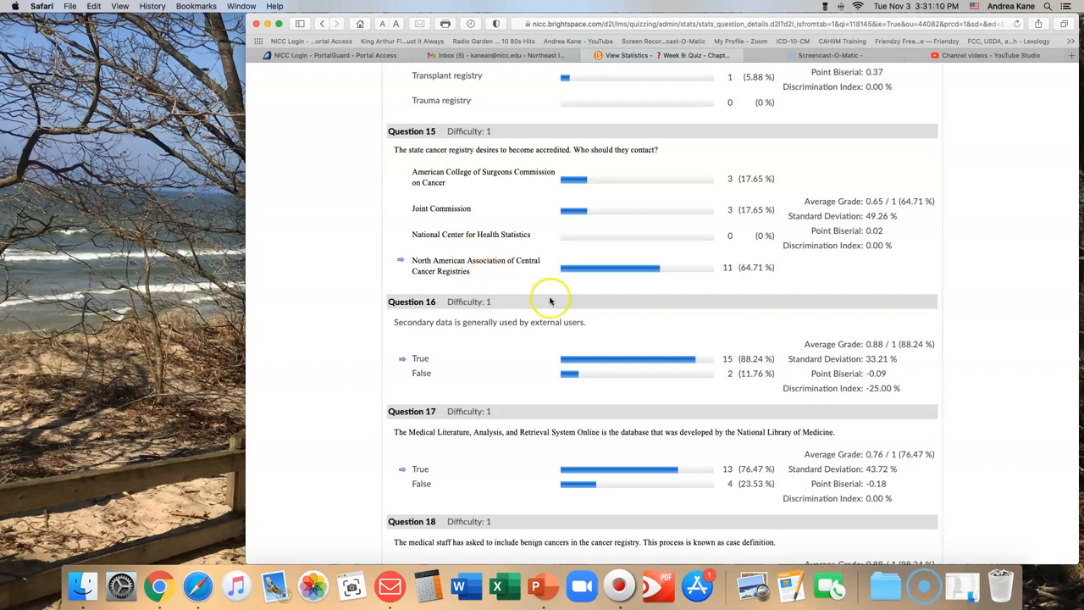
mouse_move(463, 248)
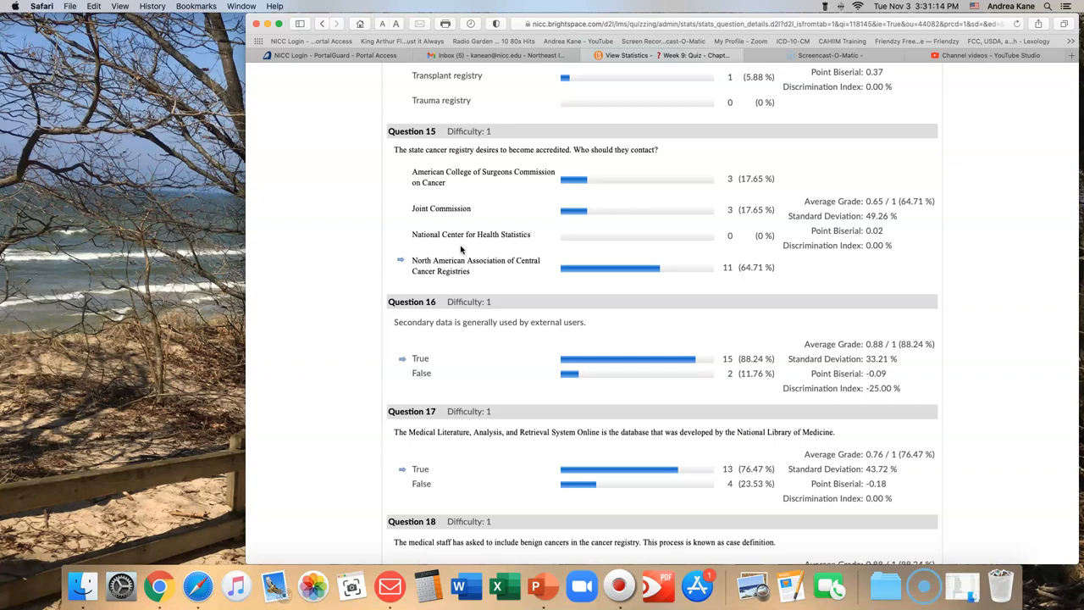
mouse_move(519, 355)
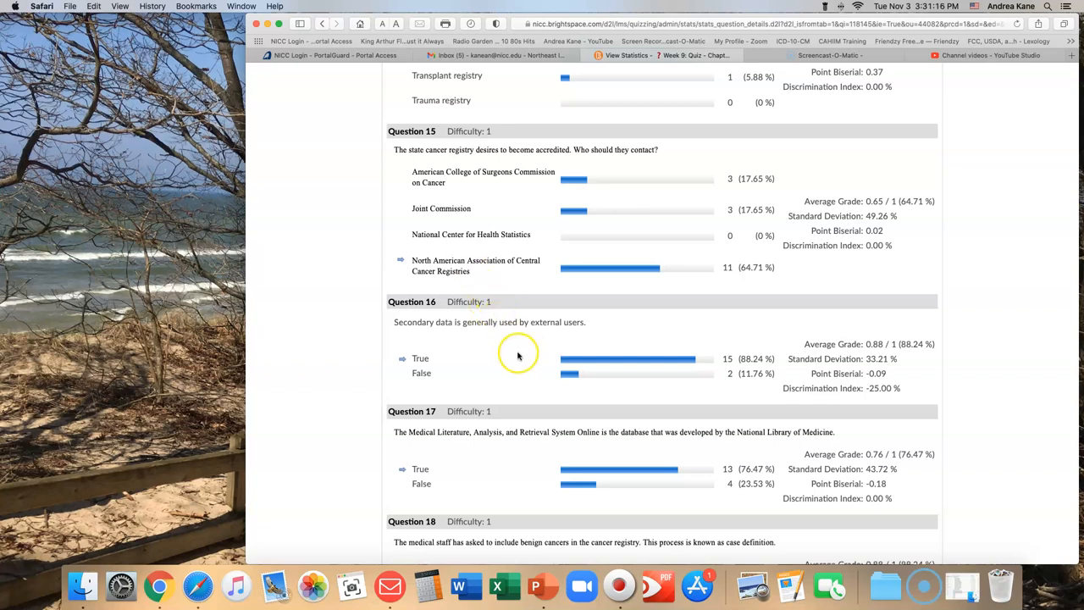
mouse_move(520, 356)
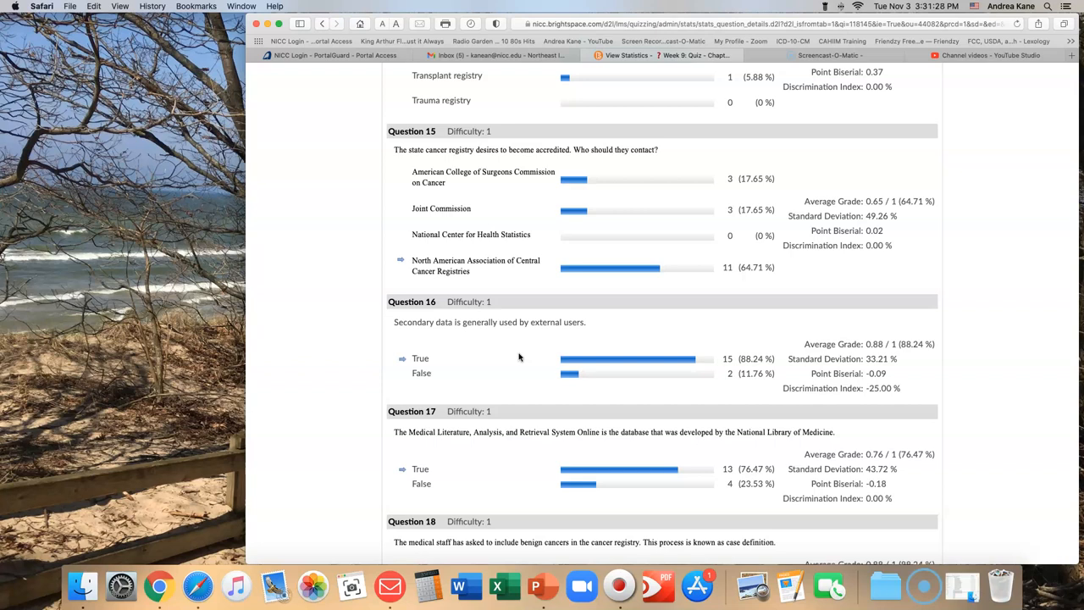
mouse_move(500, 377)
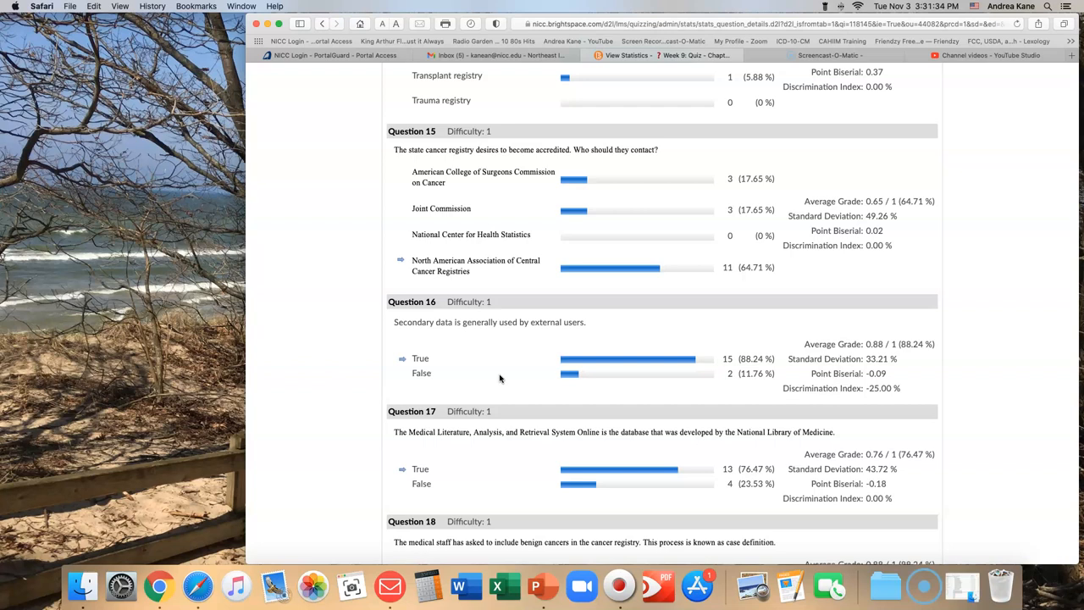
mouse_move(527, 376)
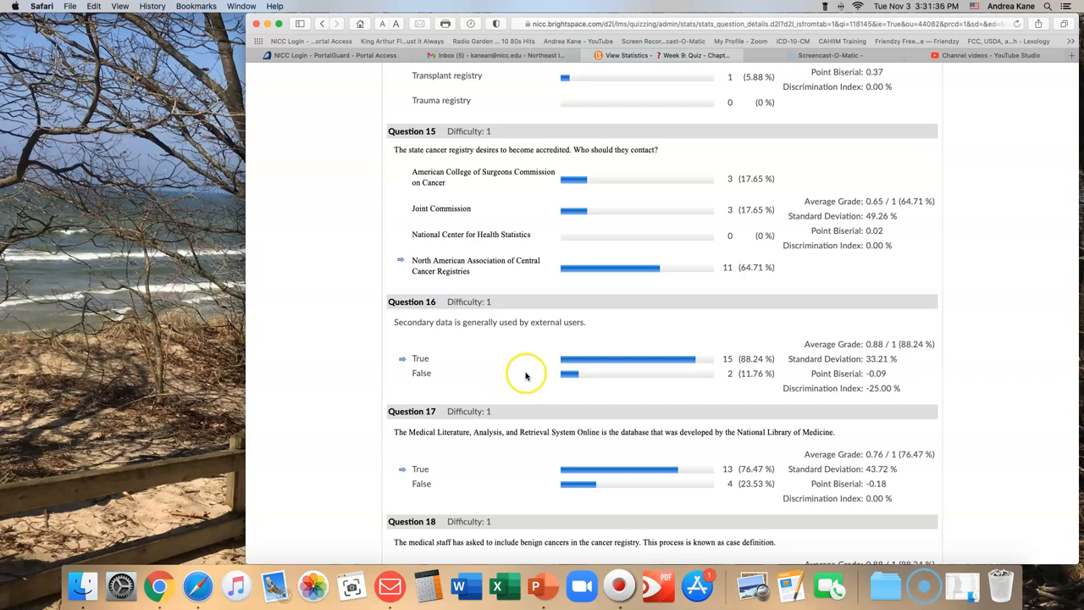
mouse_move(313, 446)
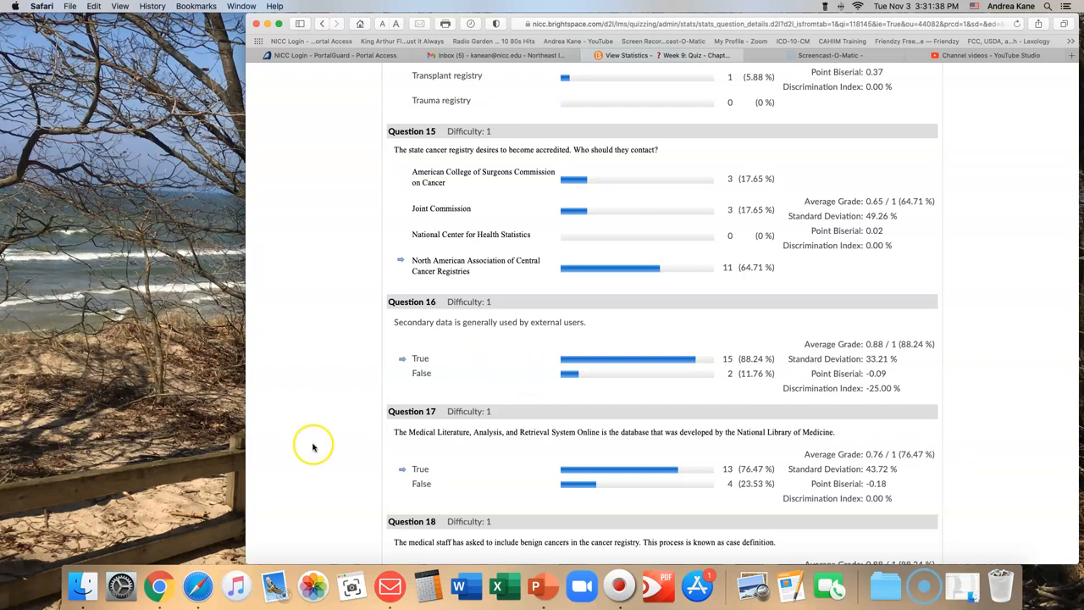
mouse_move(89, 536)
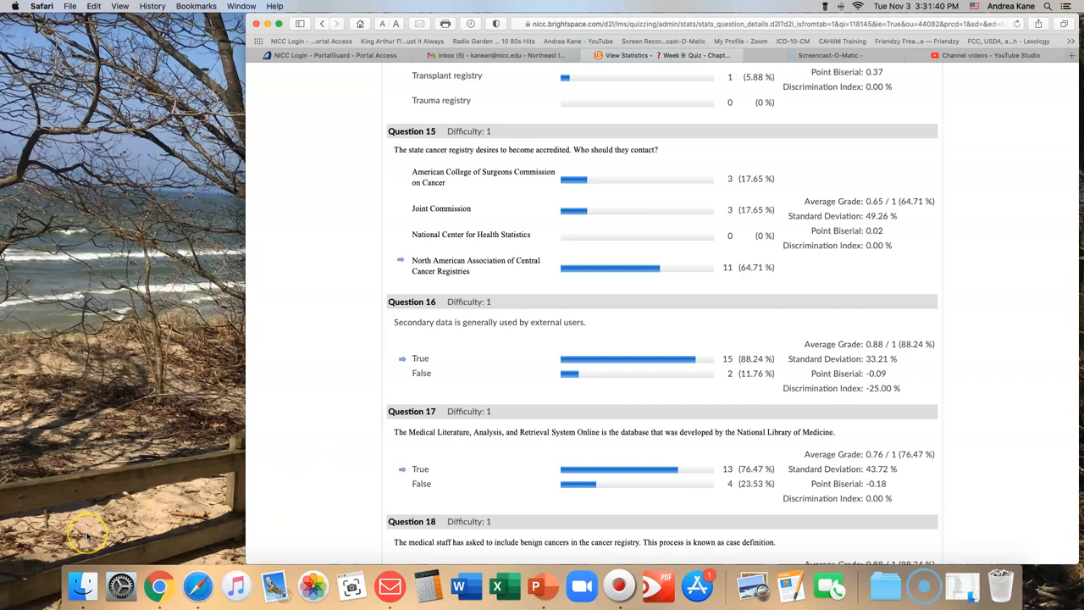